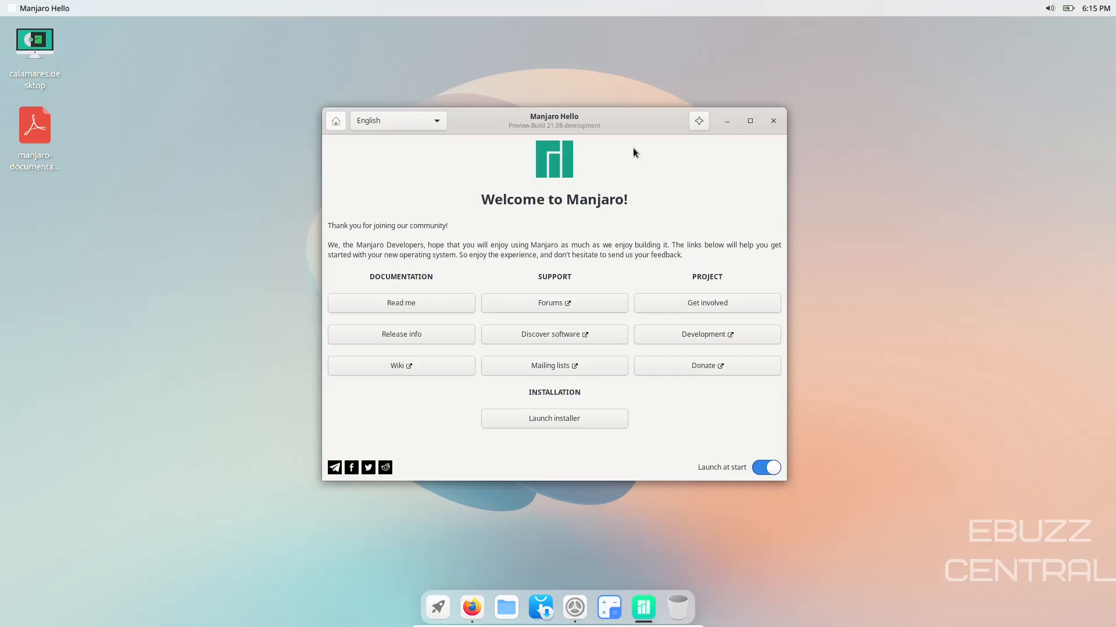
{"action": "mouse_move", "coordinate": [612, 223]}
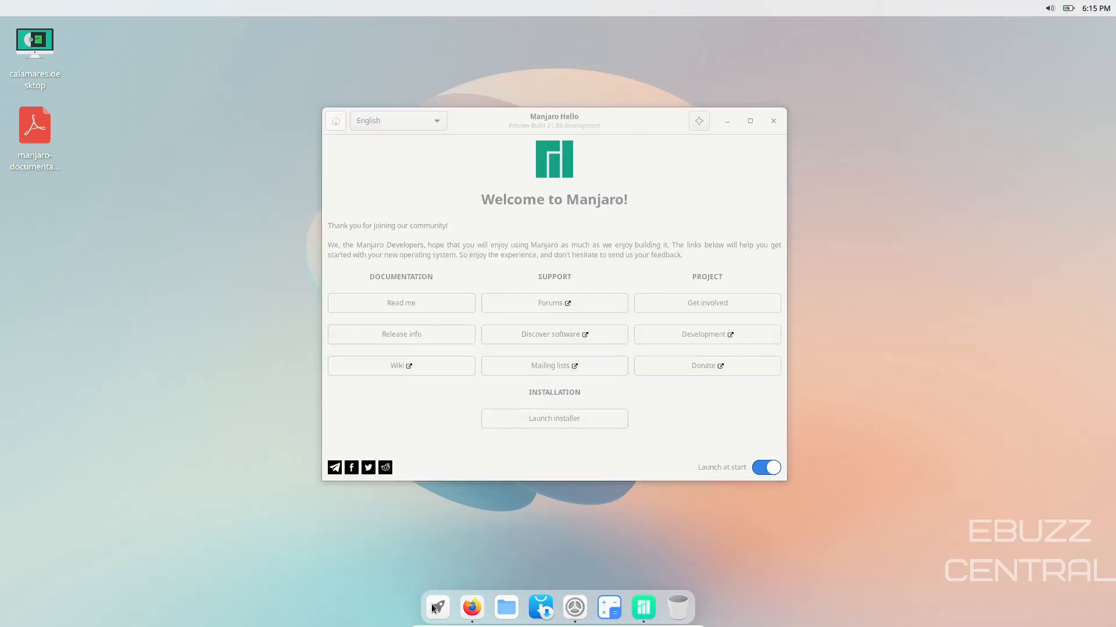
Step: Bring up Cutefish Settings from the dock on its About page (Cutefish 0.4, kernel 5.13.12-1-MANJARO)
{"action": "left_click", "coordinate": [436, 606]}
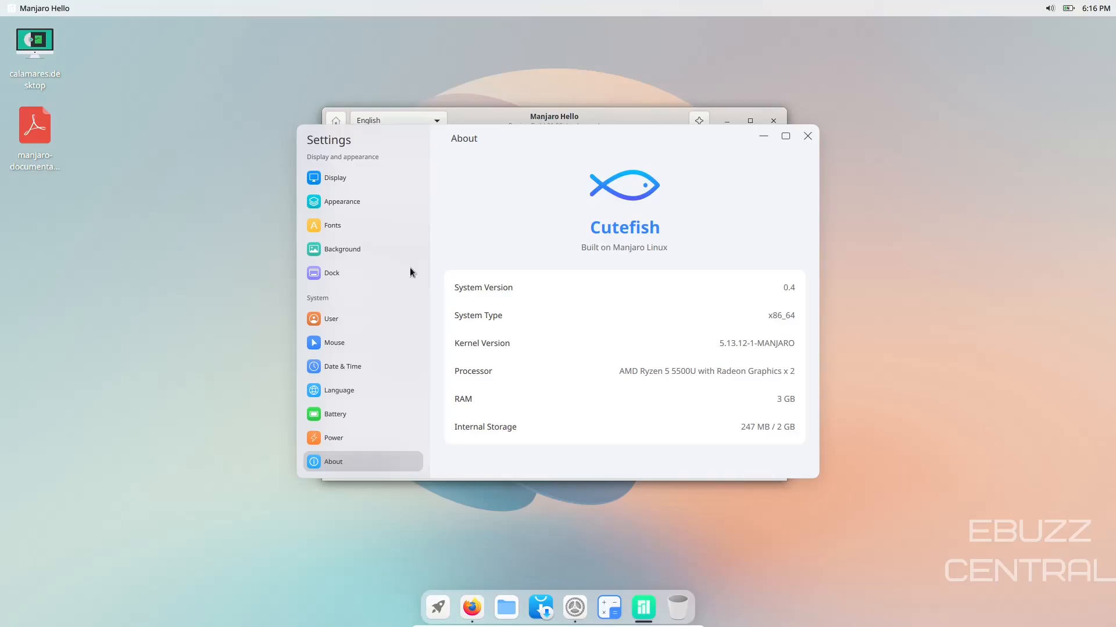
{"action": "mouse_move", "coordinate": [560, 334]}
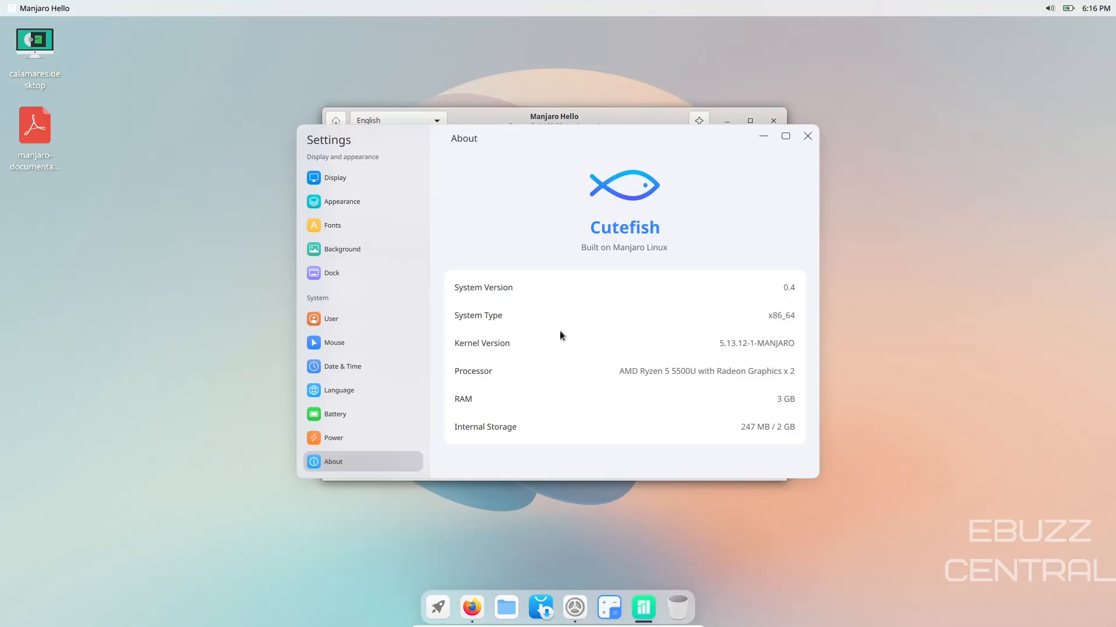
{"action": "mouse_move", "coordinate": [739, 356]}
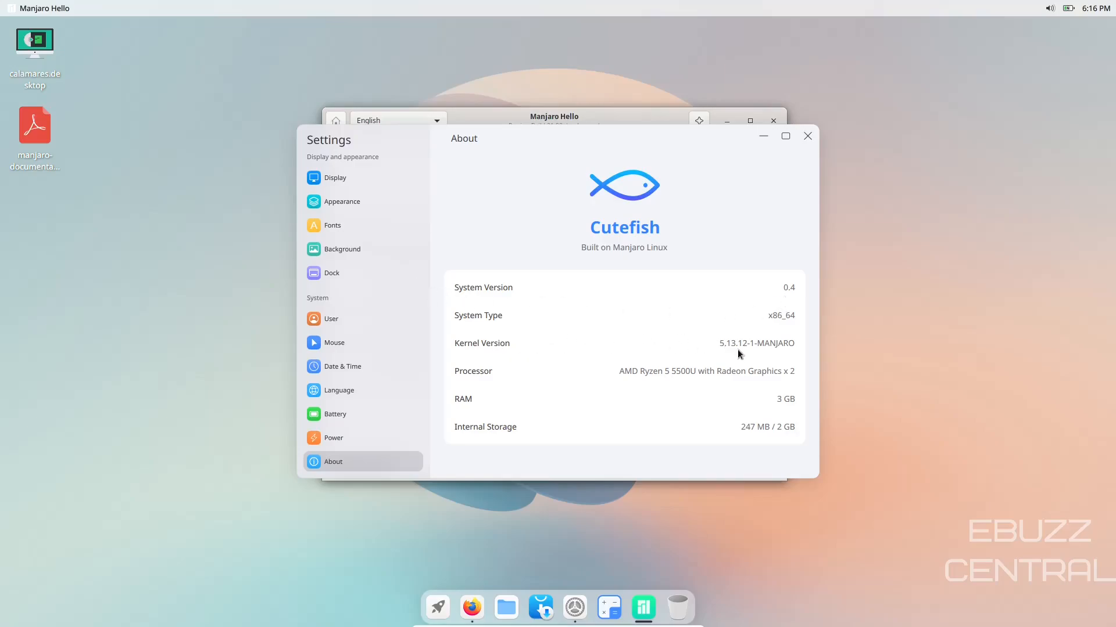
{"action": "mouse_move", "coordinate": [754, 350]}
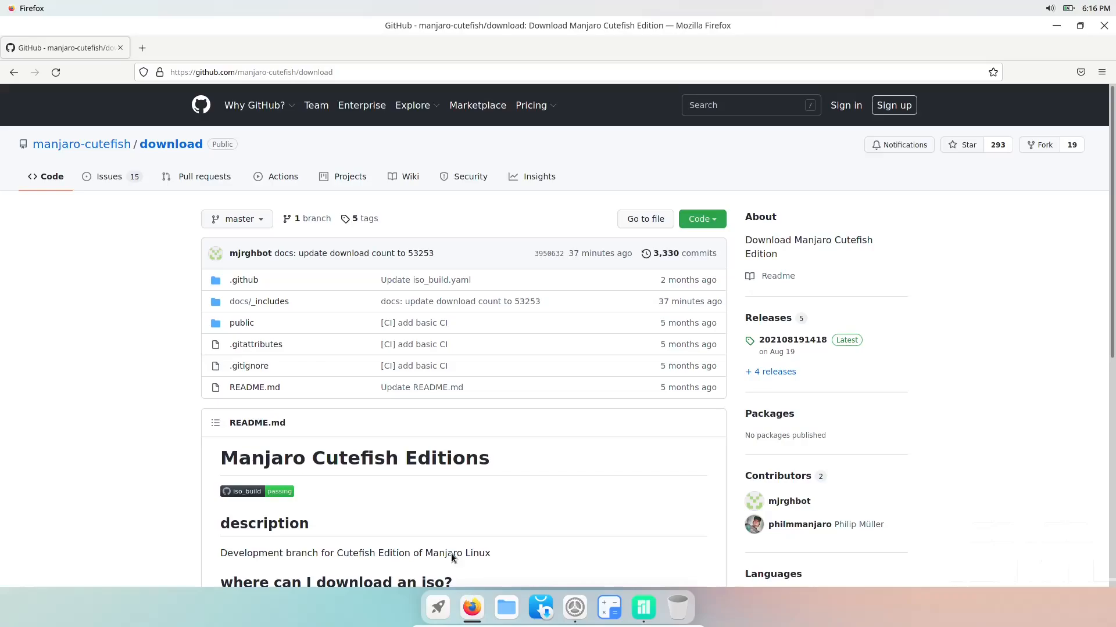
{"action": "mouse_move", "coordinate": [90, 197]}
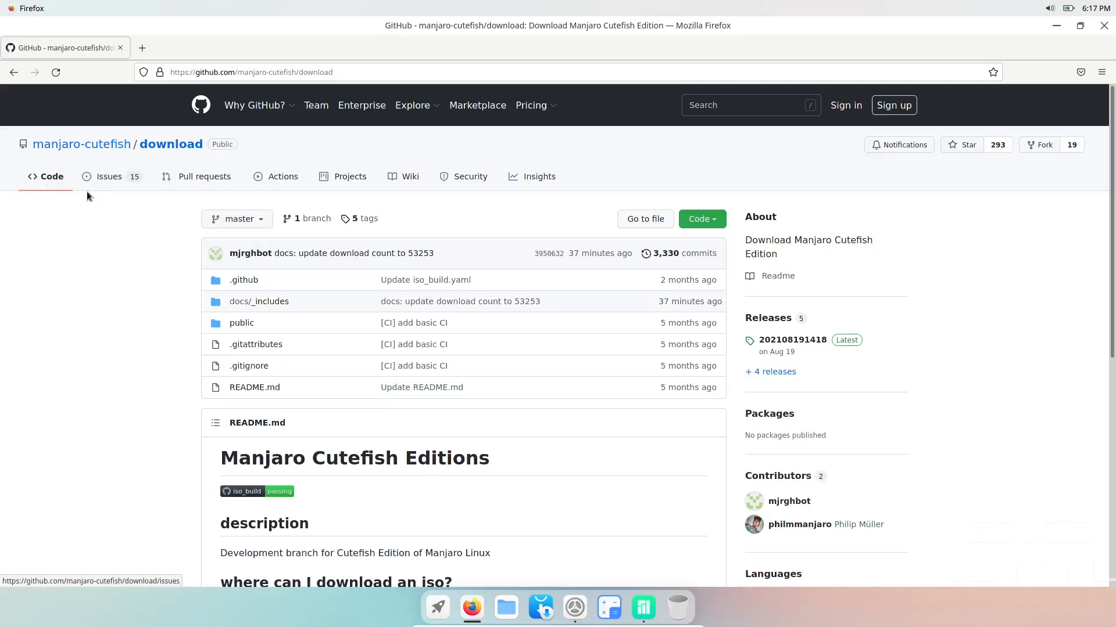
{"action": "mouse_move", "coordinate": [102, 277]}
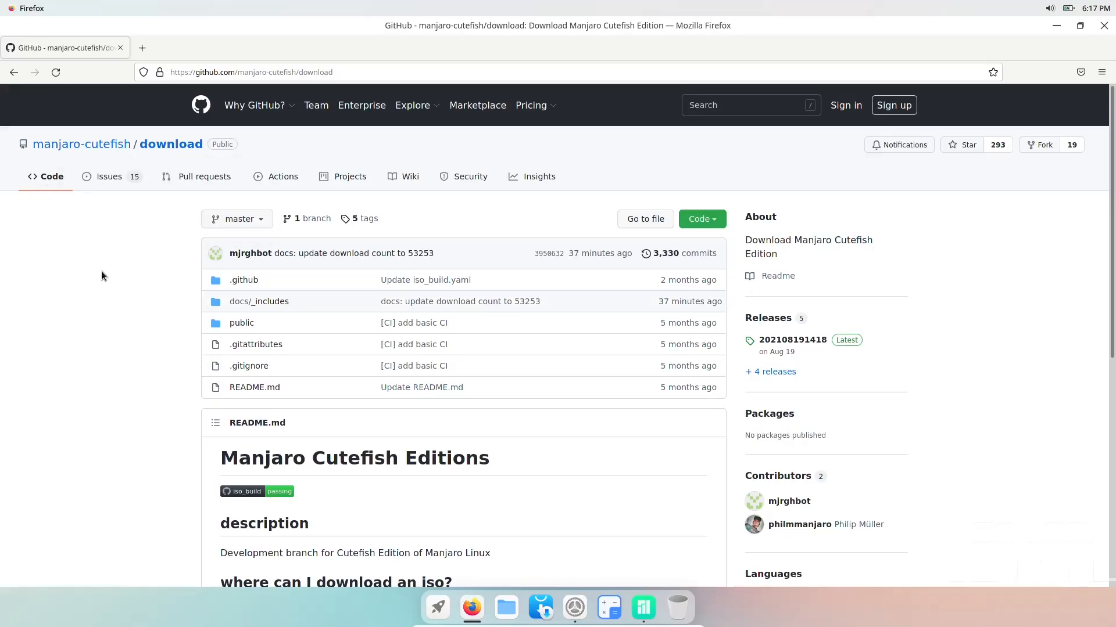
{"action": "mouse_move", "coordinate": [105, 185]}
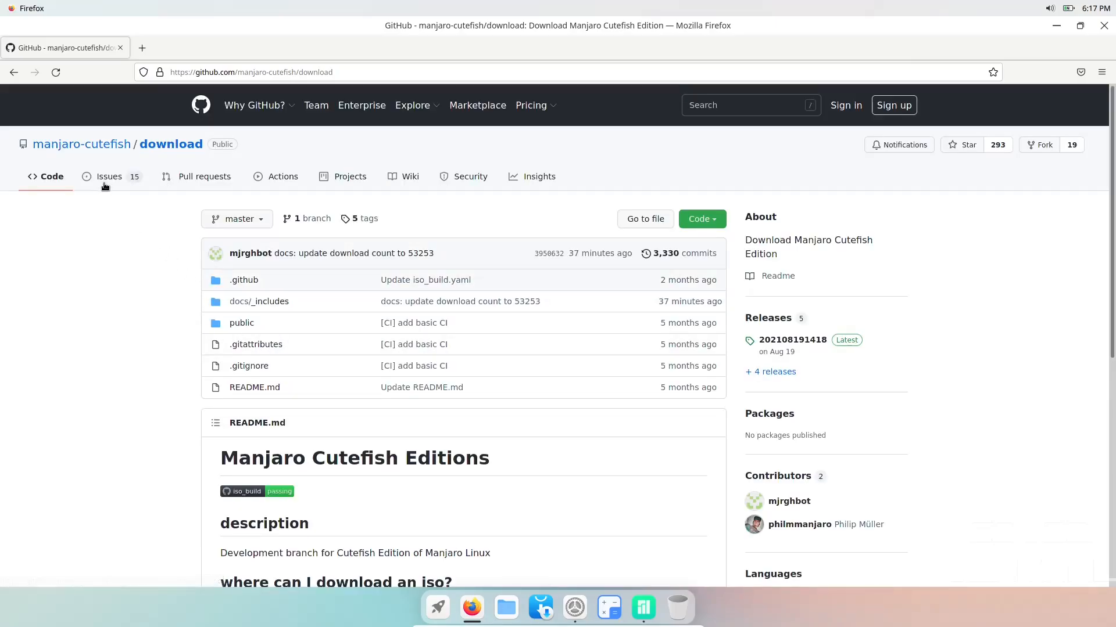
Step: Browse the manjaro-cutefish/download repository's Issues list, scrolling through the open issues
{"action": "left_click", "coordinate": [109, 176]}
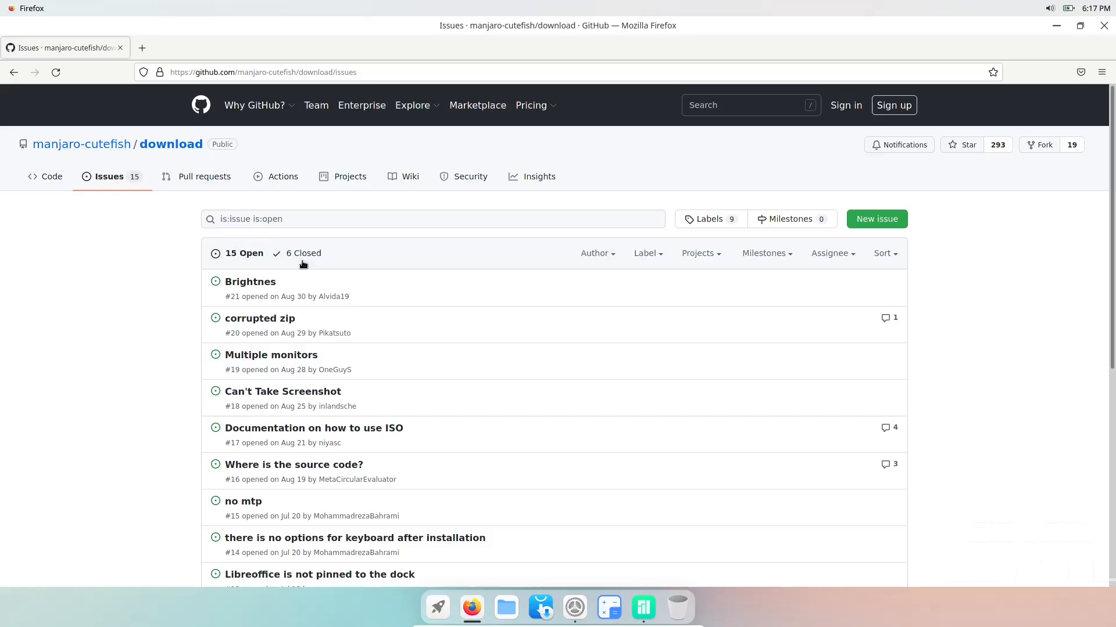
{"action": "scroll", "scroll_direction": "down", "scroll_amount": 3}
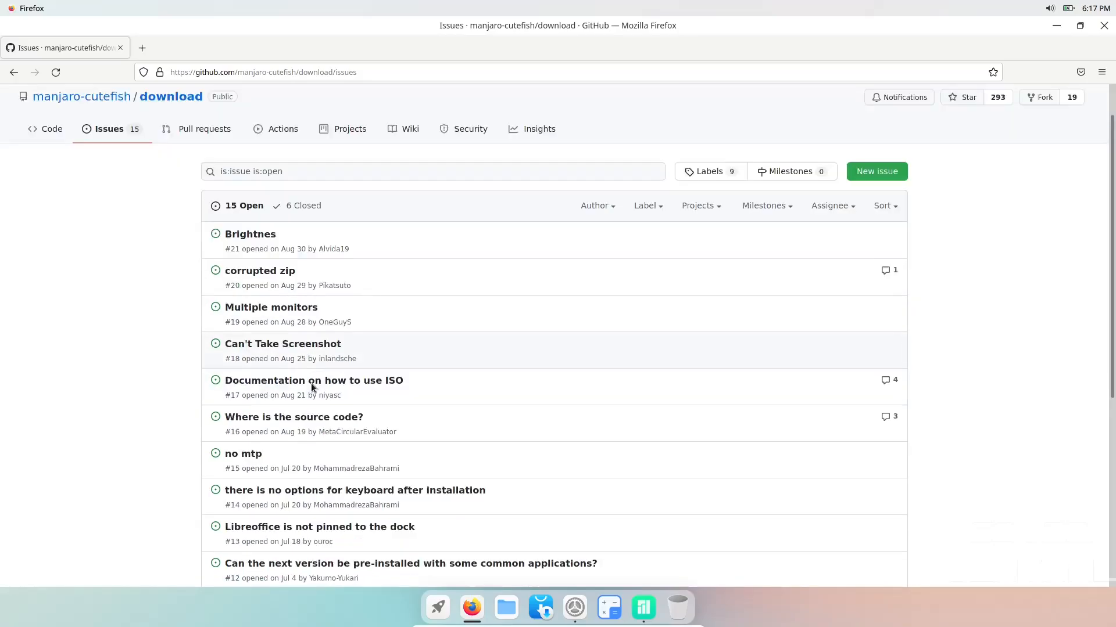
{"action": "scroll", "scroll_direction": "down", "scroll_amount": 3}
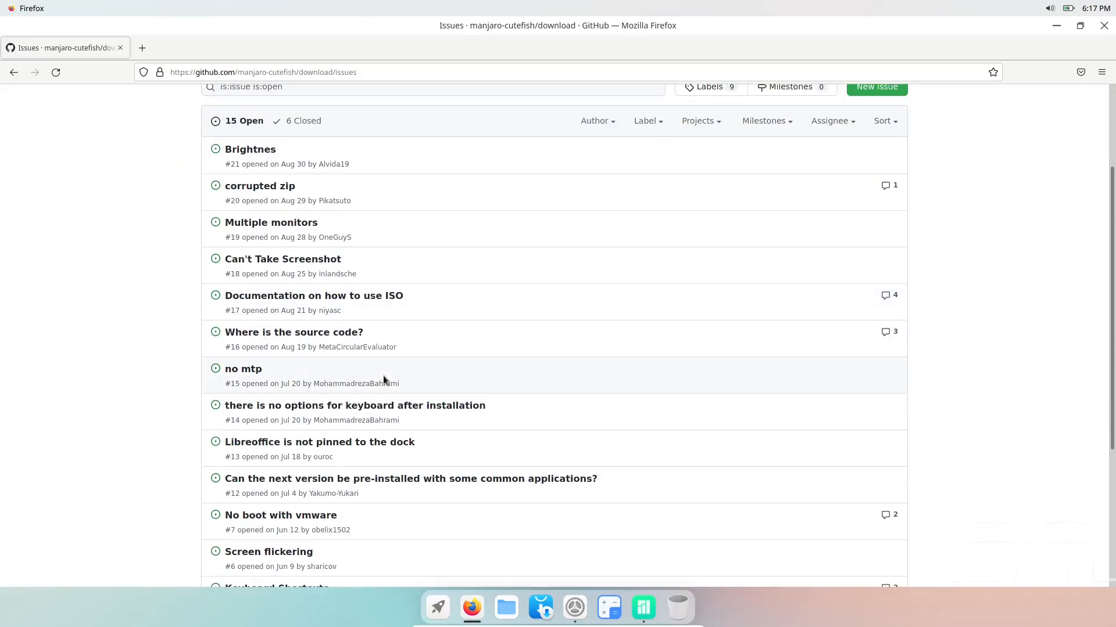
{"action": "scroll", "scroll_direction": "down", "scroll_amount": 3}
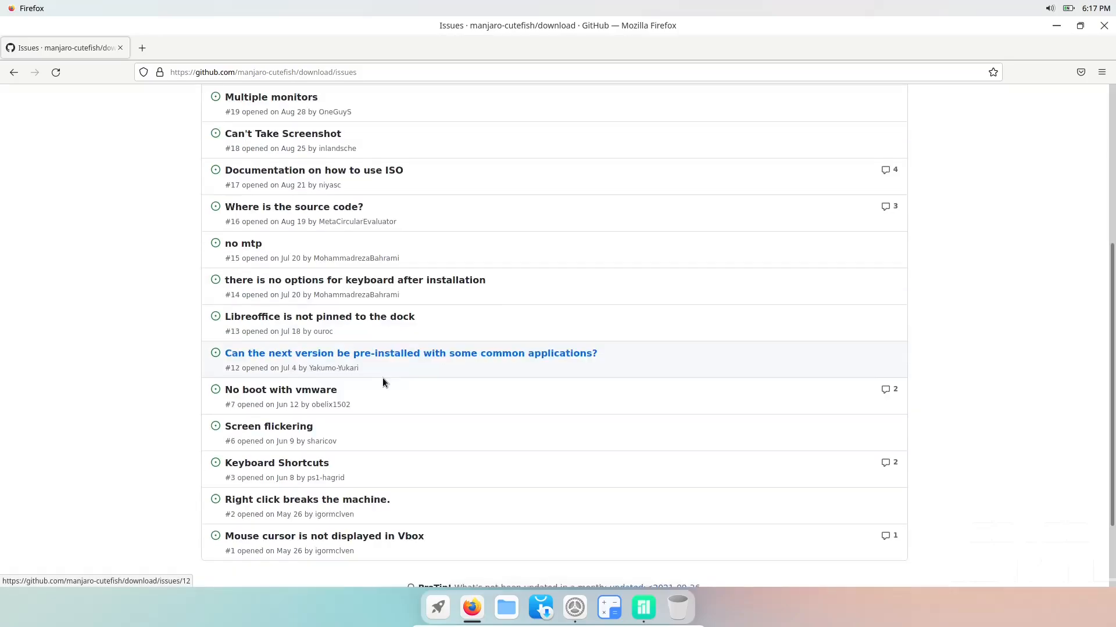
{"action": "scroll", "scroll_direction": "down", "scroll_amount": 3}
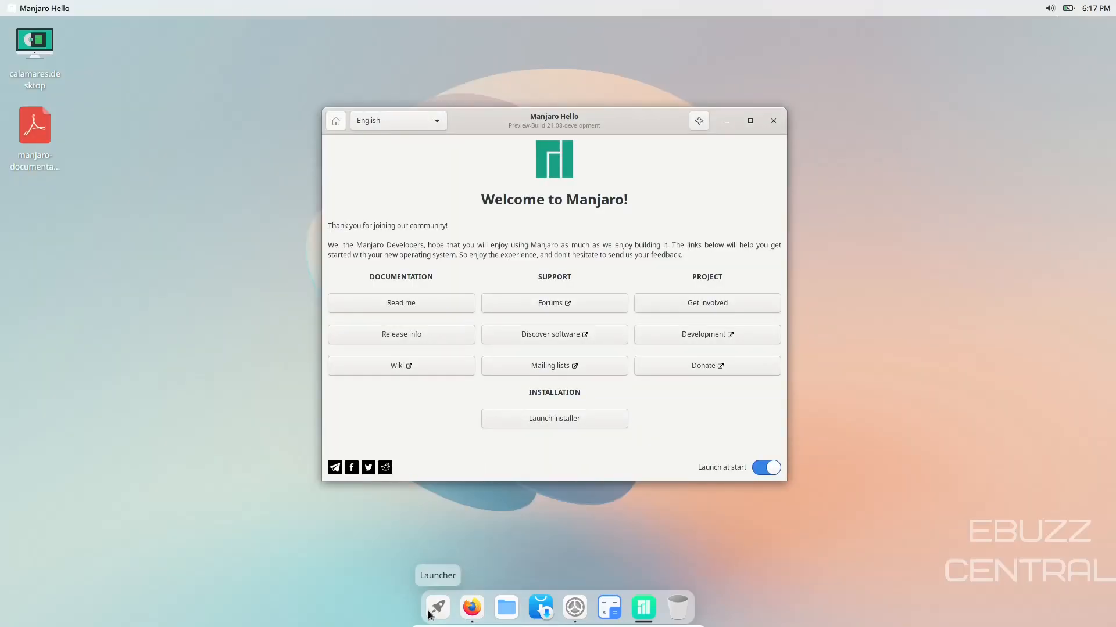
{"action": "left_click", "coordinate": [437, 607]}
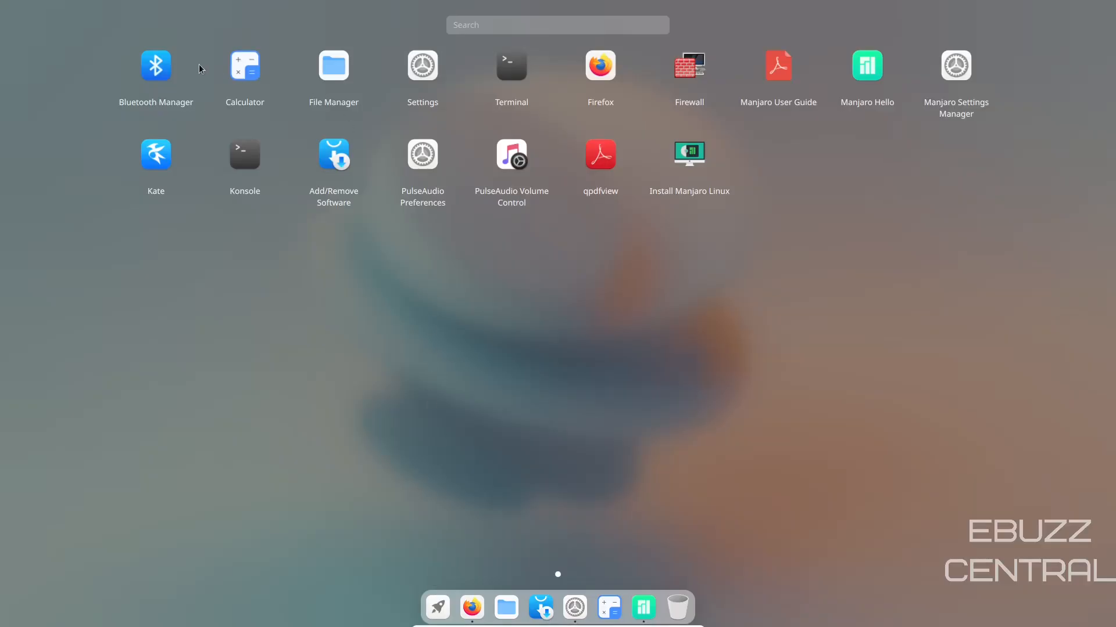
{"action": "mouse_move", "coordinate": [969, 61]}
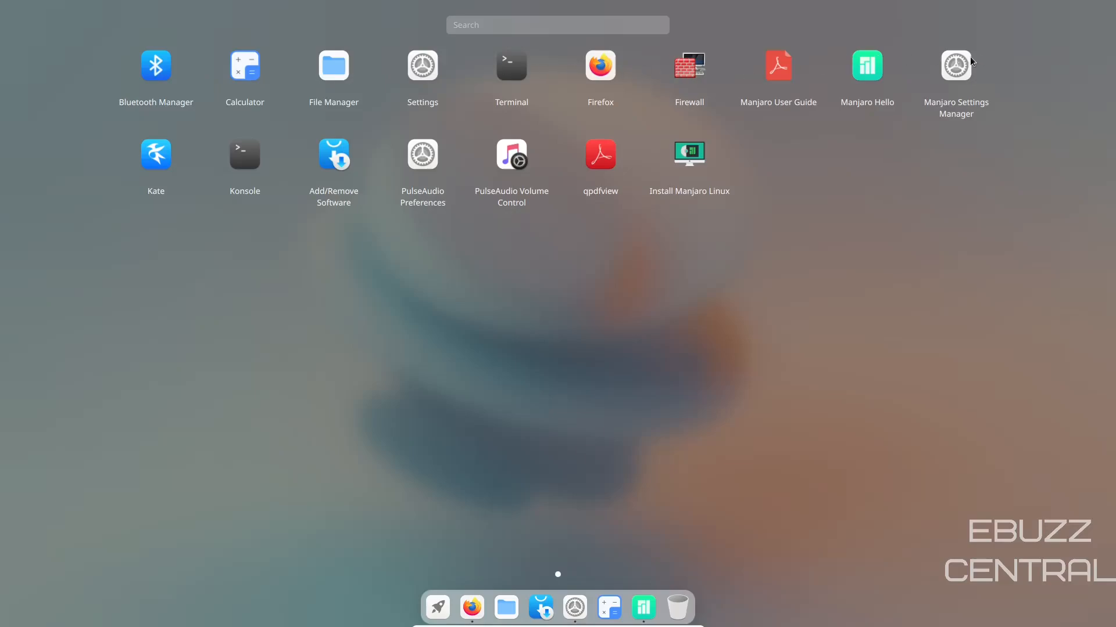
{"action": "mouse_move", "coordinate": [460, 81]}
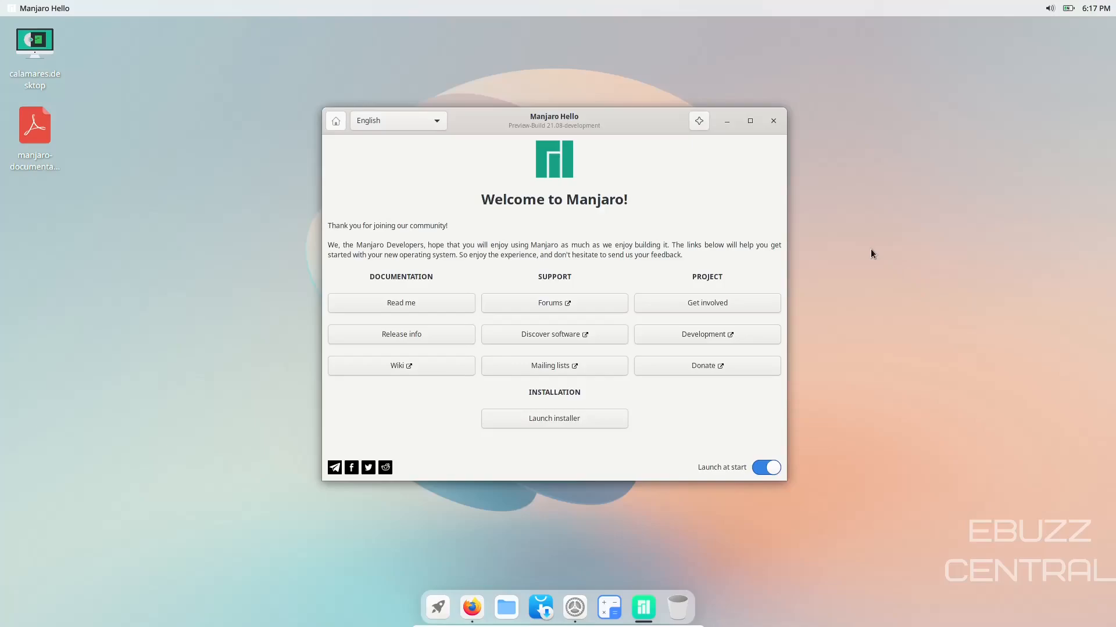
{"action": "mouse_move", "coordinate": [717, 67]}
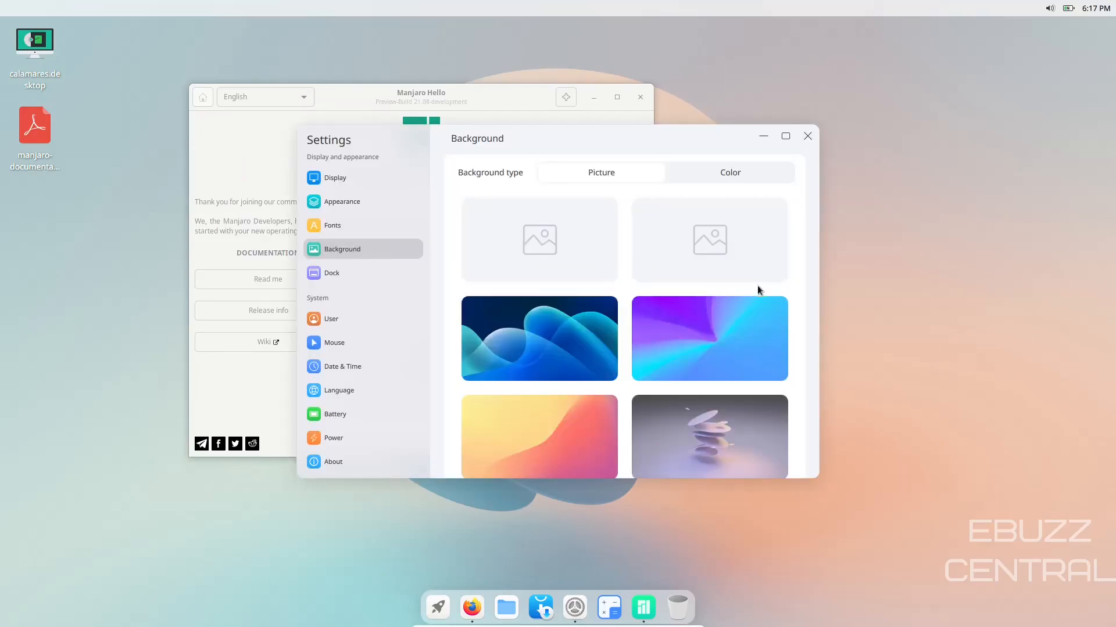
Step: Apply the purple-and-cyan swirl wallpaper, then close Settings and the Manjaro Hello window
{"action": "scroll", "scroll_direction": "down", "scroll_amount": 3}
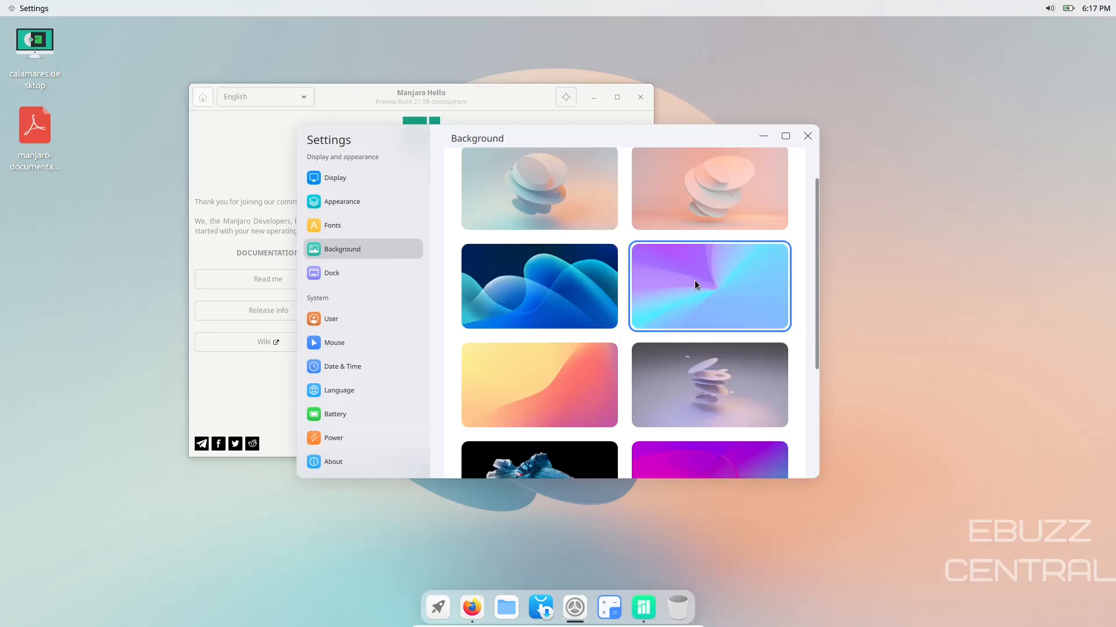
{"action": "left_click", "coordinate": [709, 286]}
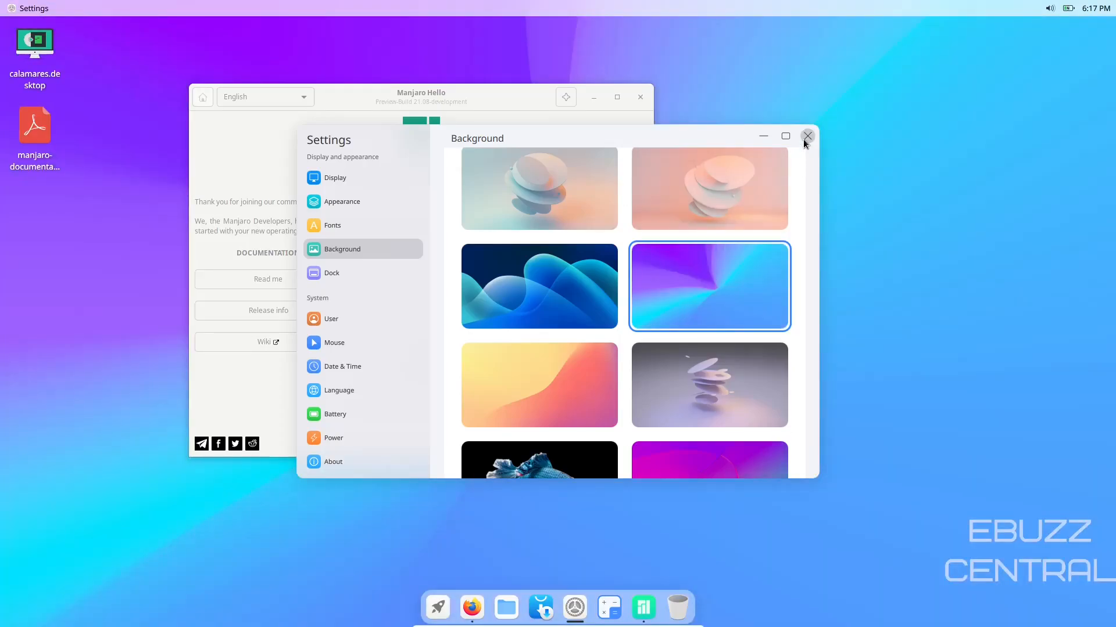
{"action": "left_click", "coordinate": [806, 136]}
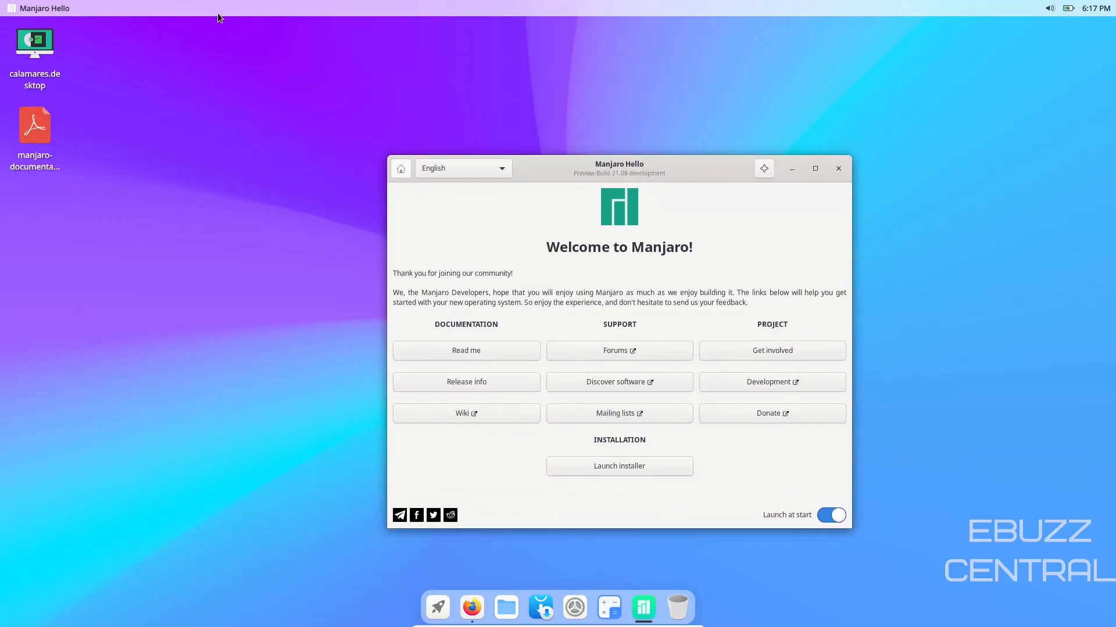
{"action": "mouse_move", "coordinate": [244, 600]}
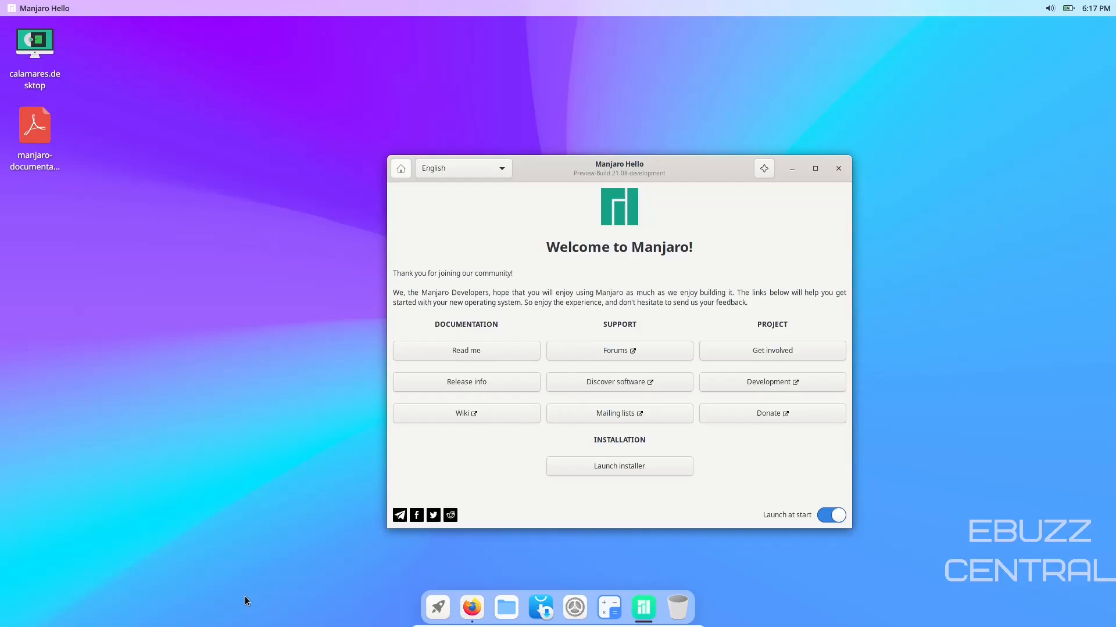
{"action": "mouse_move", "coordinate": [774, 258]}
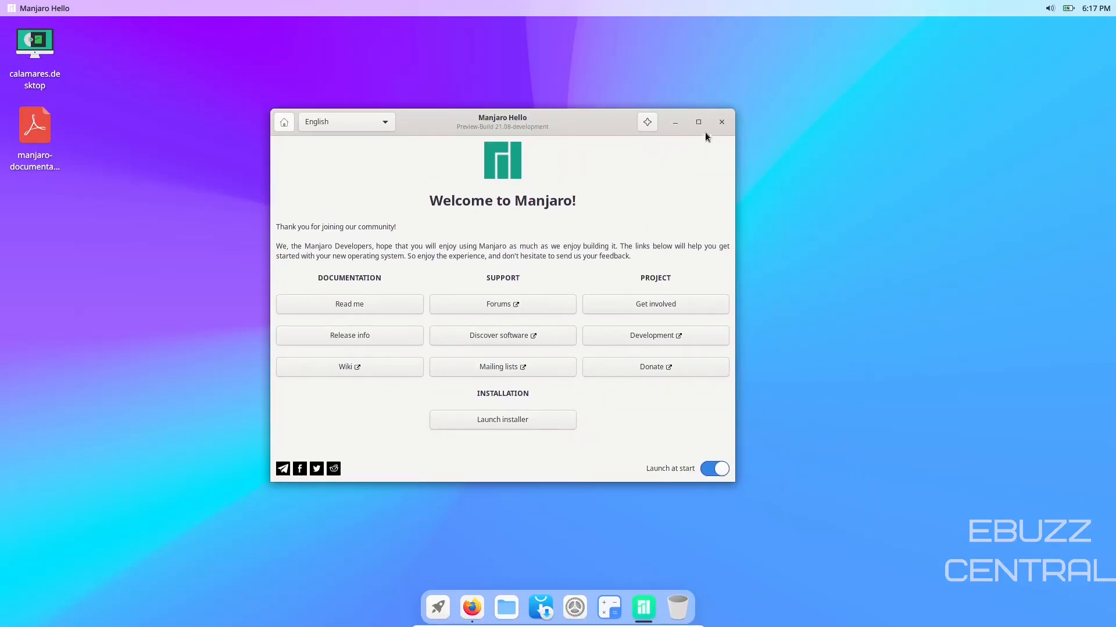
{"action": "left_click", "coordinate": [721, 122]}
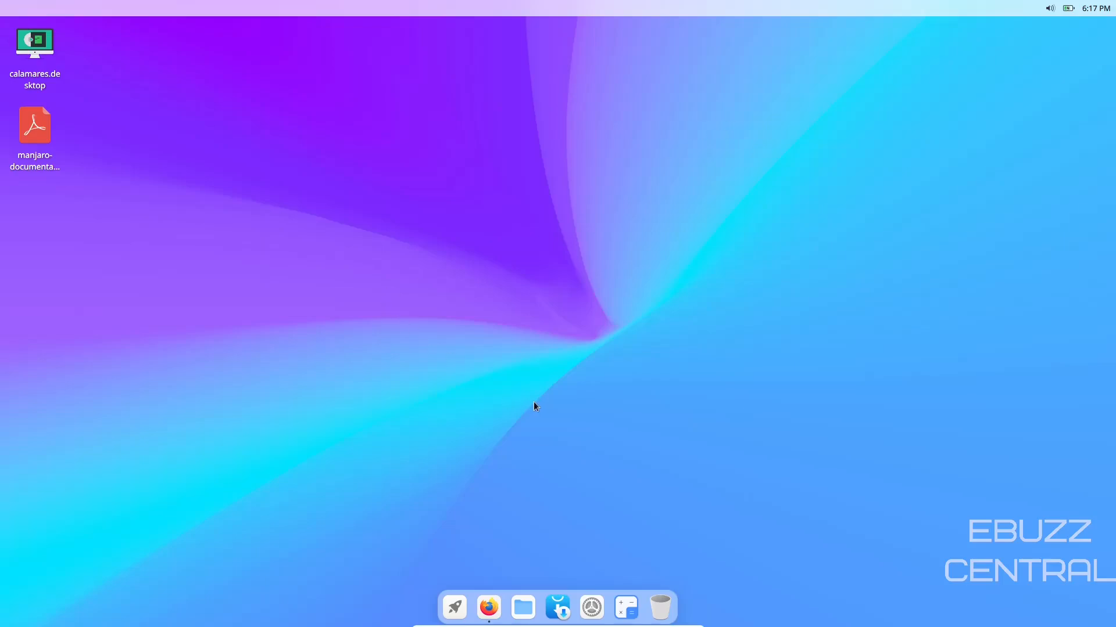
{"action": "mouse_move", "coordinate": [489, 608]}
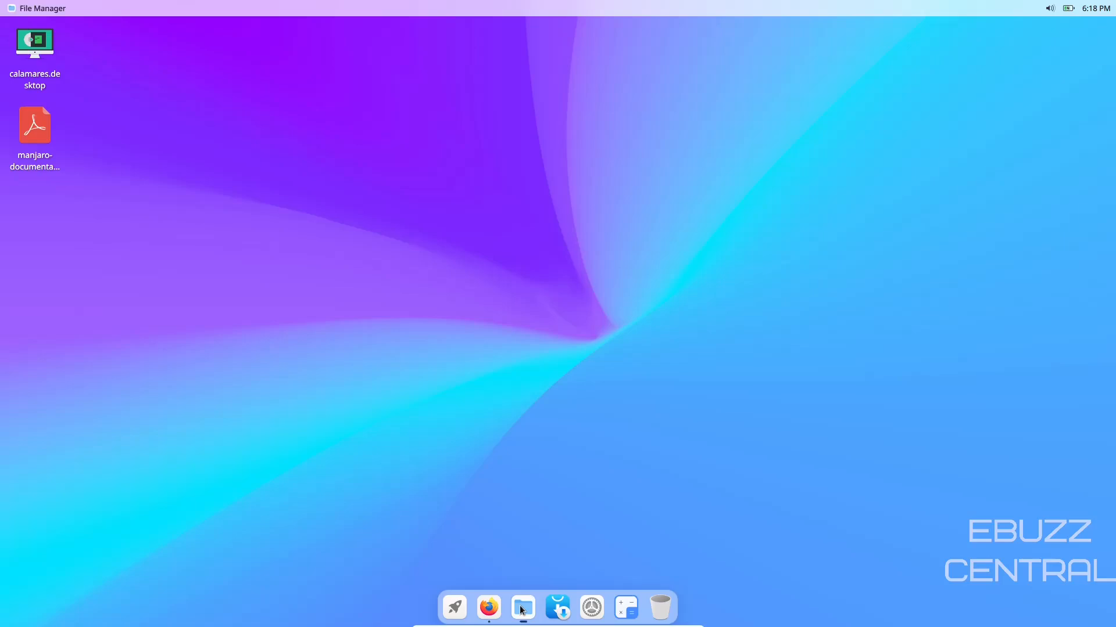
Step: Launch Cutefish File Manager from the dock showing the home folder's eight standard folders
{"action": "left_click", "coordinate": [521, 607]}
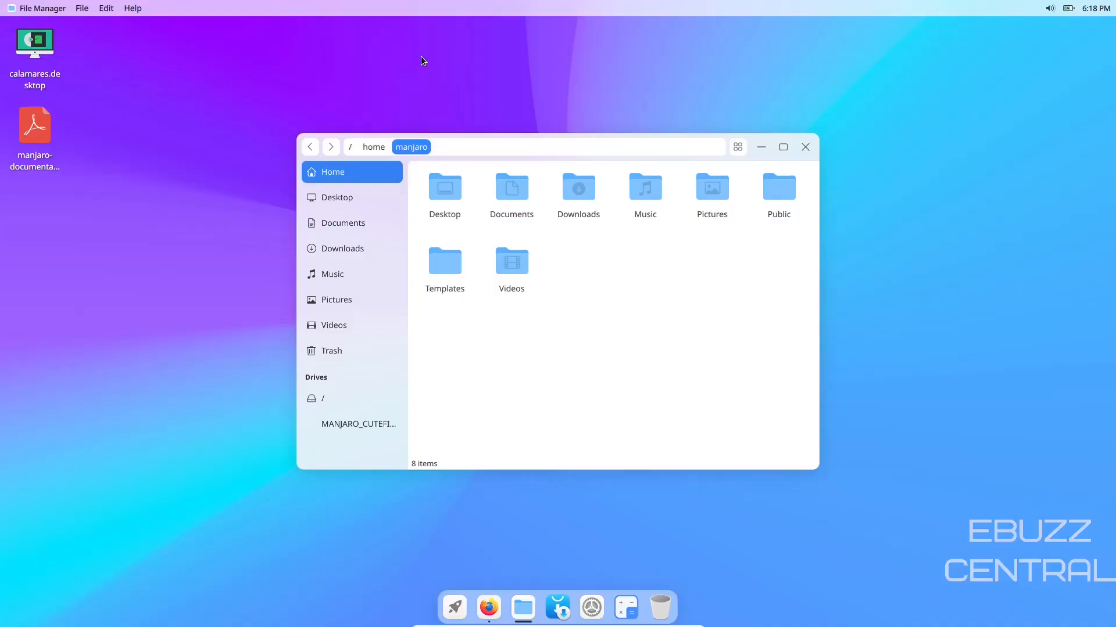
Step: In Settings > Appearance, switch to the Dark theme and leave wallpaper dimming off after toggling it
{"action": "left_click", "coordinate": [590, 606]}
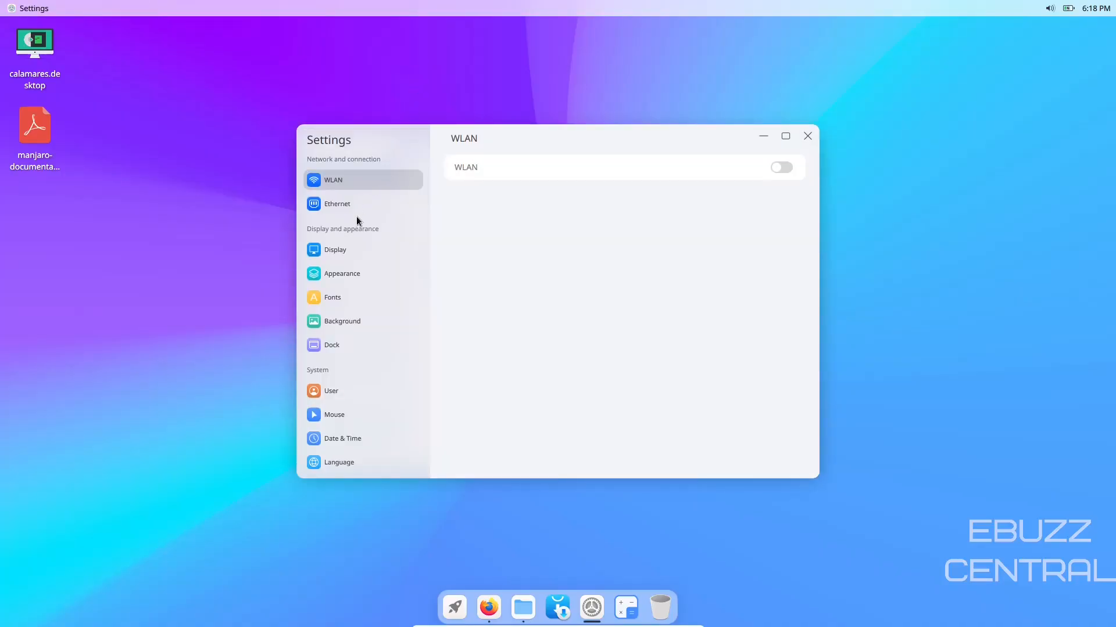
{"action": "left_click", "coordinate": [335, 250]}
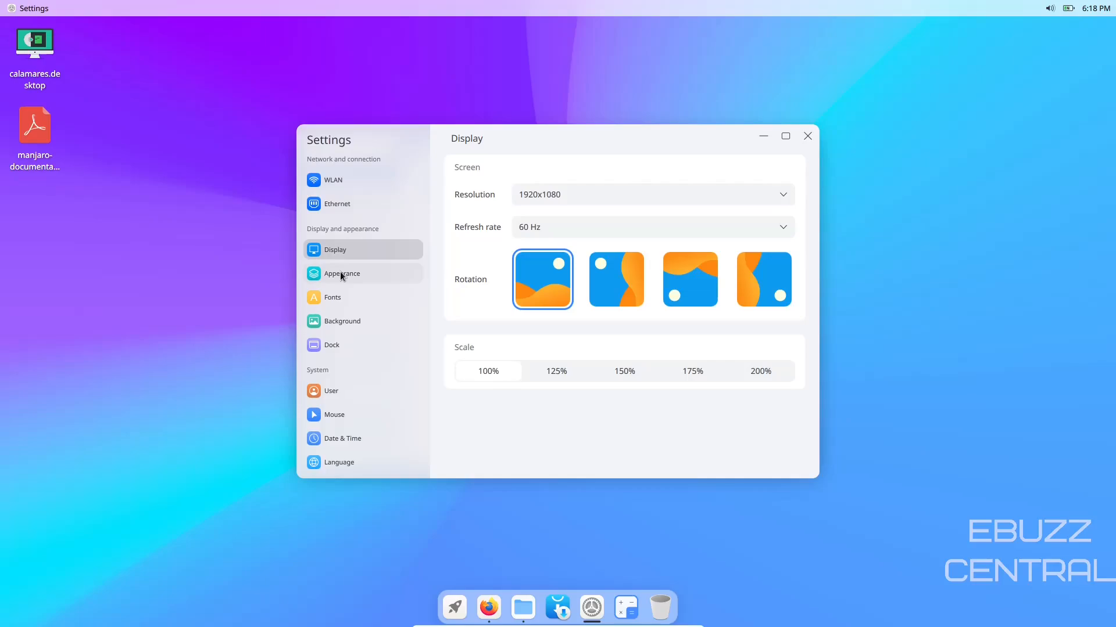
{"action": "left_click", "coordinate": [341, 273]}
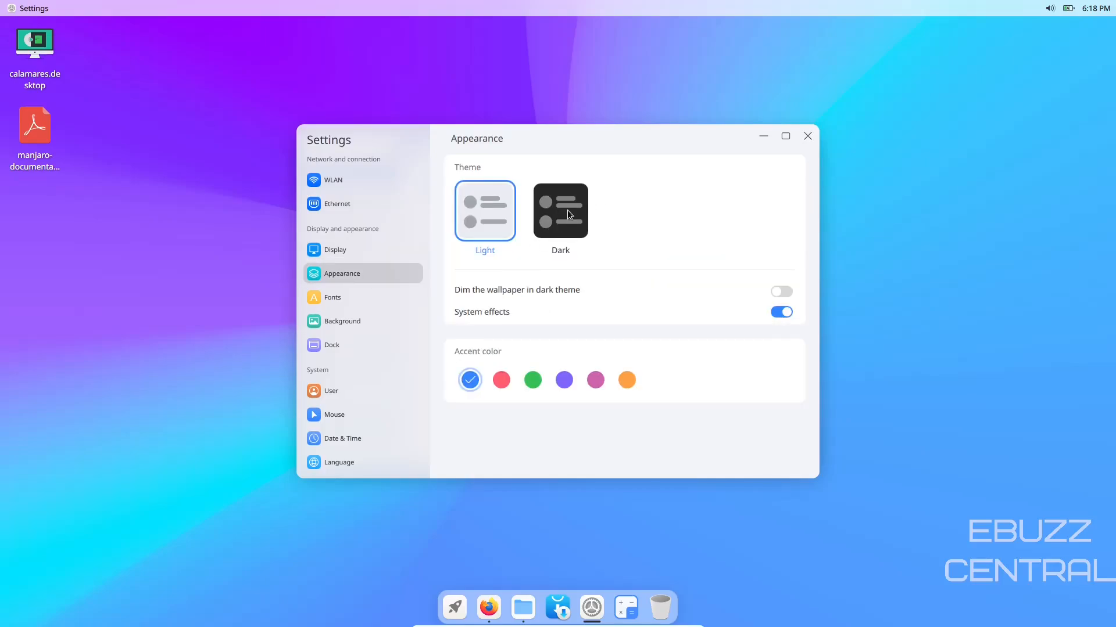
{"action": "left_click", "coordinate": [560, 210]}
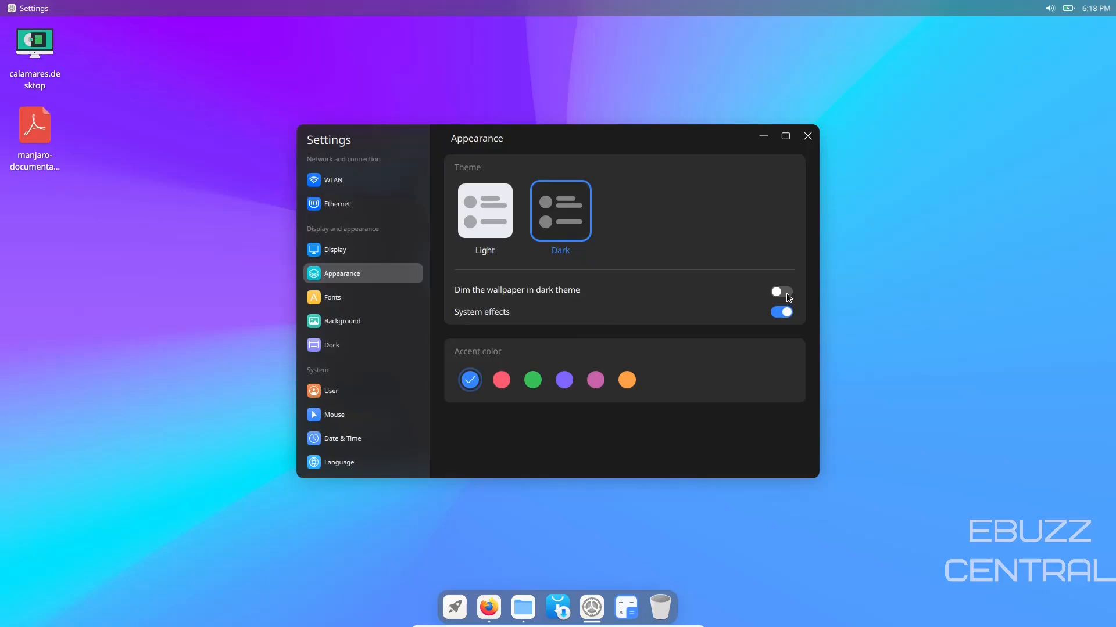
{"action": "left_click", "coordinate": [779, 291]}
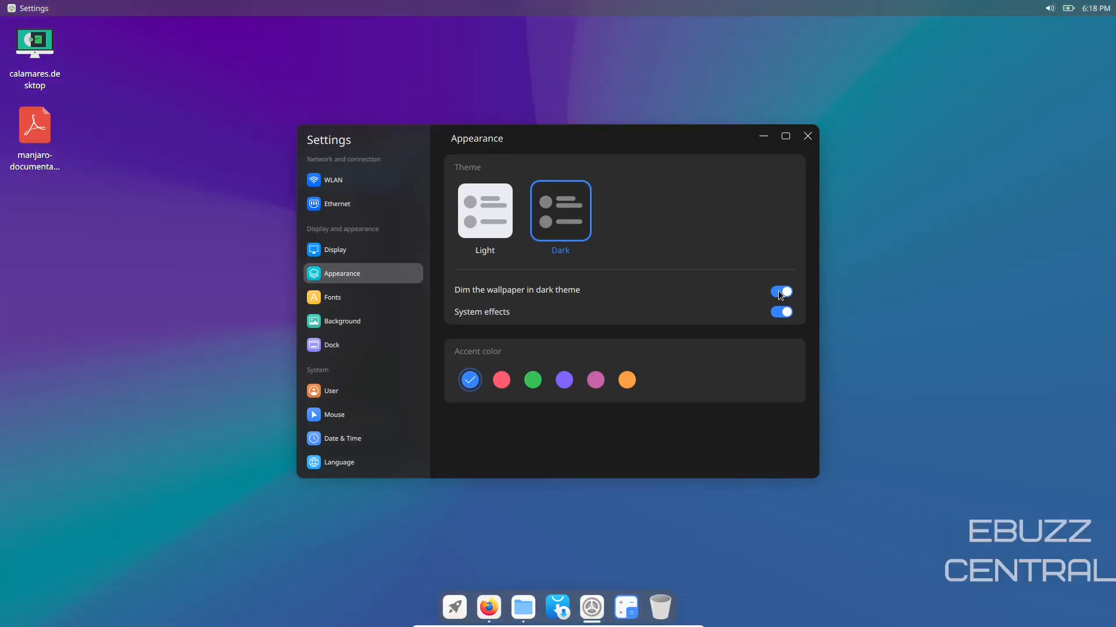
{"action": "left_click", "coordinate": [779, 291]}
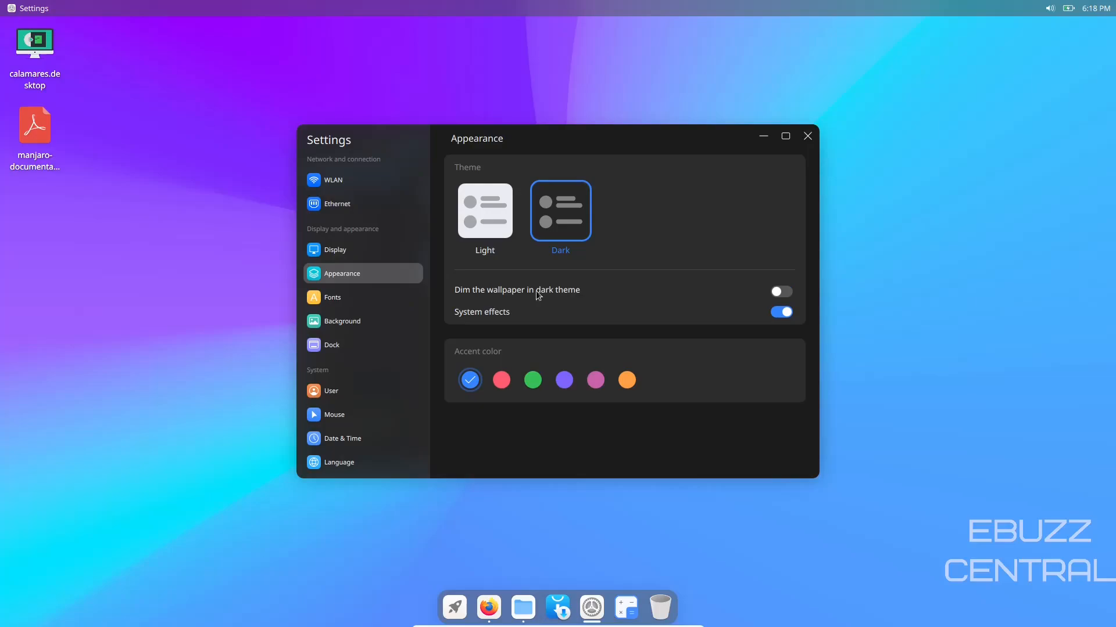
{"action": "mouse_move", "coordinate": [338, 287]}
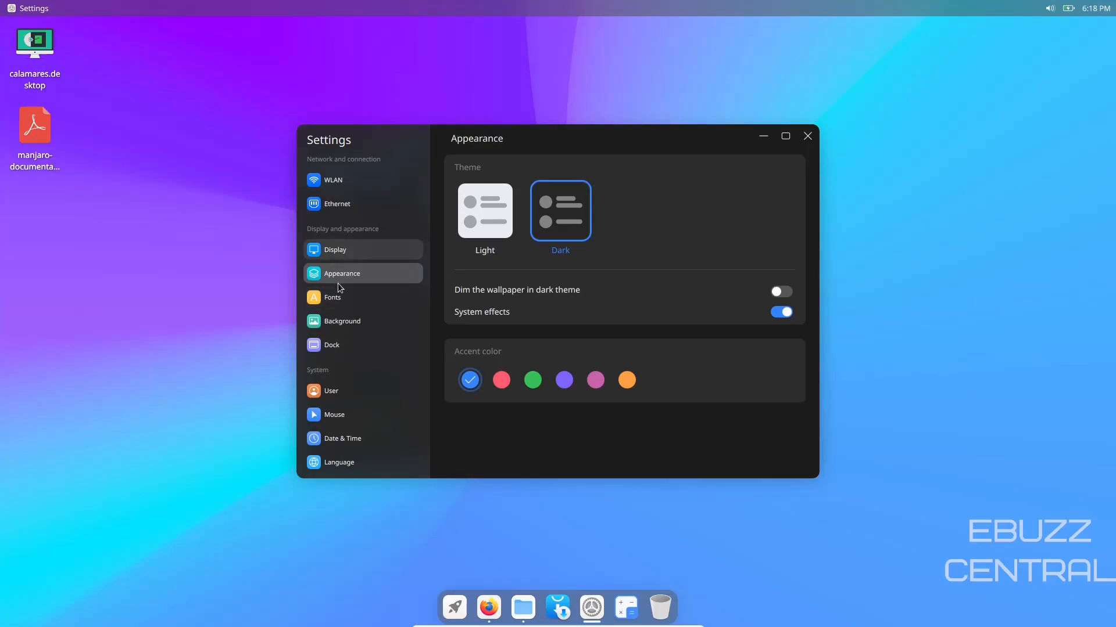
Step: Via Fonts and Background, reach the Dock page and move the dock left, then to the right edge
{"action": "left_click", "coordinate": [332, 296]}
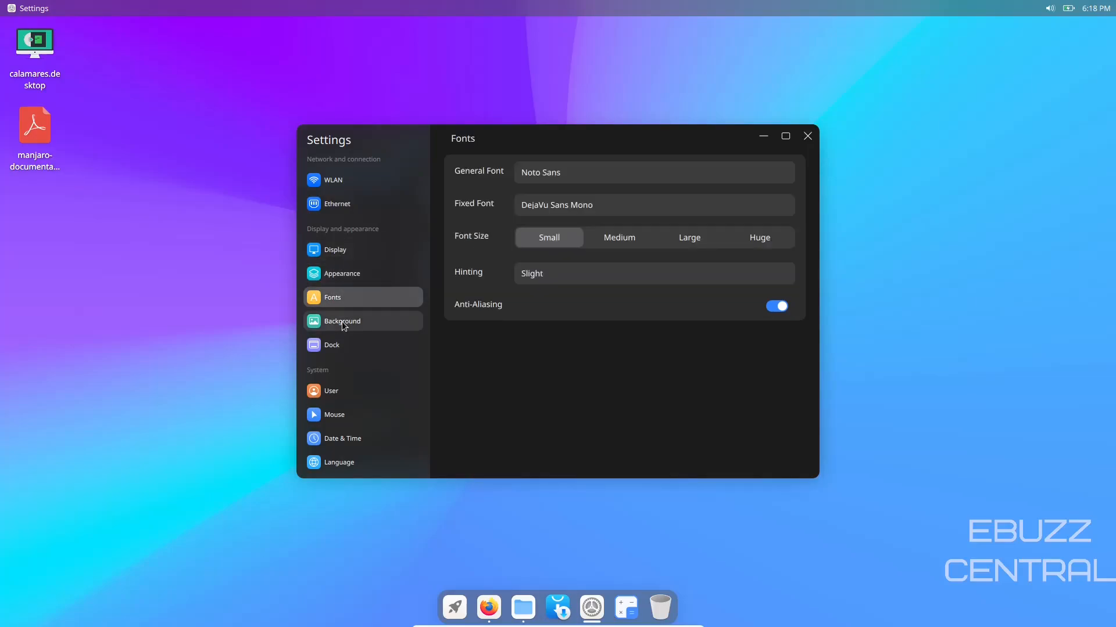
{"action": "left_click", "coordinate": [341, 321]}
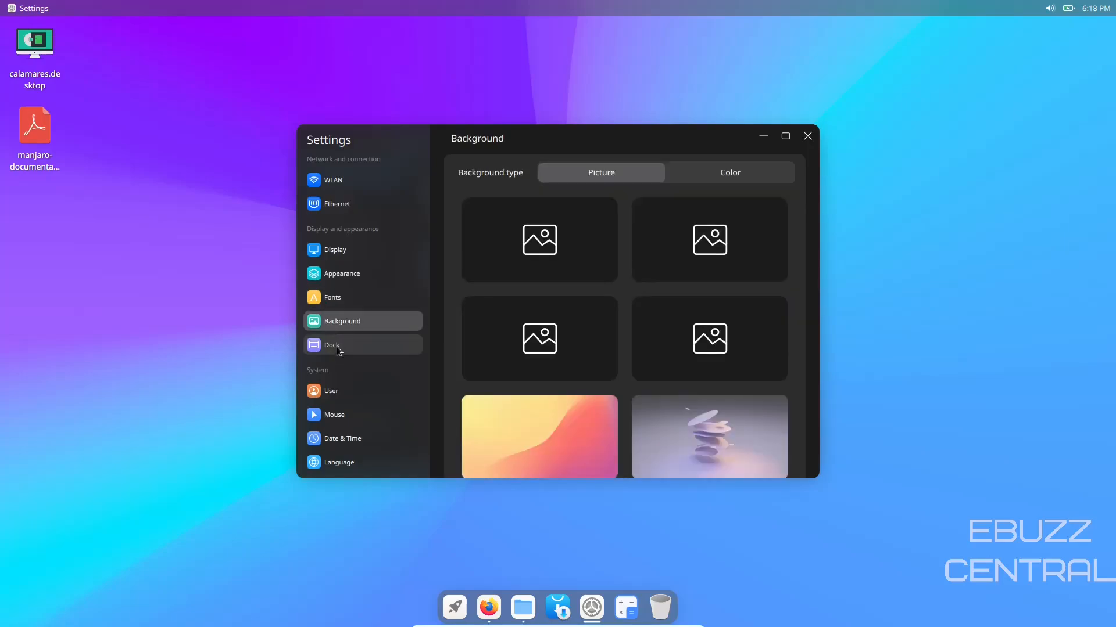
{"action": "left_click", "coordinate": [332, 345]}
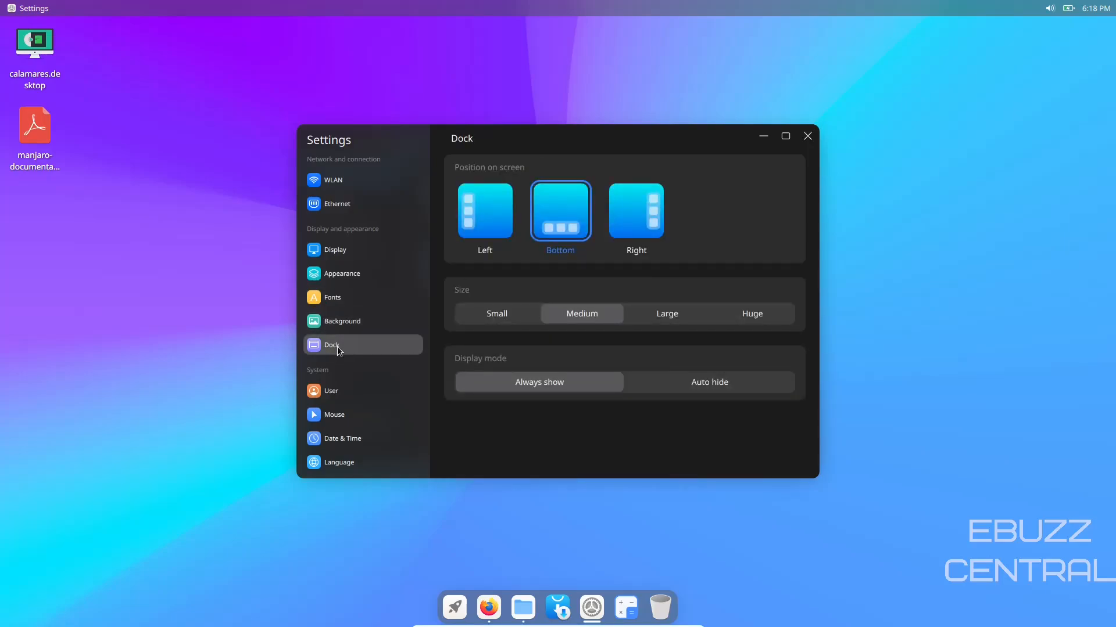
{"action": "left_click", "coordinate": [485, 211]}
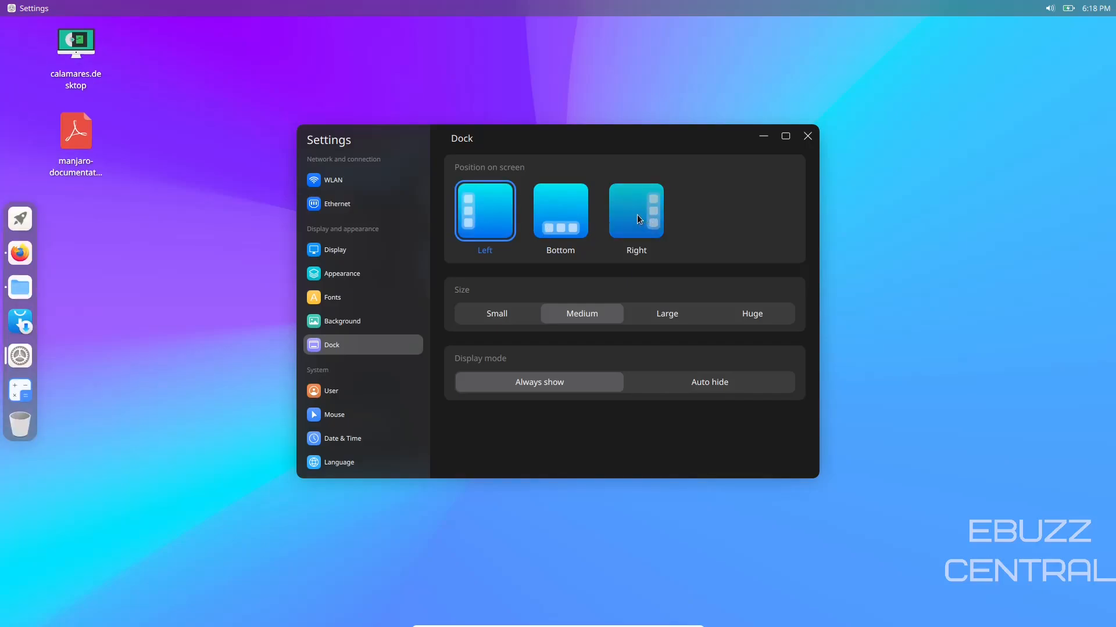
{"action": "left_click", "coordinate": [636, 210]}
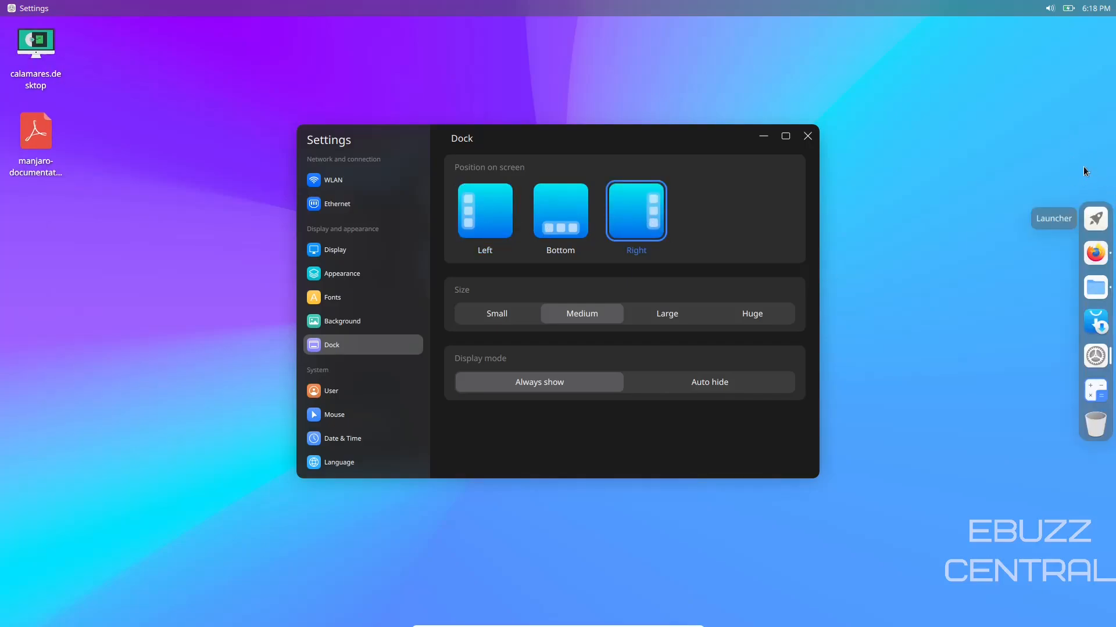
{"action": "mouse_move", "coordinate": [950, 330]}
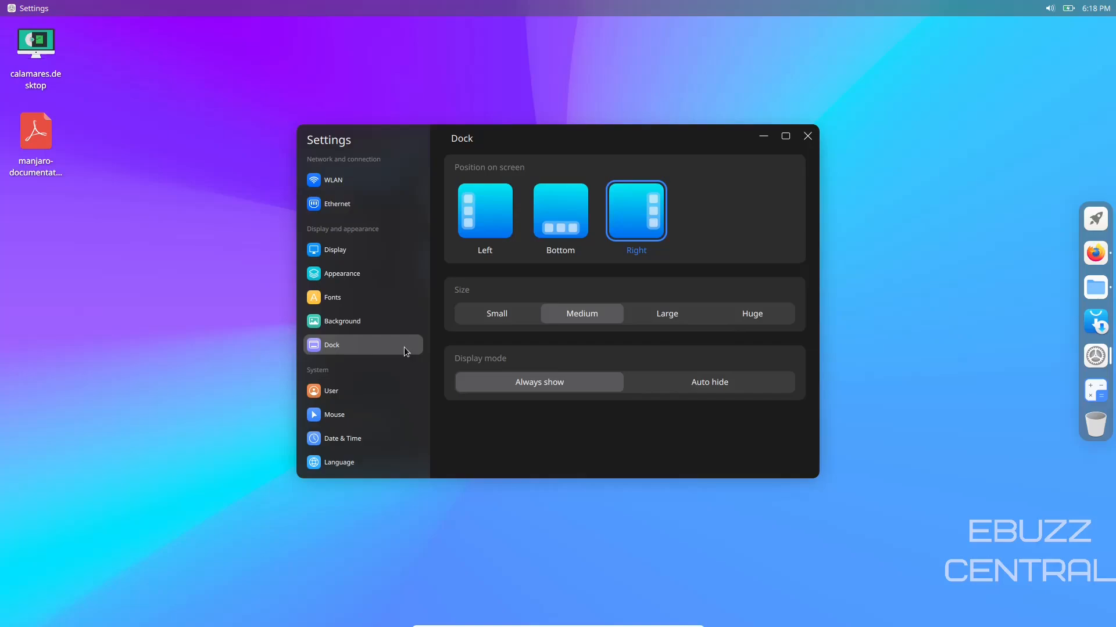
{"action": "mouse_move", "coordinate": [369, 387]}
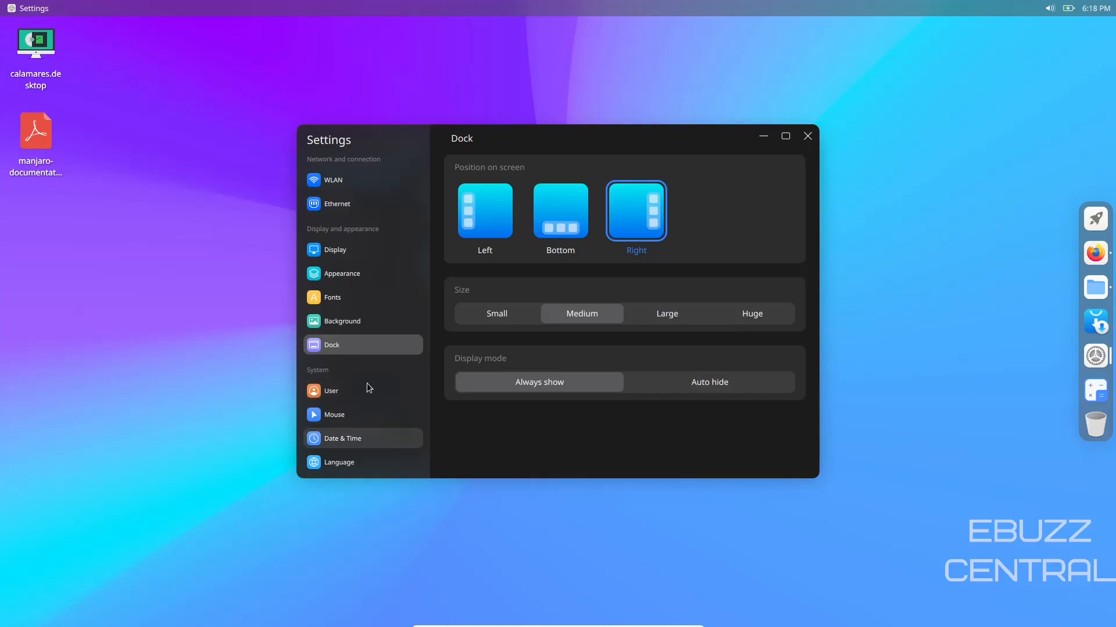
{"action": "scroll", "scroll_direction": "down", "scroll_amount": 3}
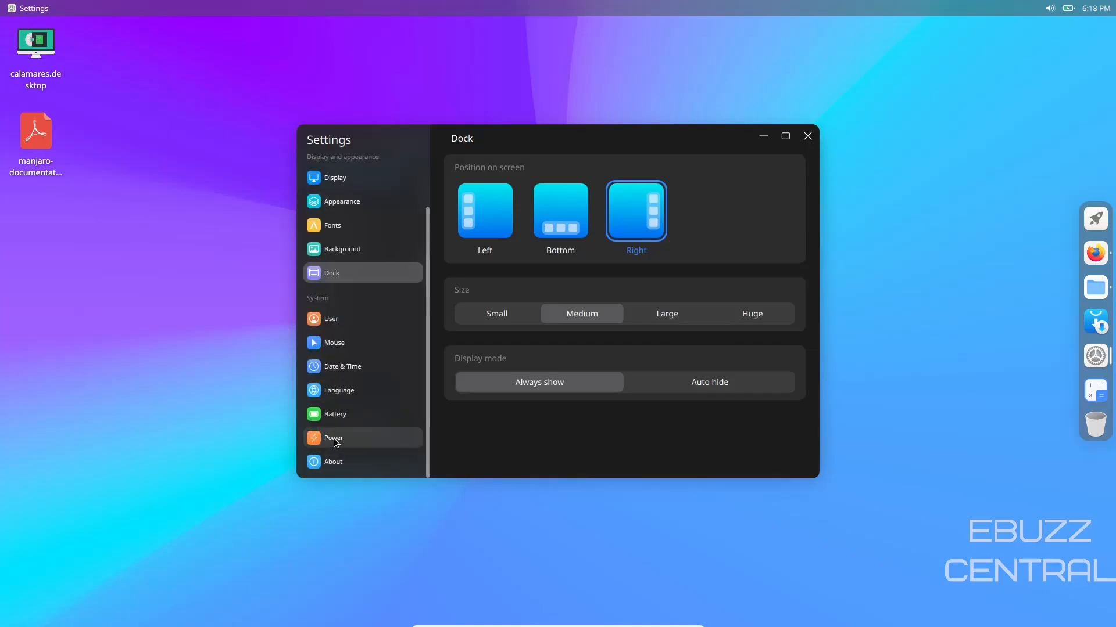
{"action": "mouse_move", "coordinate": [1094, 287]}
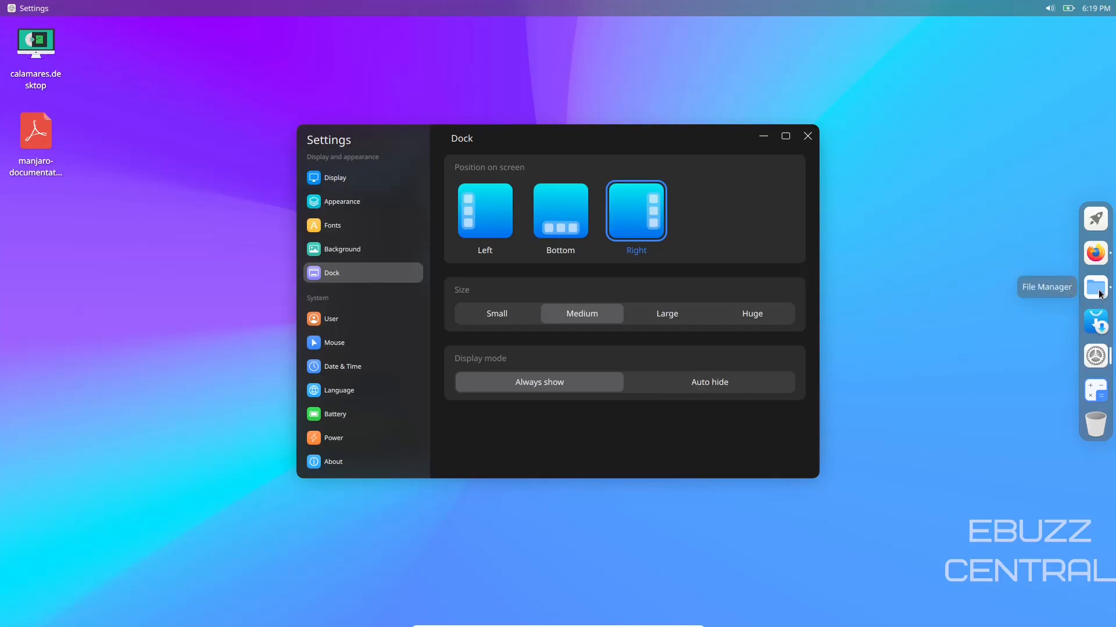
Step: In File Manager, browse the root drive, the empty Trash and the Pictures folder
{"action": "left_click", "coordinate": [1094, 287]}
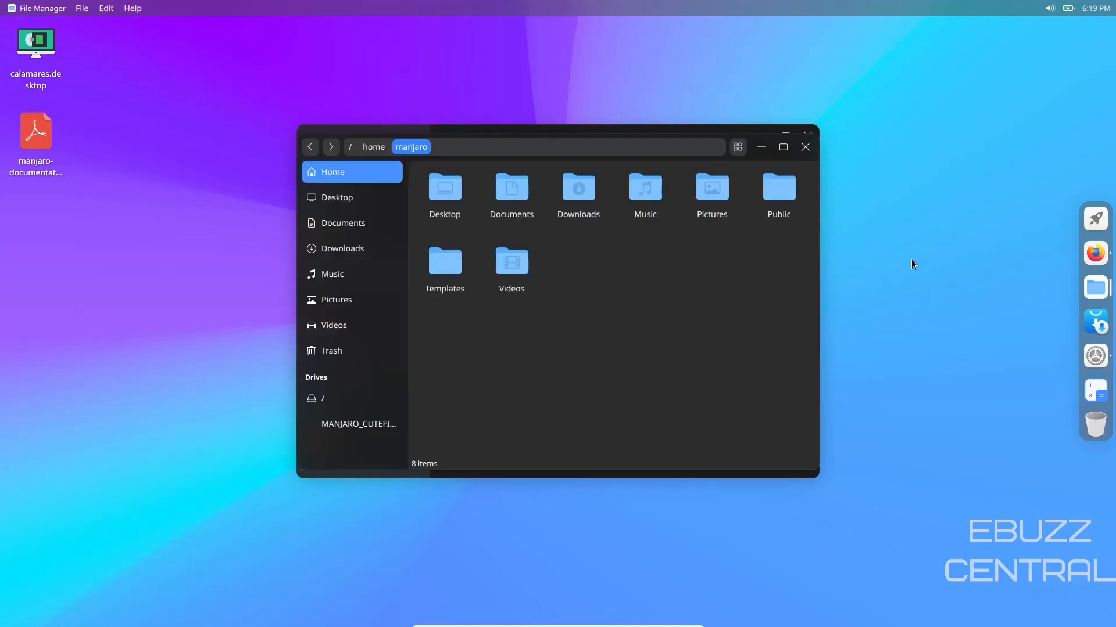
{"action": "left_click", "coordinate": [322, 398]}
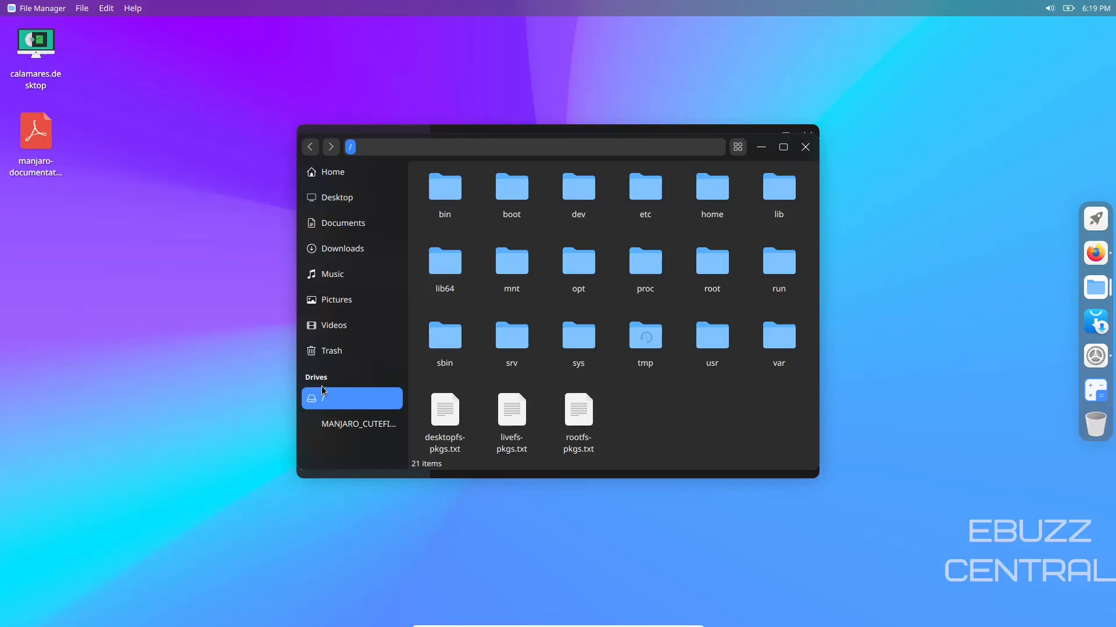
{"action": "left_click", "coordinate": [330, 350]}
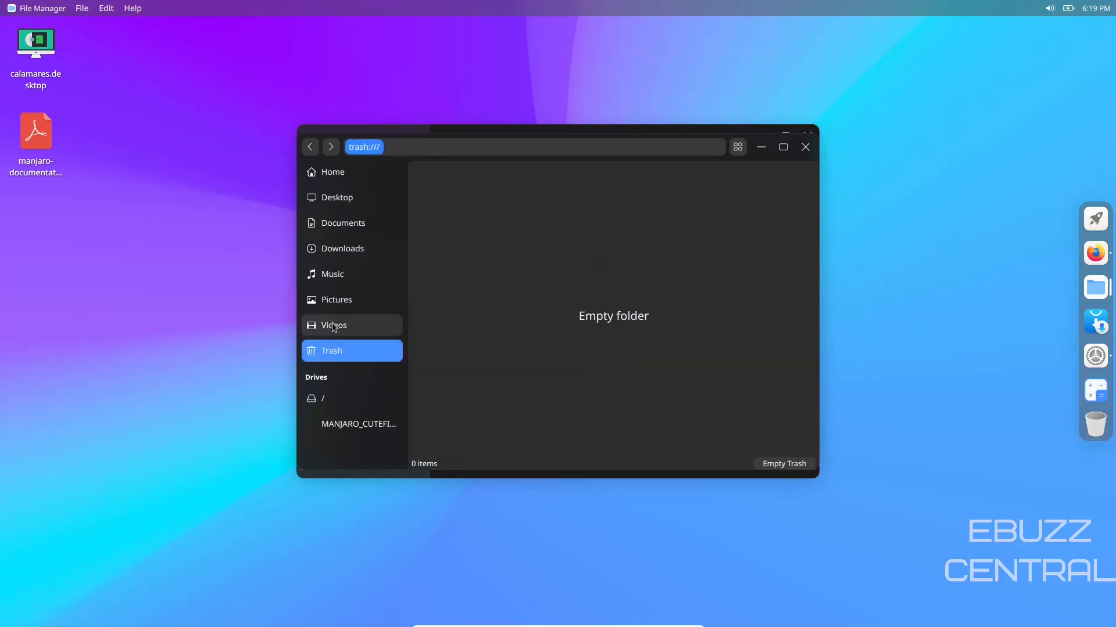
{"action": "left_click", "coordinate": [335, 300]}
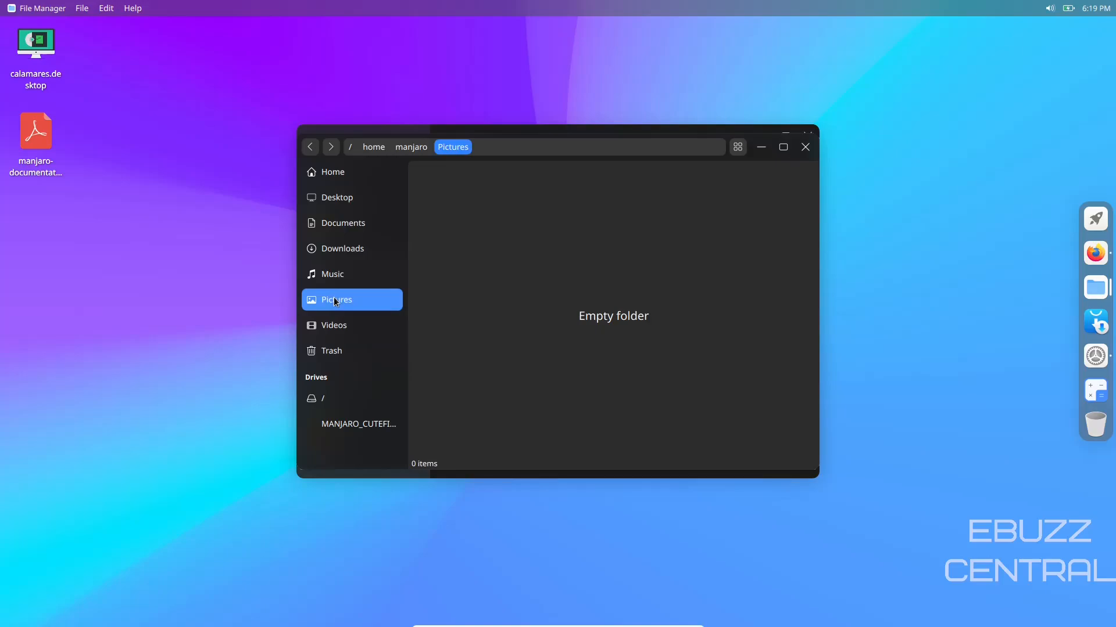
{"action": "mouse_move", "coordinate": [90, 18]}
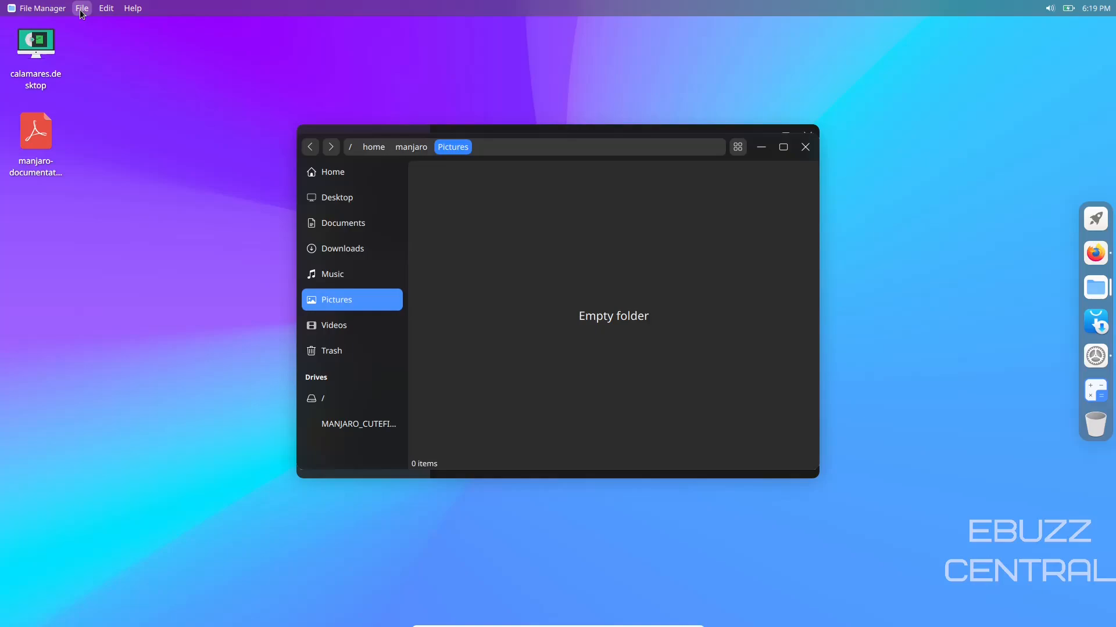
{"action": "mouse_move", "coordinate": [805, 147]}
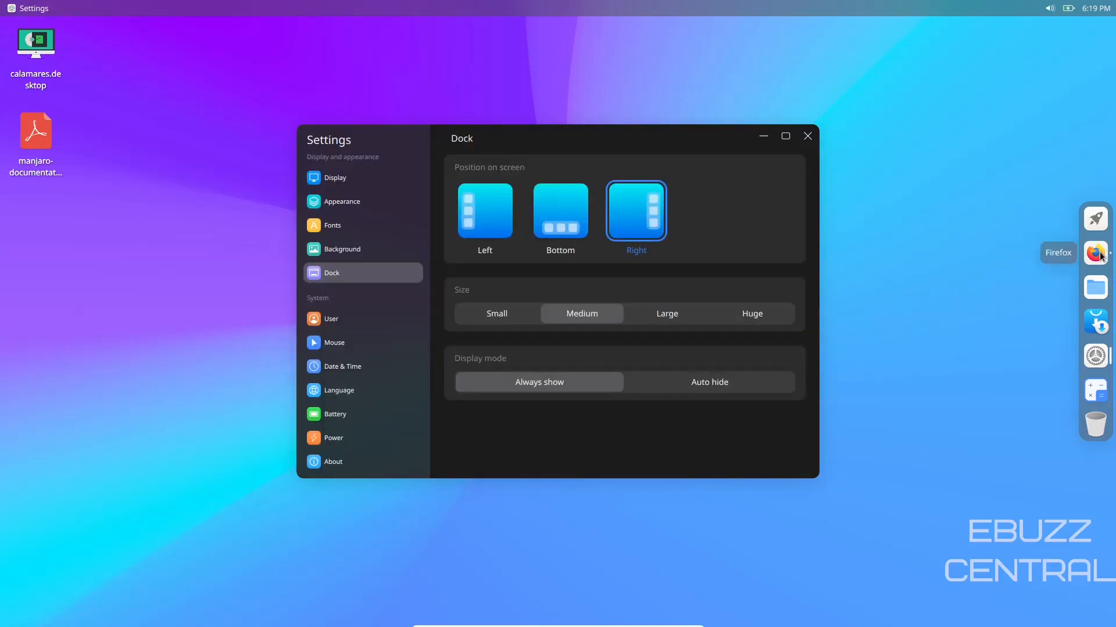
Step: View the GitHub issues in Firefox, peek at Settings' User page, close it and bring up the launcher
{"action": "left_click", "coordinate": [1094, 252]}
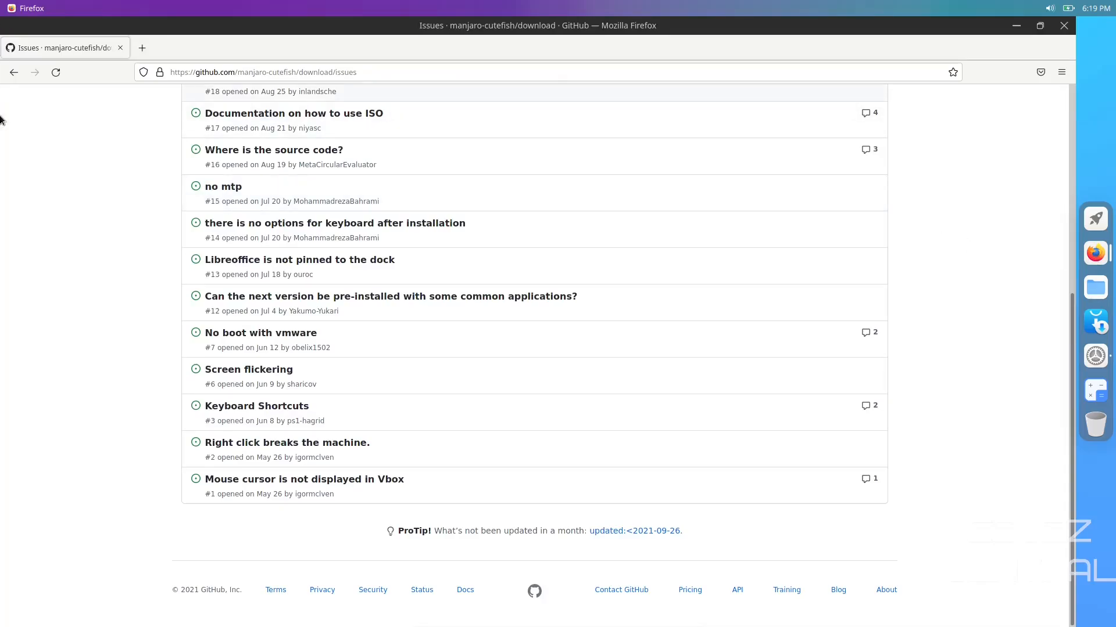
{"action": "mouse_move", "coordinate": [827, 16]}
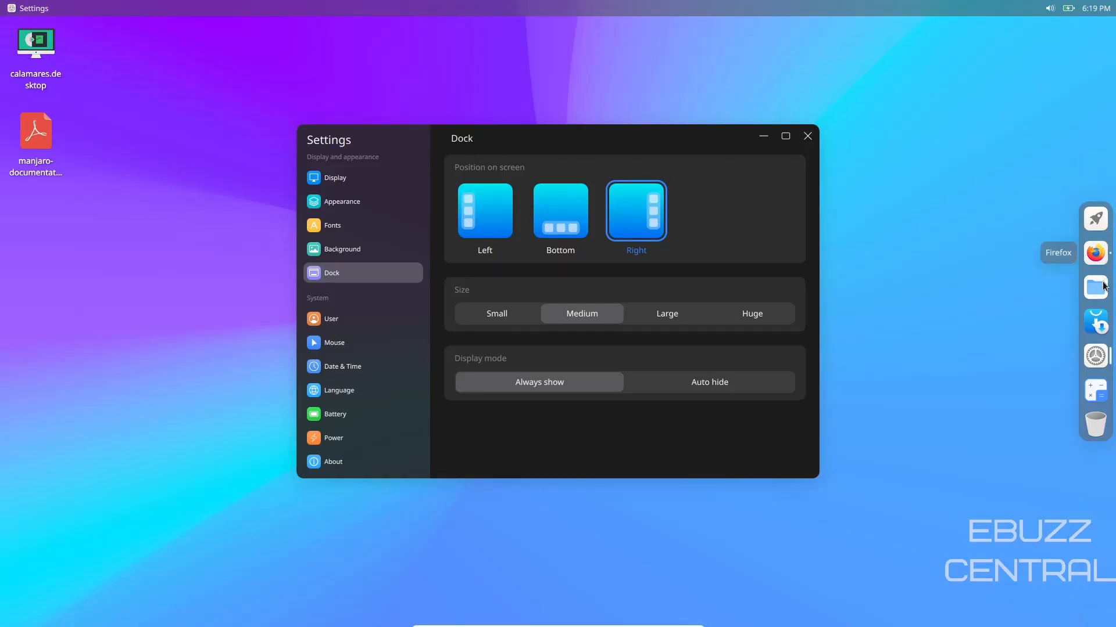
{"action": "mouse_move", "coordinate": [1094, 355]}
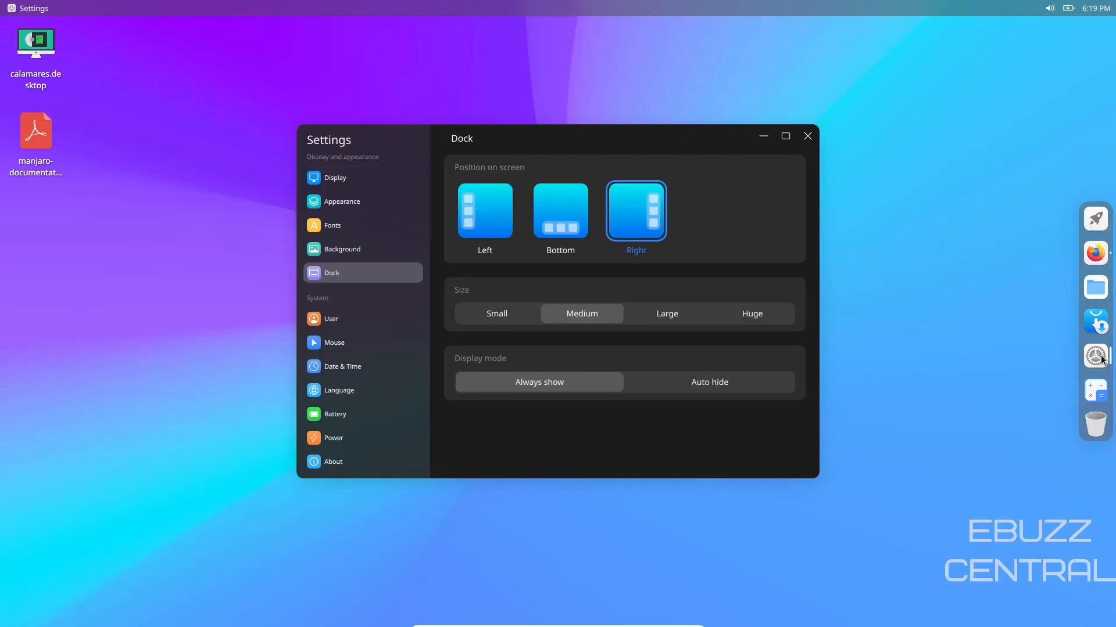
{"action": "left_click", "coordinate": [330, 319]}
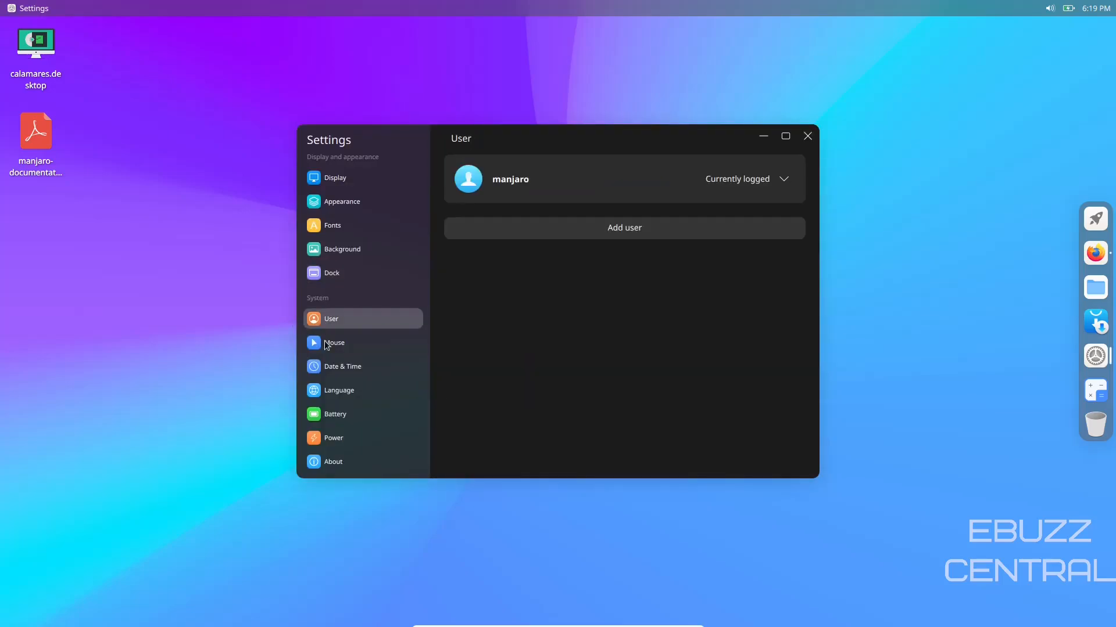
{"action": "left_click", "coordinate": [807, 136]}
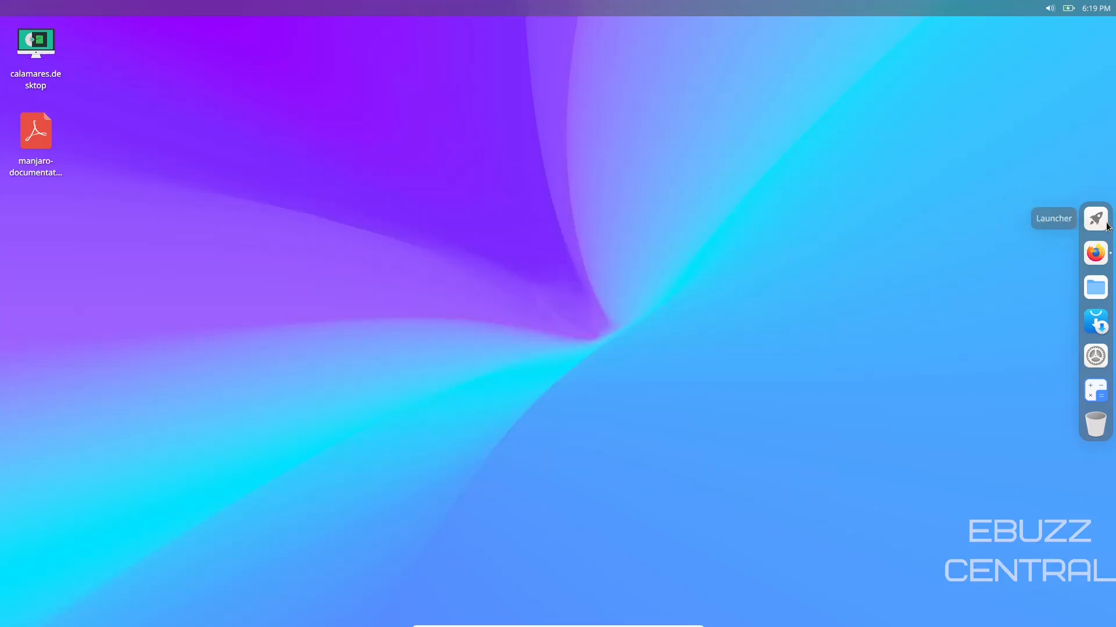
{"action": "left_click", "coordinate": [1095, 219]}
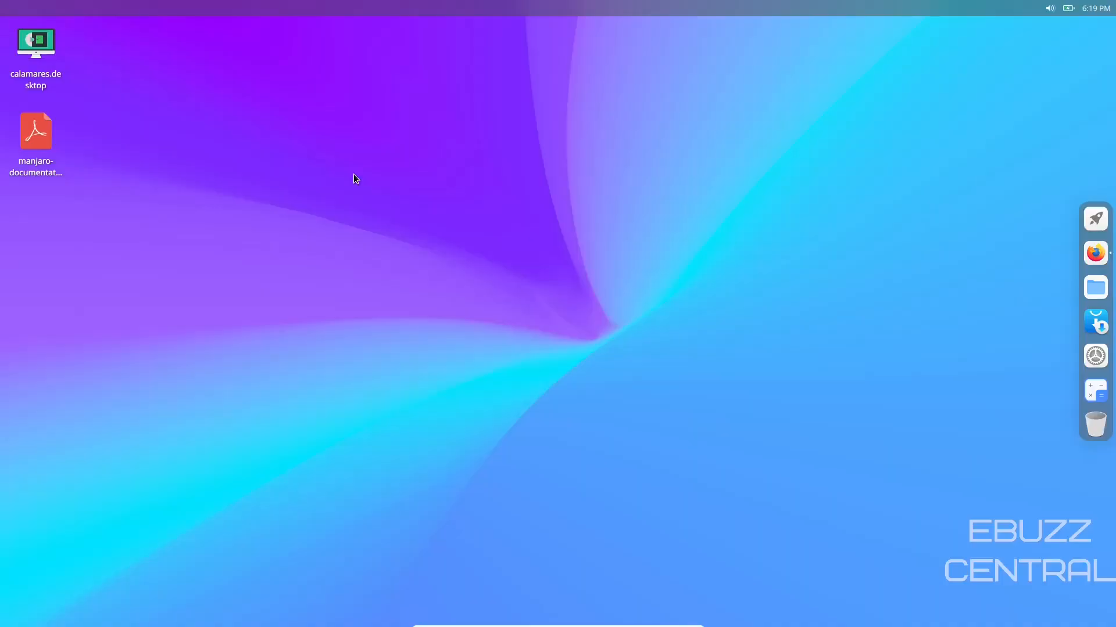
Step: Run top in a Konsole terminal, then close the window confirming Close Window despite top running
{"action": "left_click", "coordinate": [1094, 404]}
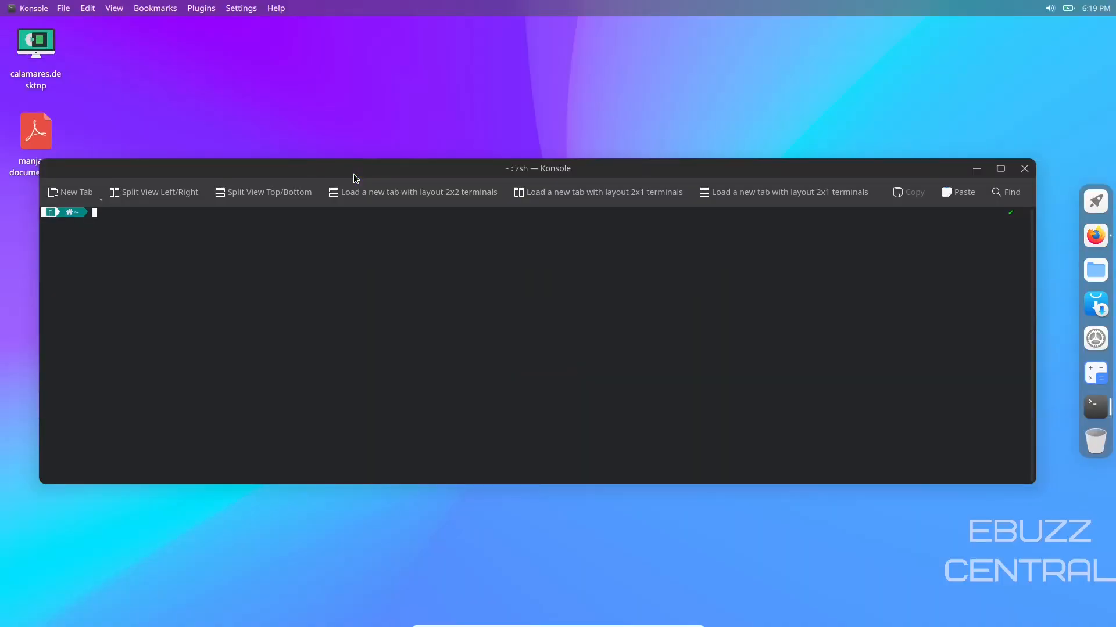
{"action": "key", "text": "Return"}
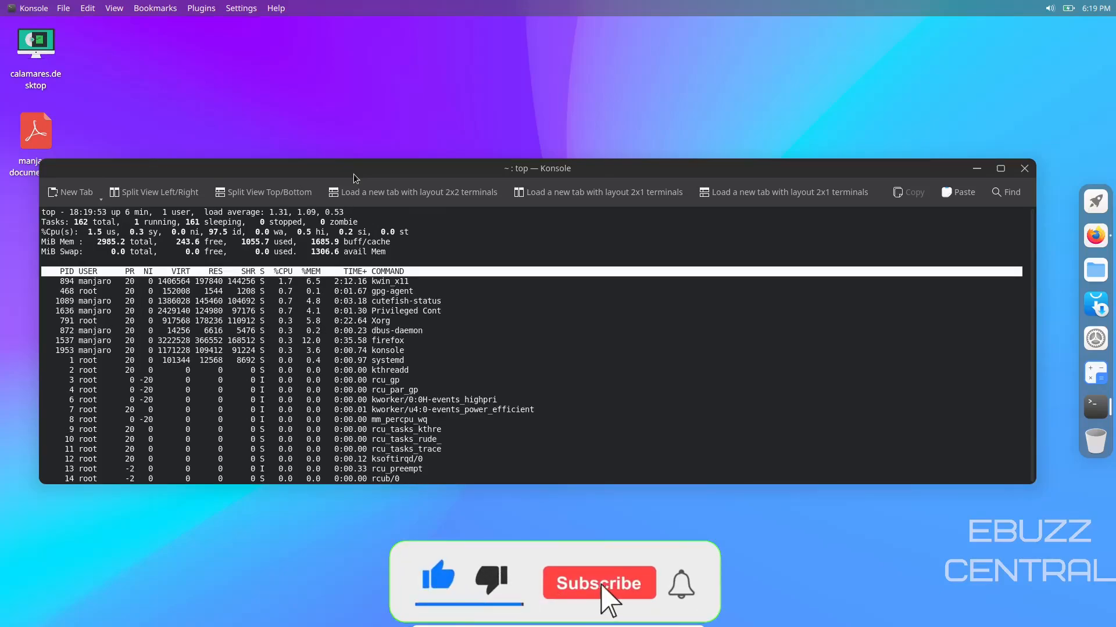
{"action": "left_click", "coordinate": [597, 583]}
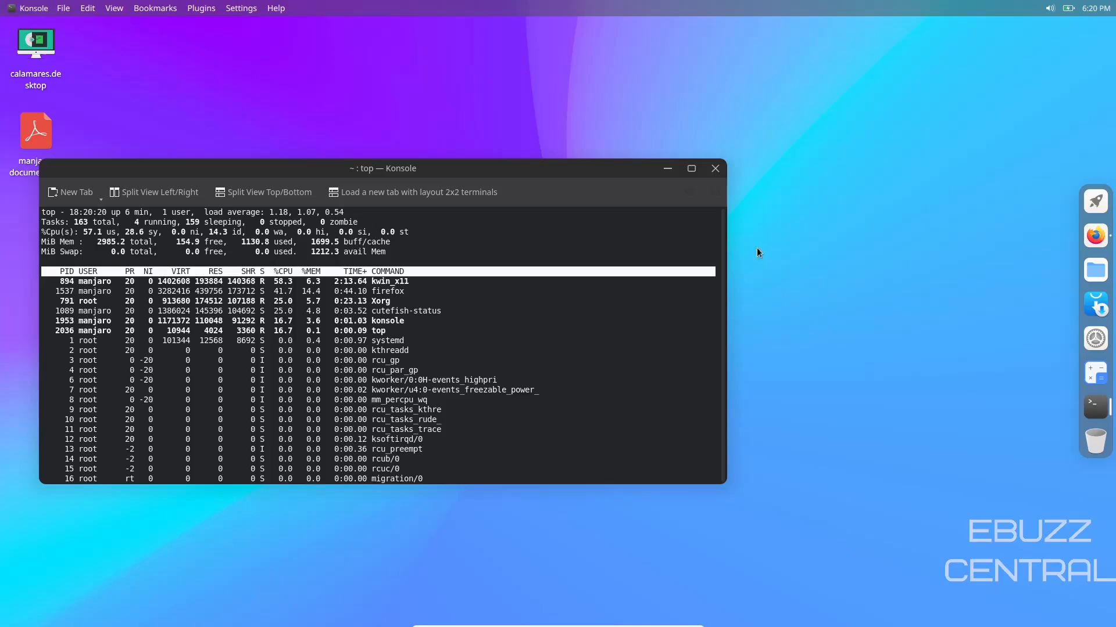
{"action": "left_click", "coordinate": [714, 169]}
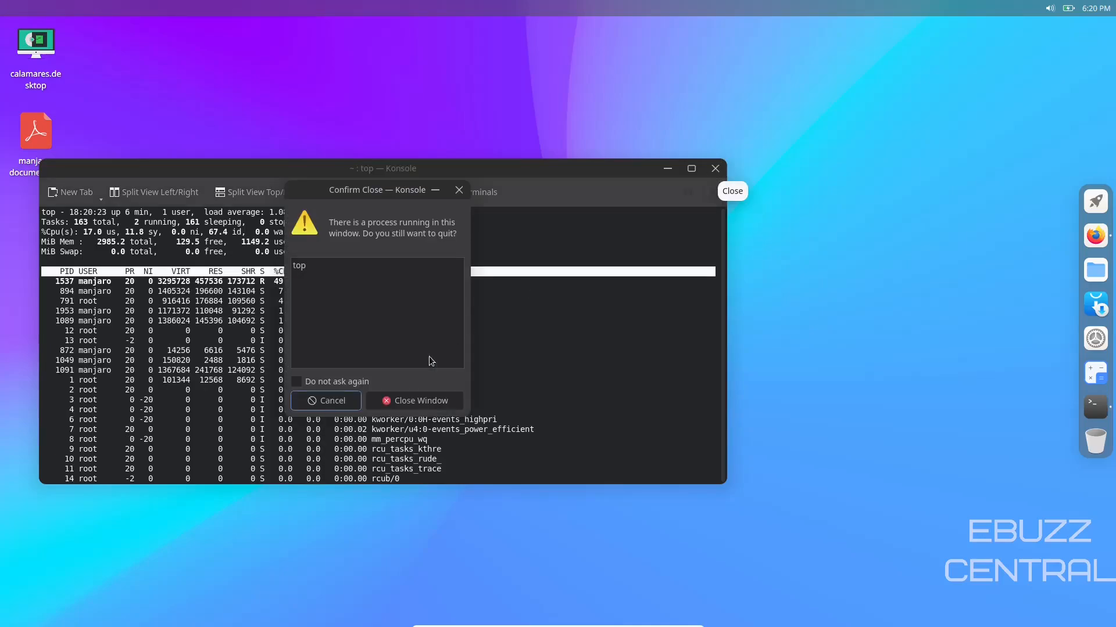
{"action": "left_click", "coordinate": [415, 401]}
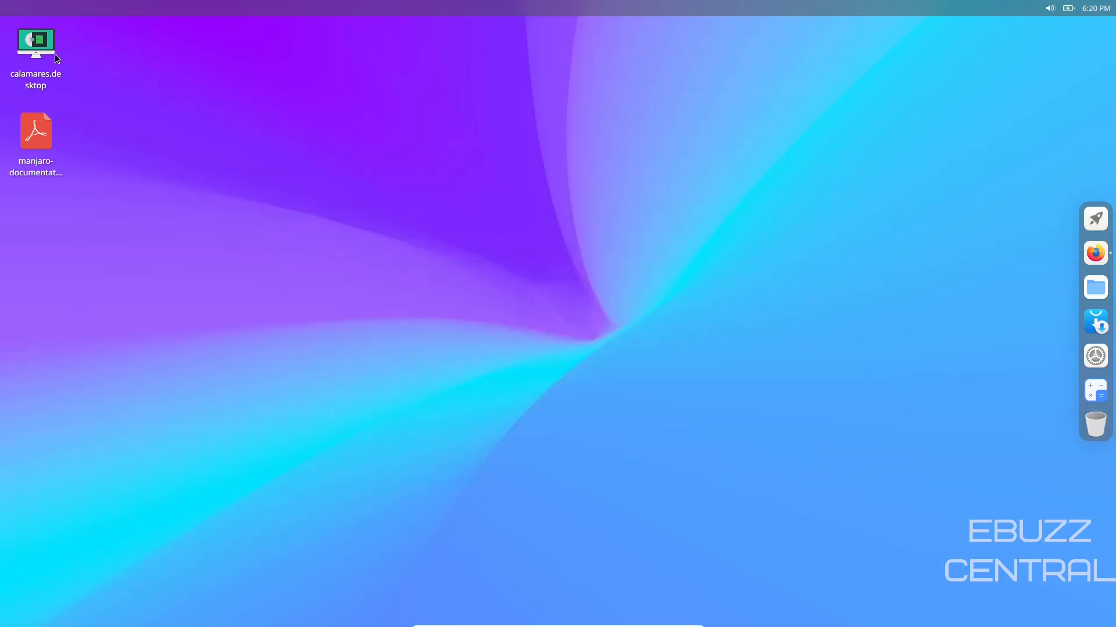
Step: View calamares.desktop from the desktop icon in Kate several times, closing the editor each time
{"action": "left_click", "coordinate": [35, 50]}
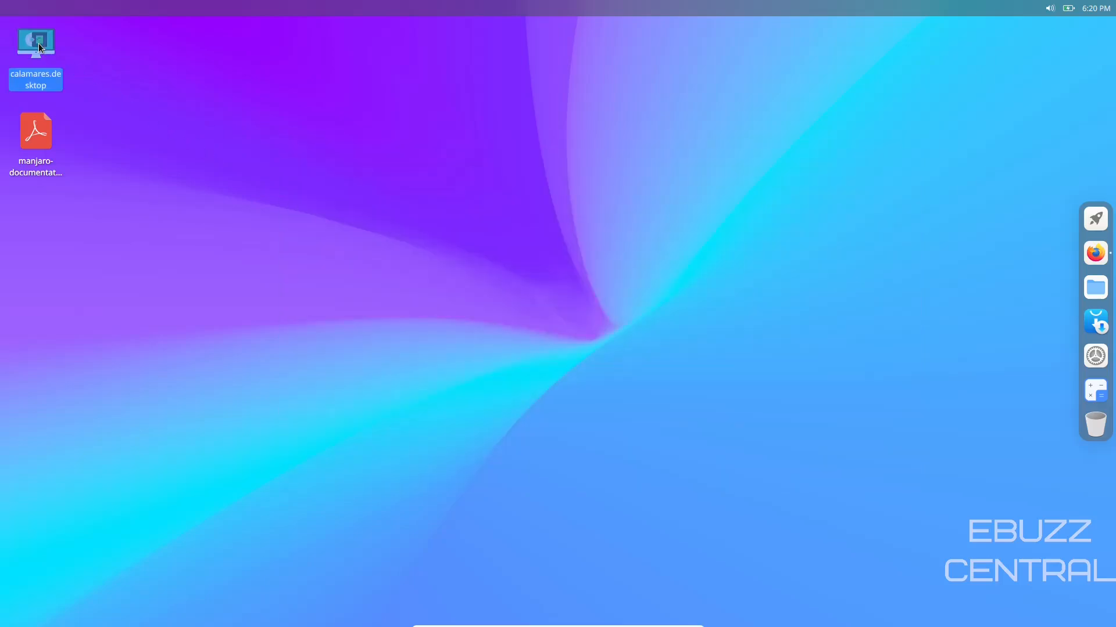
{"action": "double_click", "coordinate": [35, 42]}
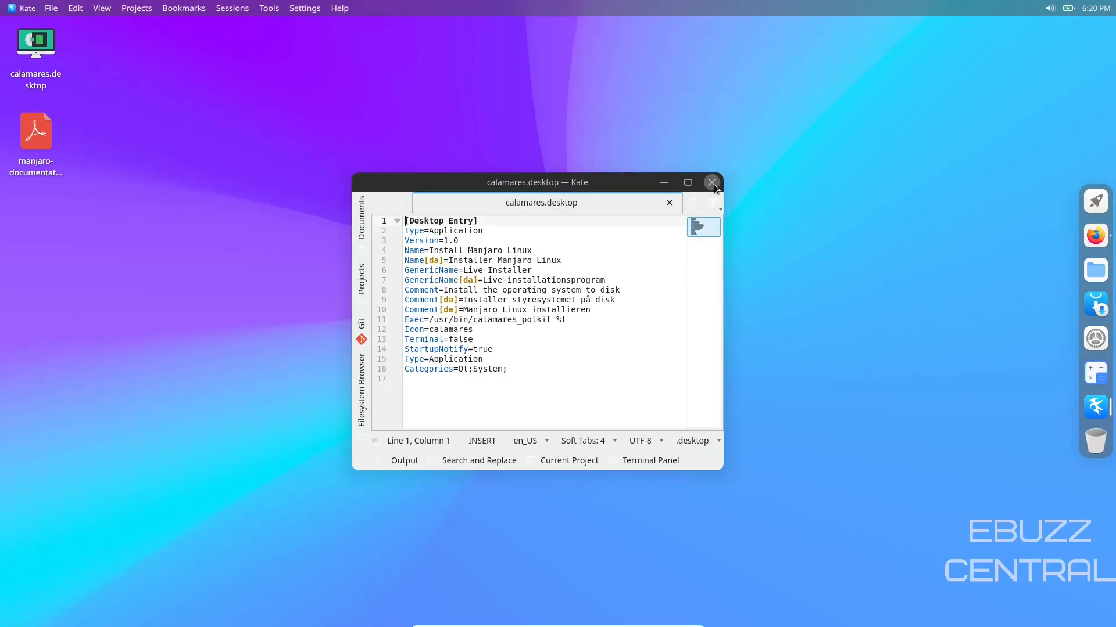
{"action": "left_click", "coordinate": [712, 183]}
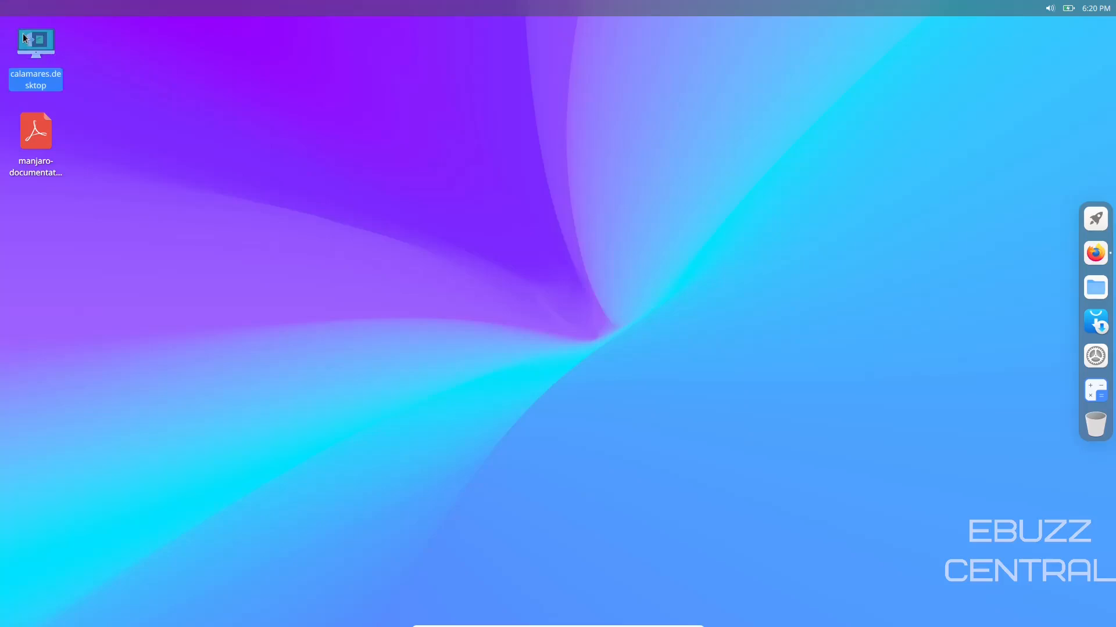
{"action": "double_click", "coordinate": [35, 43]}
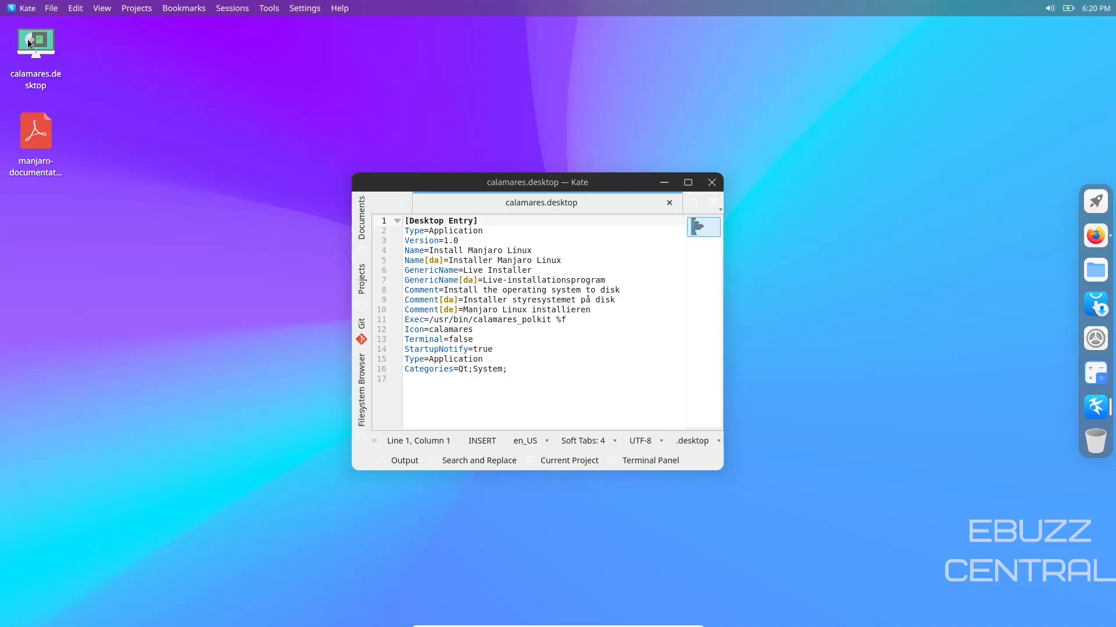
{"action": "mouse_move", "coordinate": [711, 182]}
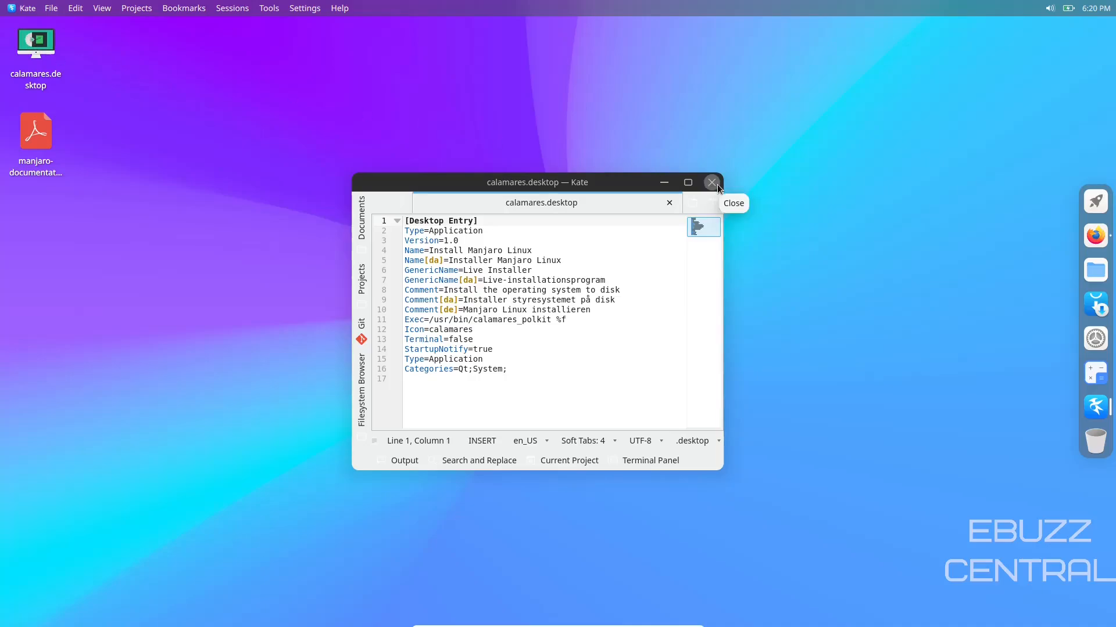
{"action": "right_click", "coordinate": [35, 41]}
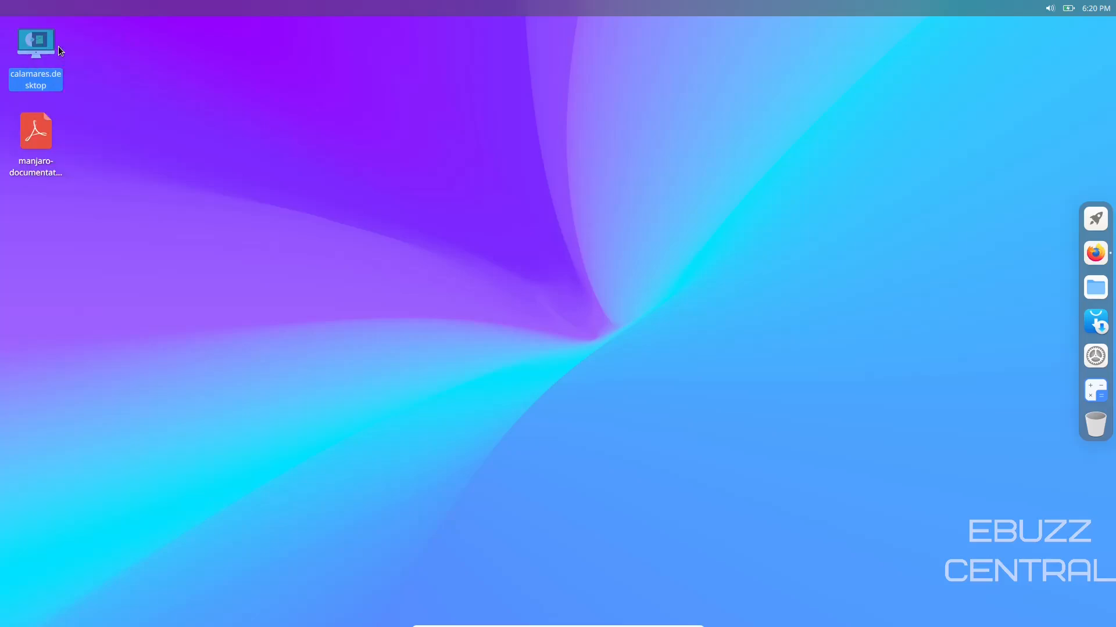
{"action": "double_click", "coordinate": [35, 43]}
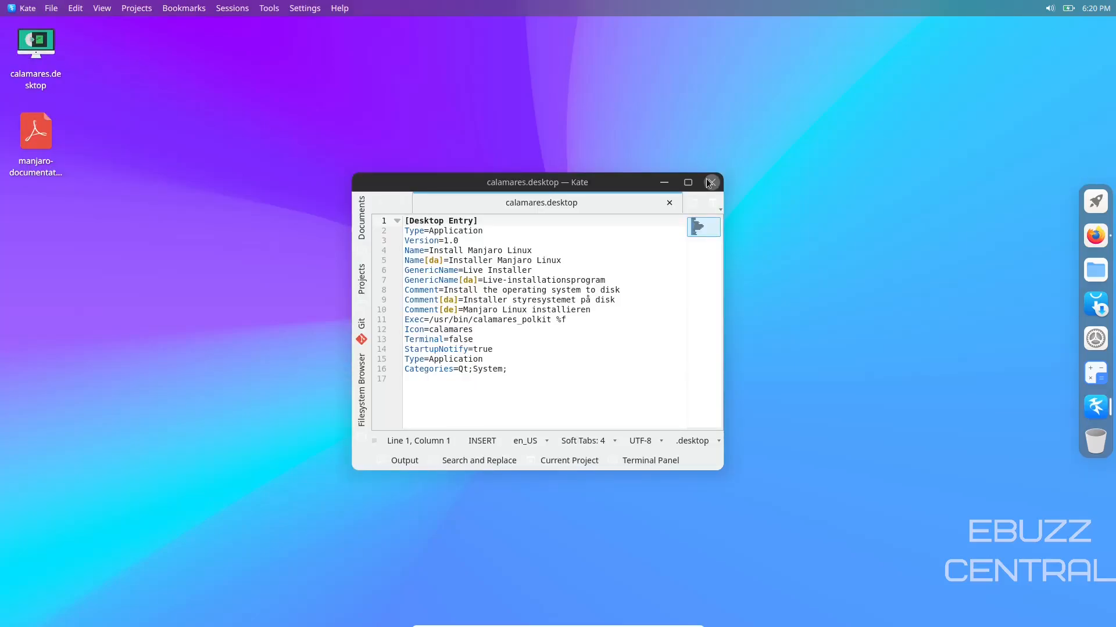
{"action": "mouse_move", "coordinate": [711, 183]}
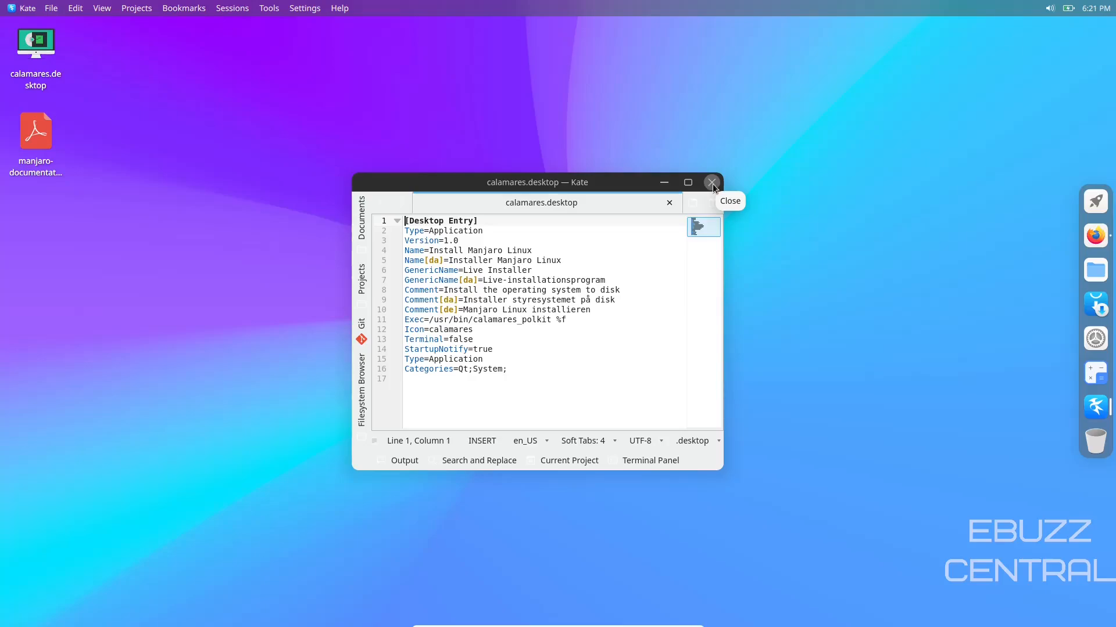
{"action": "left_click", "coordinate": [711, 182]}
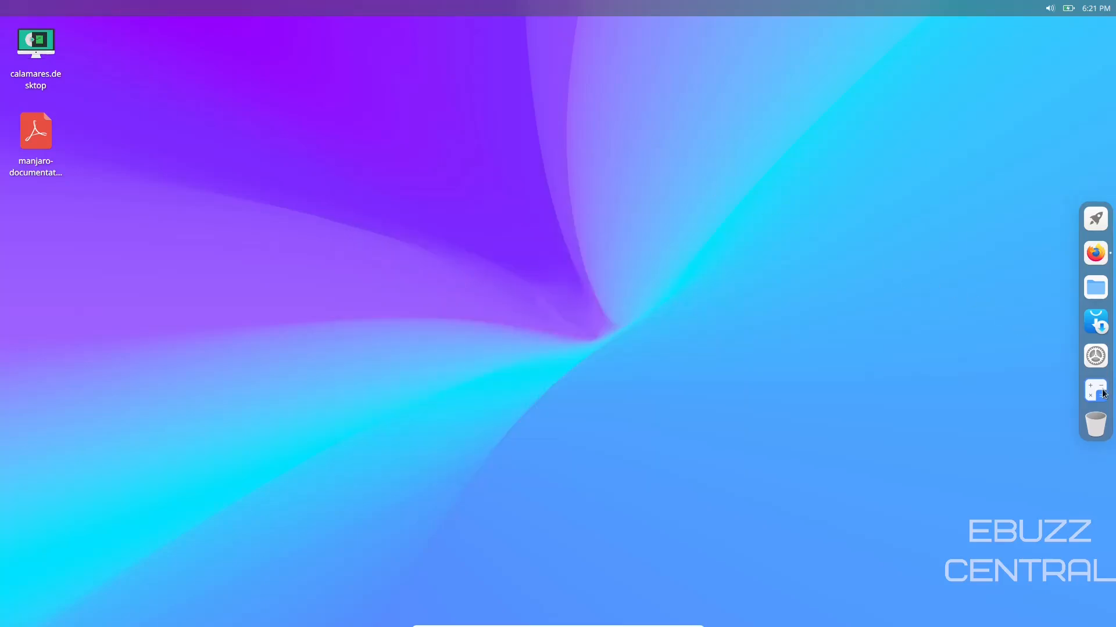
Step: Launch the Calculator from the dock and close it again
{"action": "left_click", "coordinate": [1095, 390]}
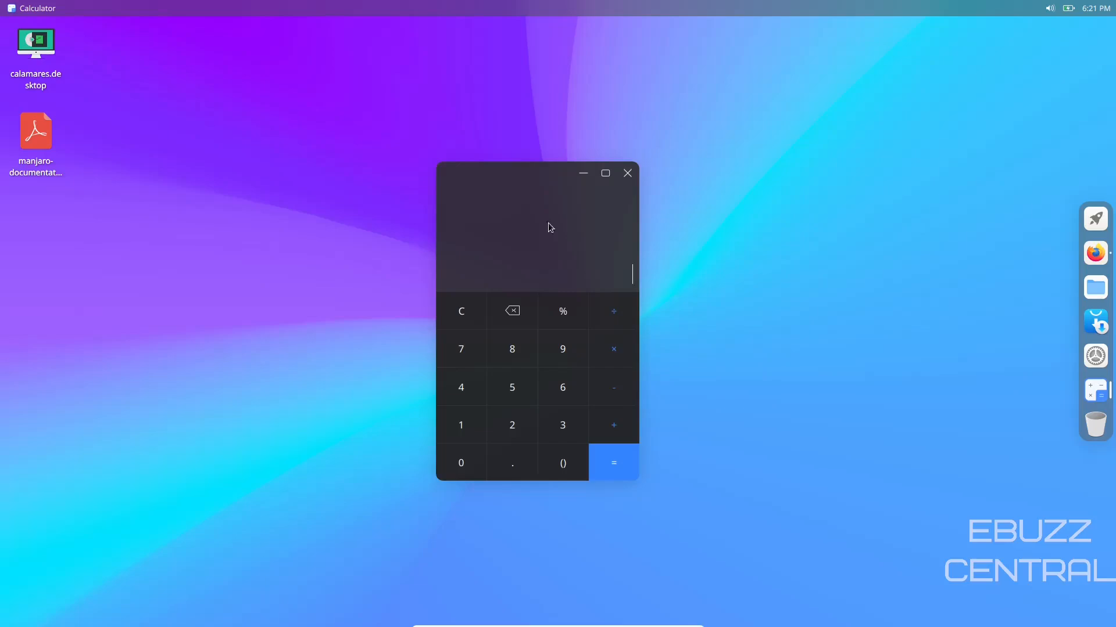
{"action": "mouse_move", "coordinate": [626, 174]}
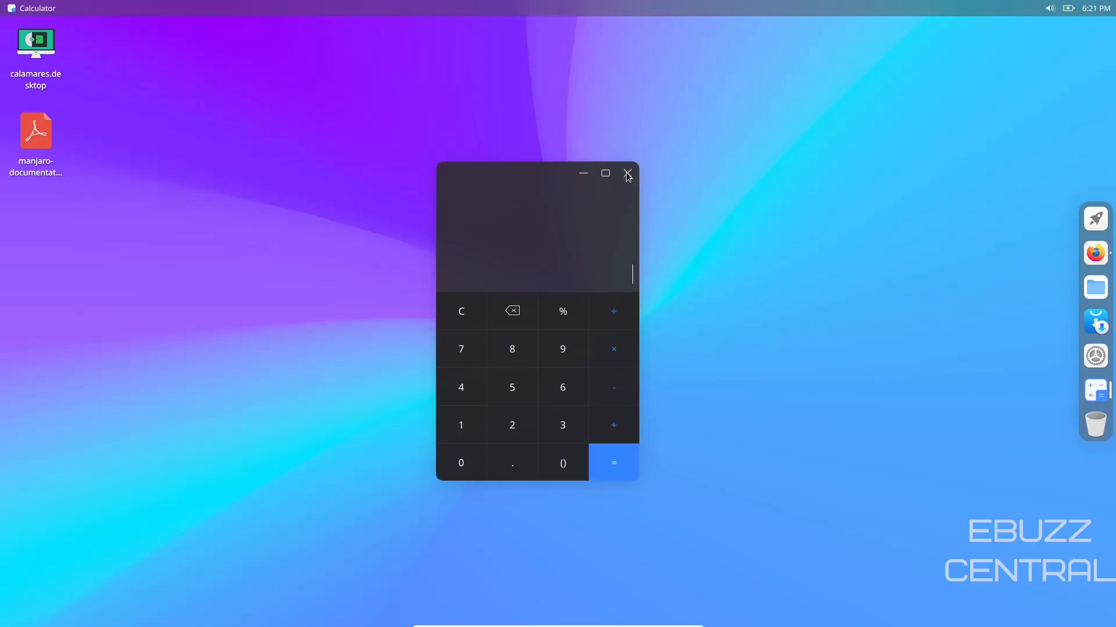
{"action": "left_click", "coordinate": [627, 174]}
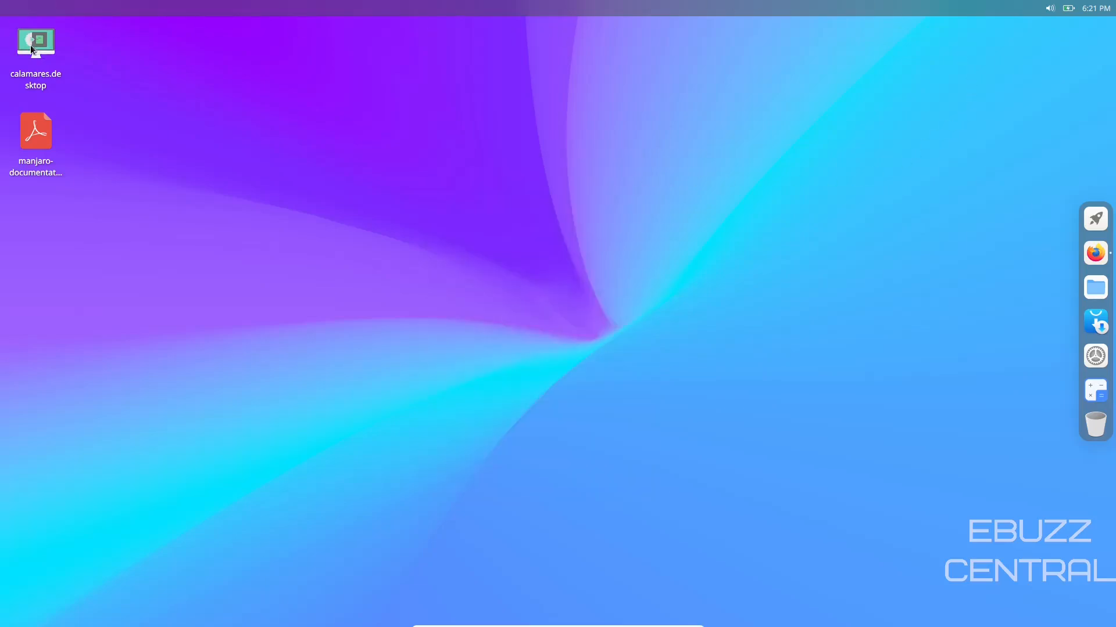
{"action": "mouse_move", "coordinate": [1095, 218]}
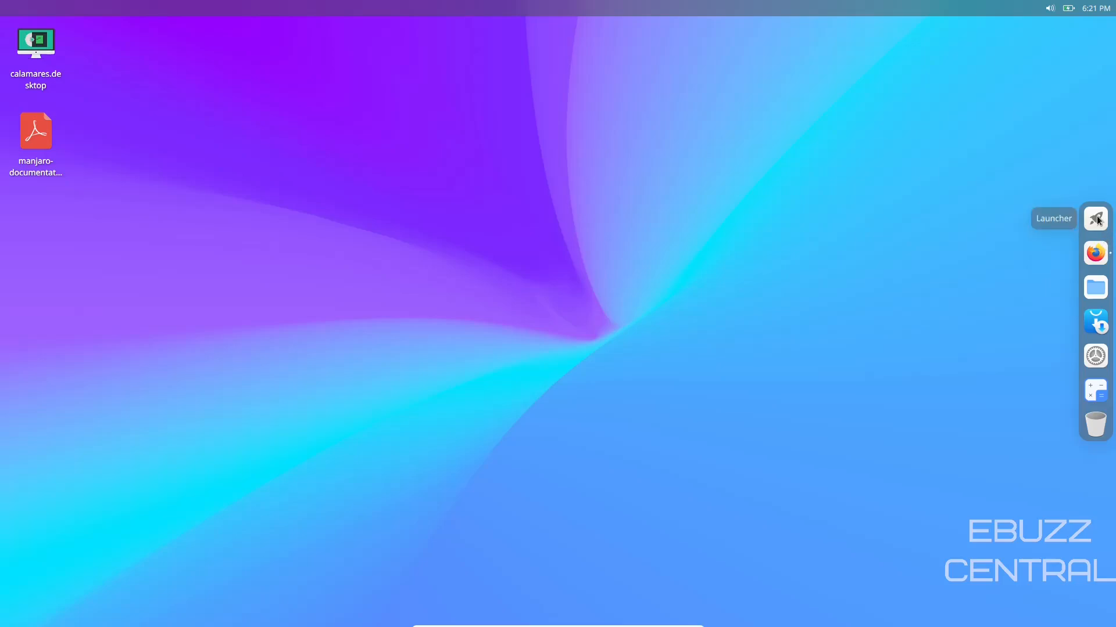
{"action": "mouse_move", "coordinate": [1101, 222]}
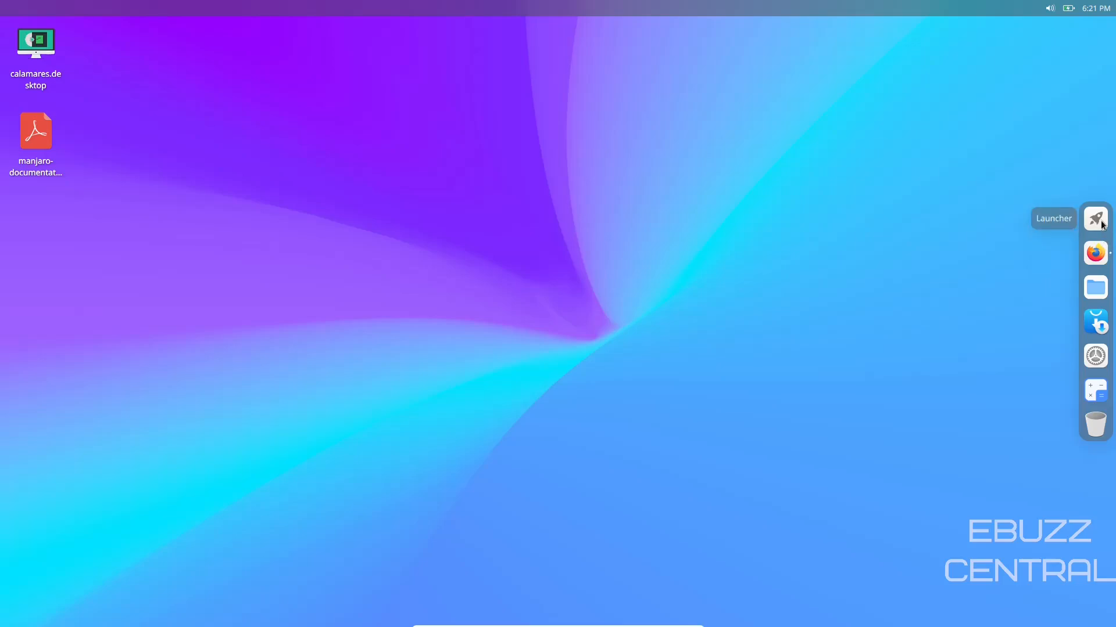
{"action": "mouse_move", "coordinate": [1101, 227]}
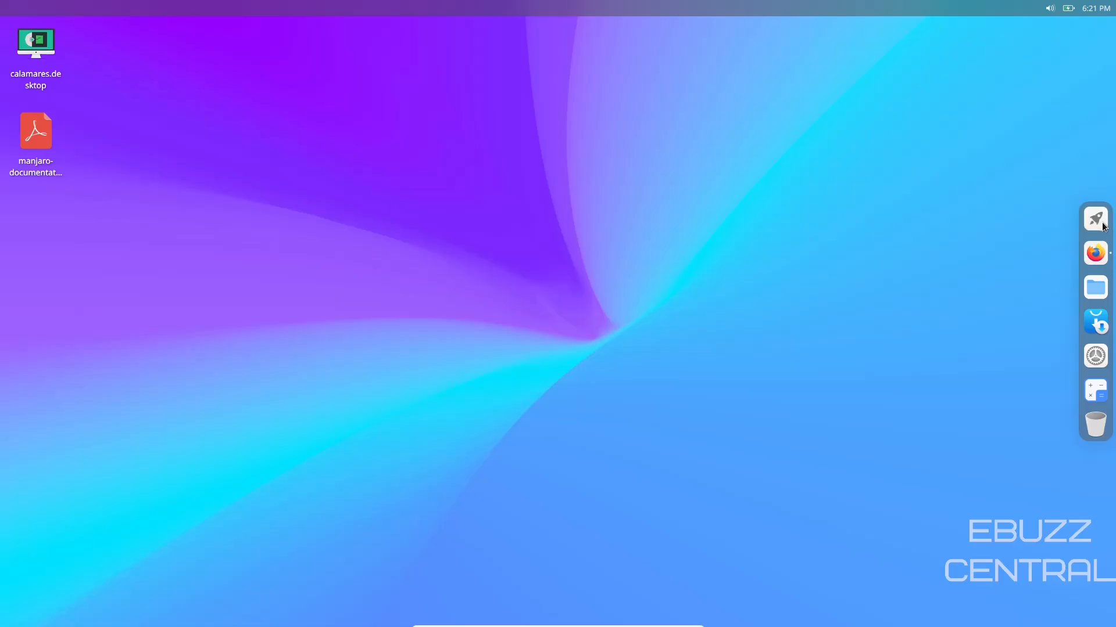
{"action": "left_click", "coordinate": [1094, 219]}
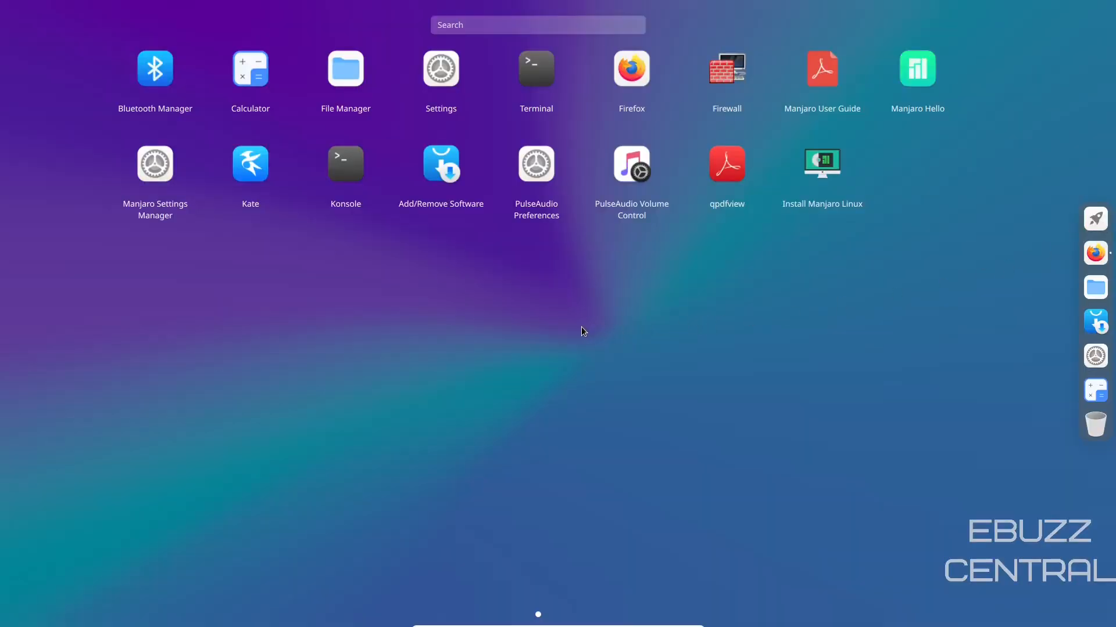
{"action": "mouse_move", "coordinate": [549, 198]}
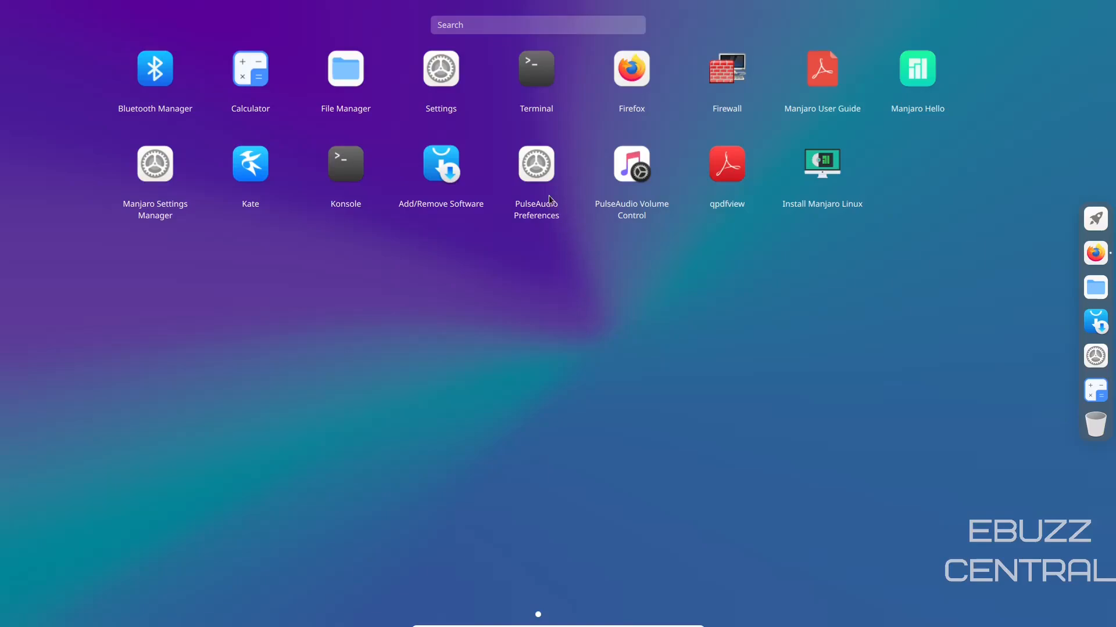
{"action": "mouse_move", "coordinate": [832, 161]}
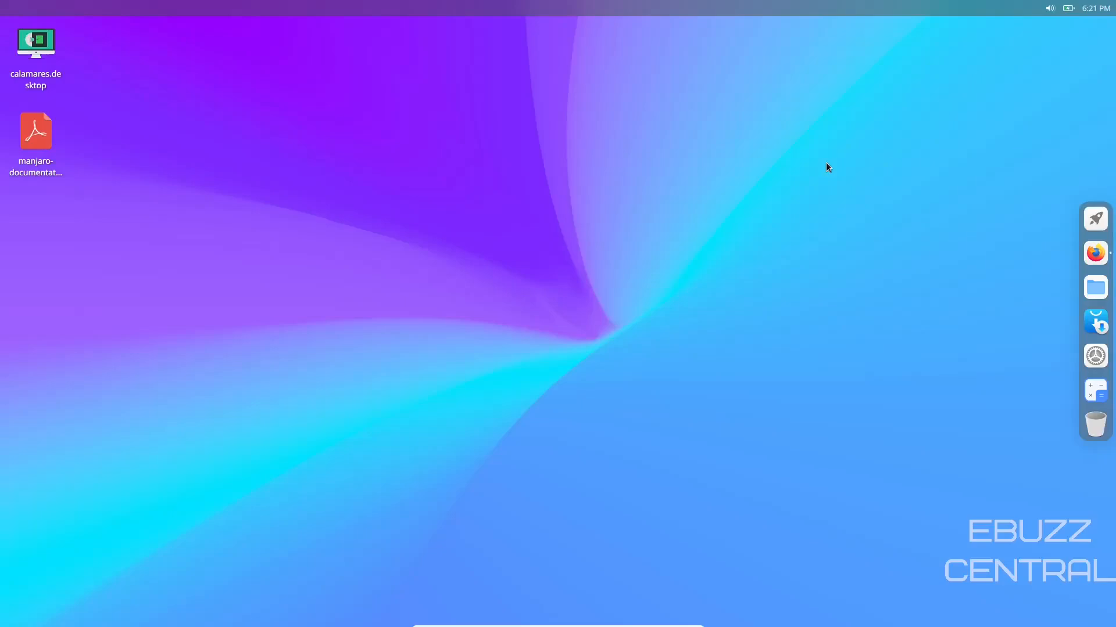
Step: Launch the Manjaro installer from calamares.desktop, review the requirement errors, then cancel and confirm quitting
{"action": "double_click", "coordinate": [35, 42]}
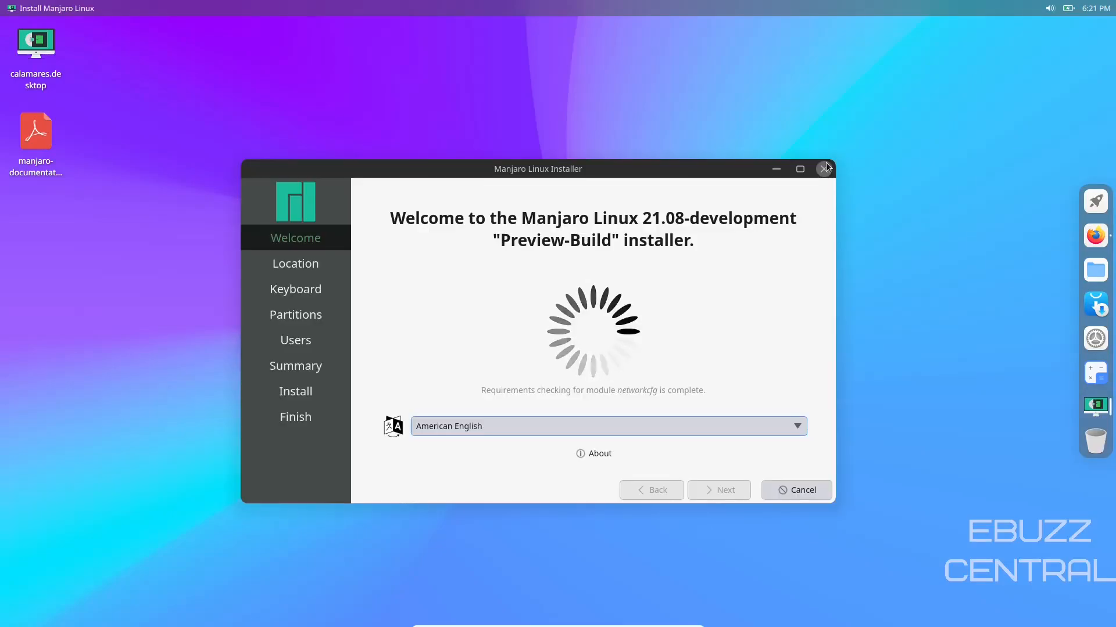
{"action": "mouse_move", "coordinate": [824, 168]}
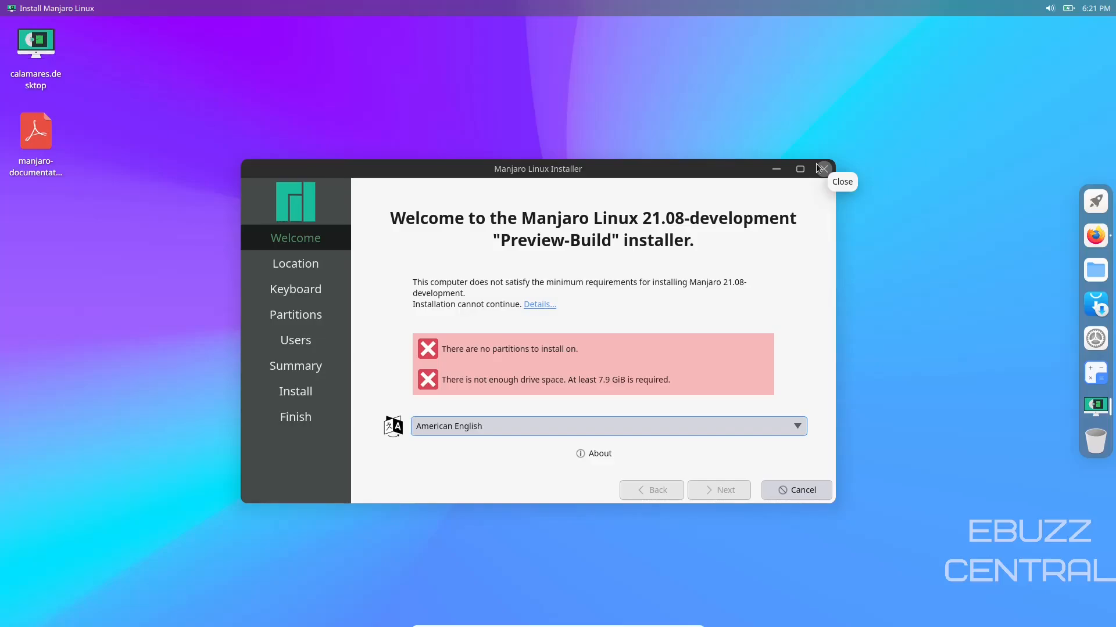
{"action": "mouse_move", "coordinate": [285, 271]}
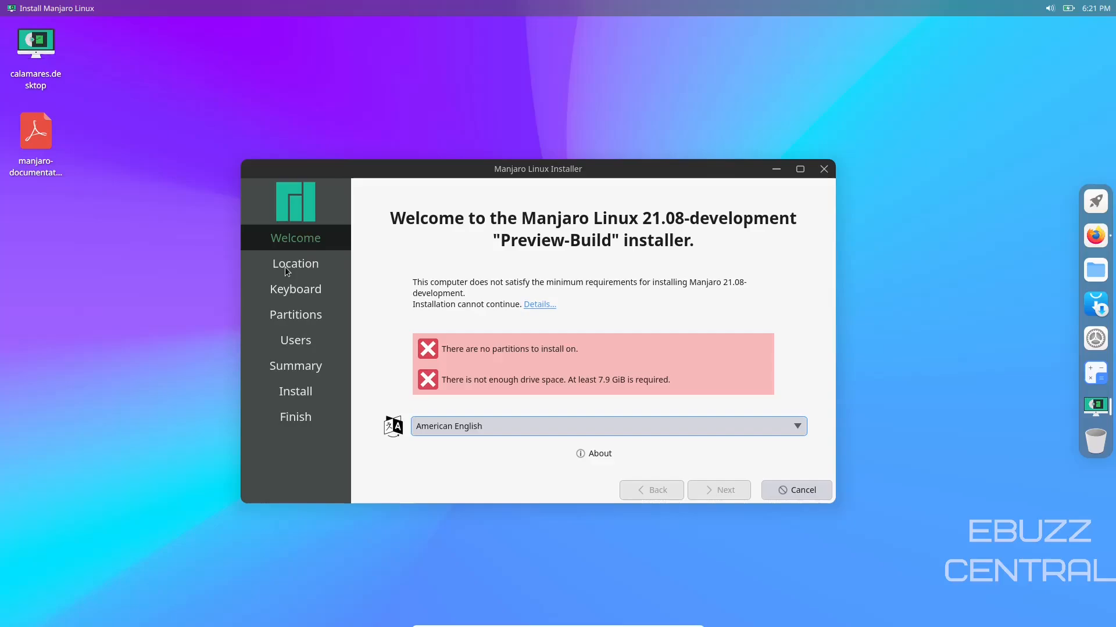
{"action": "mouse_move", "coordinate": [331, 329]}
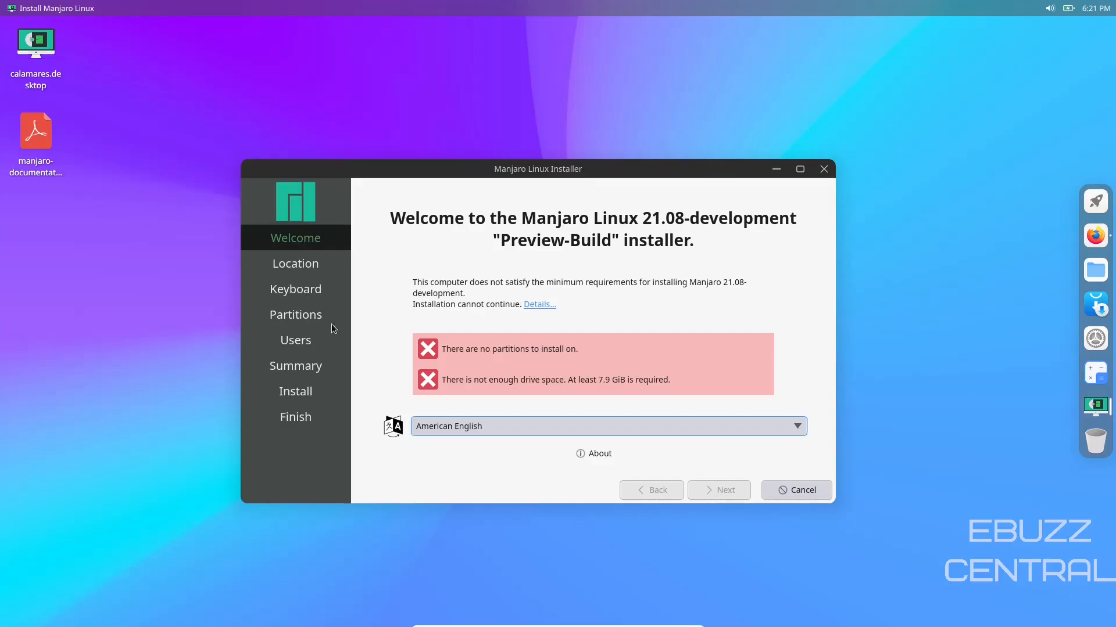
{"action": "mouse_move", "coordinate": [421, 334]}
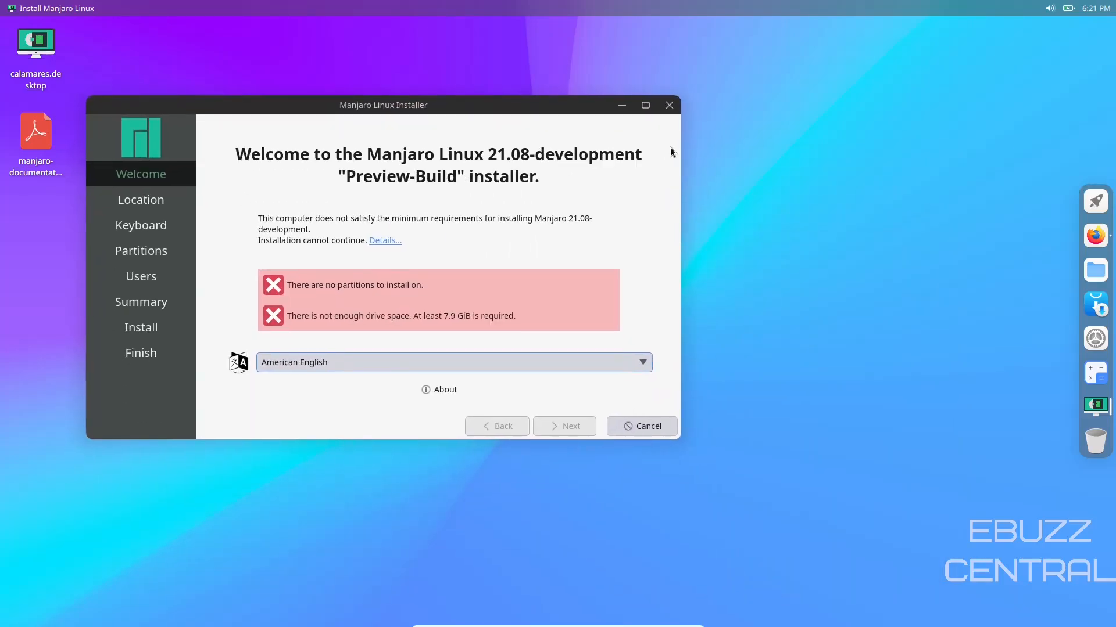
{"action": "left_click", "coordinate": [639, 426]}
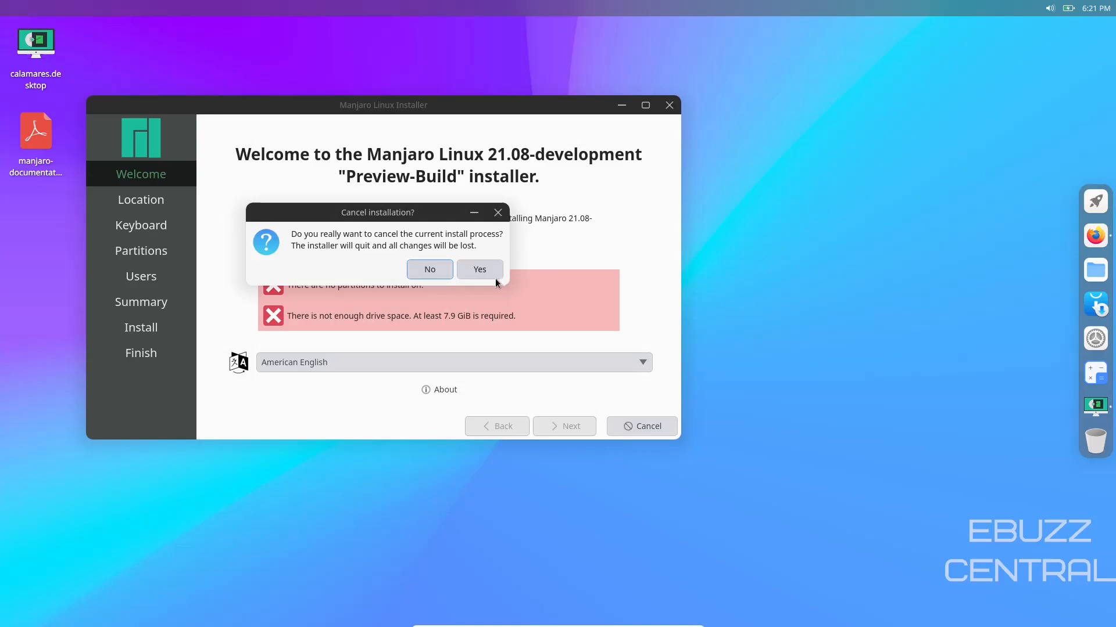
{"action": "mouse_move", "coordinate": [1095, 201]}
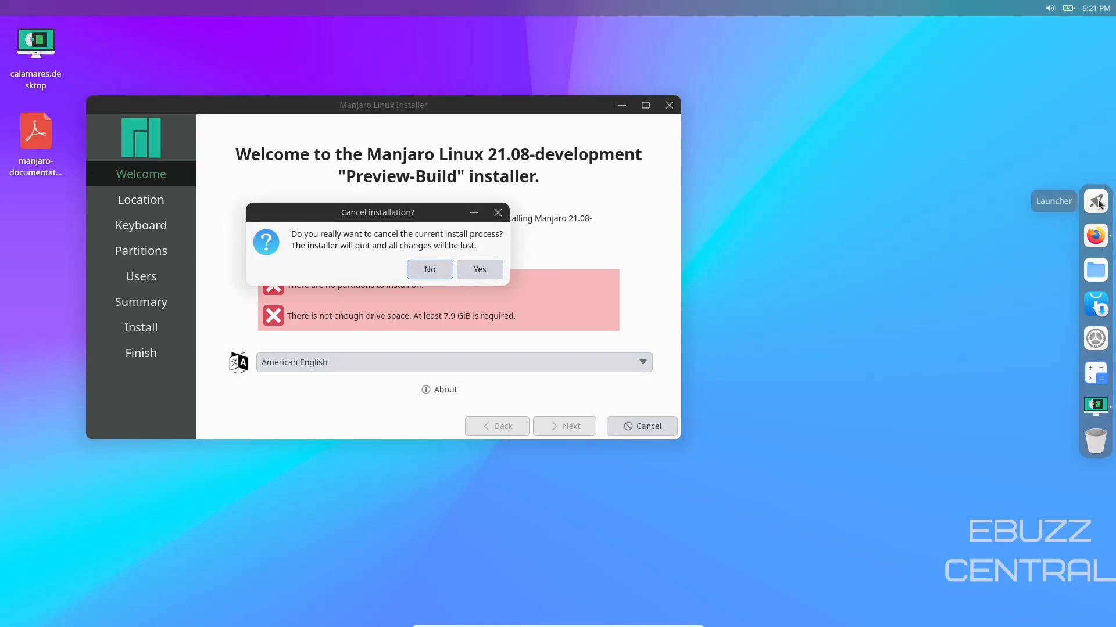
{"action": "left_click", "coordinate": [479, 269]}
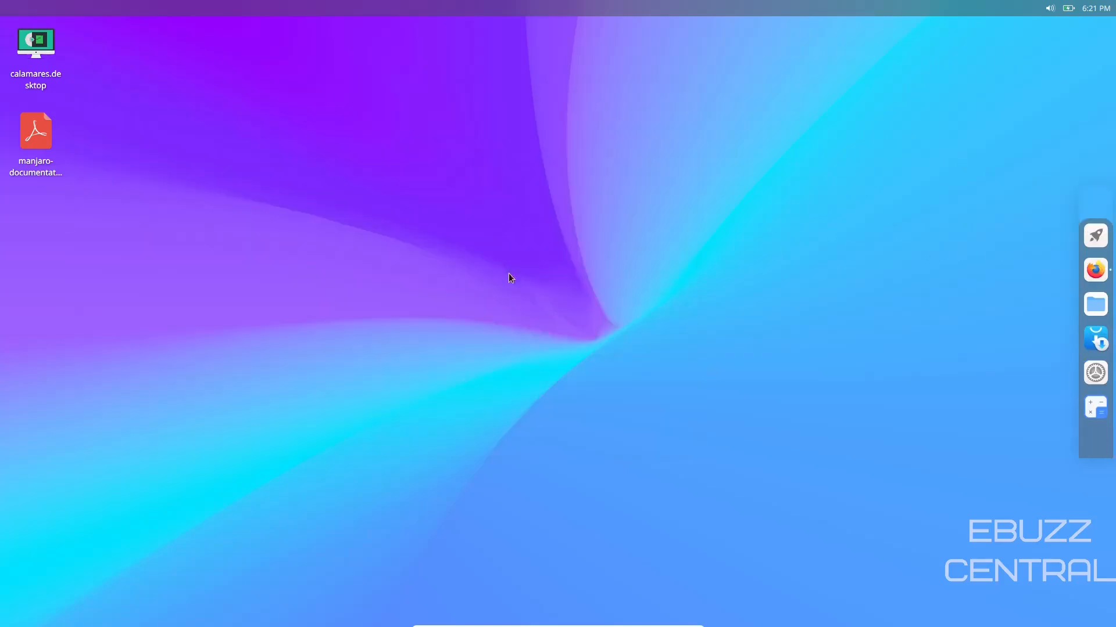
Step: Check the Kernel page shows Linux 5.13.12-1 running, then return to the overview's Hardware section
{"action": "left_click", "coordinate": [1095, 236]}
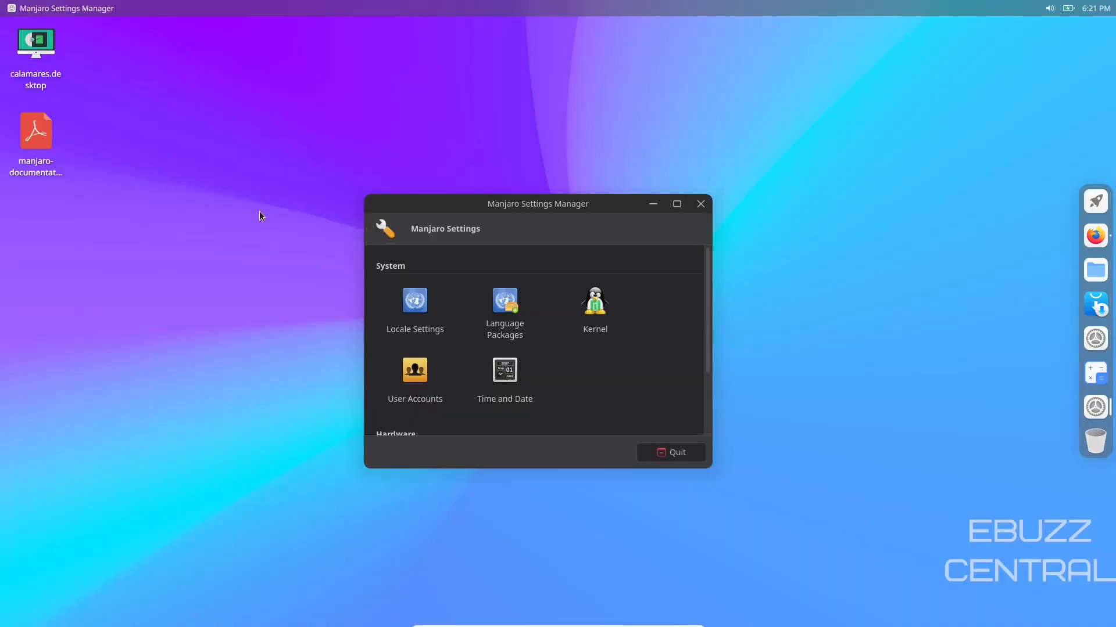
{"action": "mouse_move", "coordinate": [499, 299]}
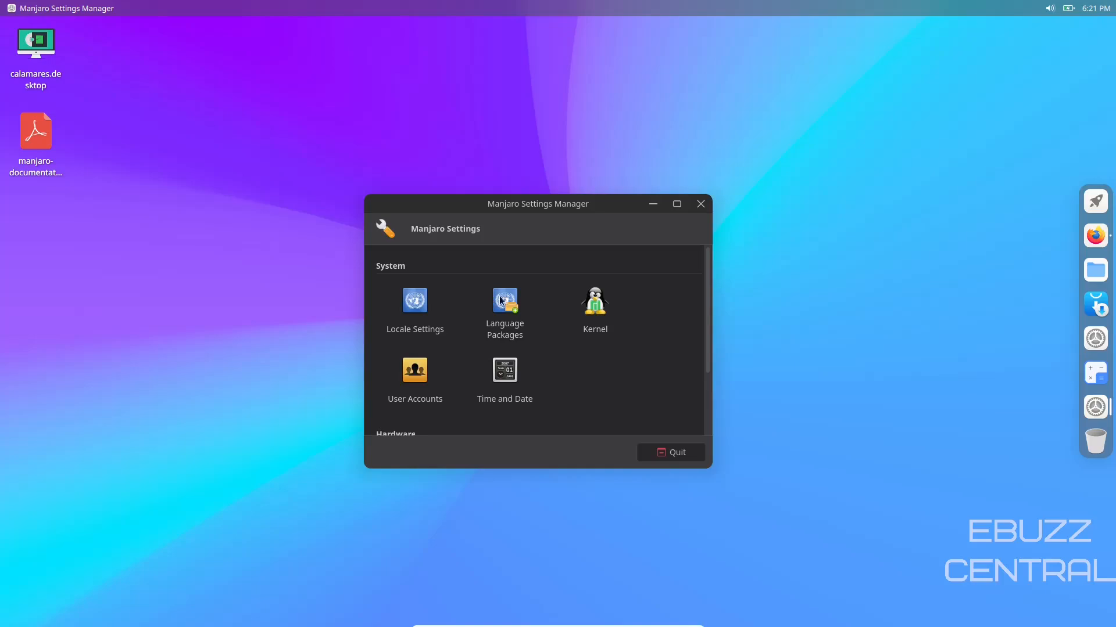
{"action": "left_click", "coordinate": [594, 300]}
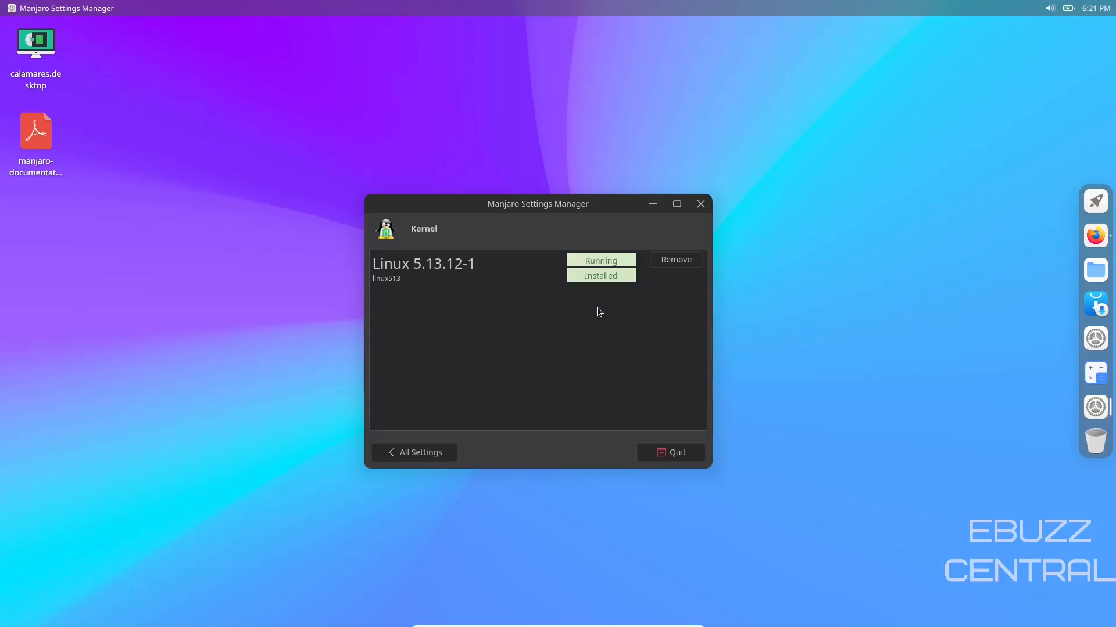
{"action": "mouse_move", "coordinate": [422, 278]}
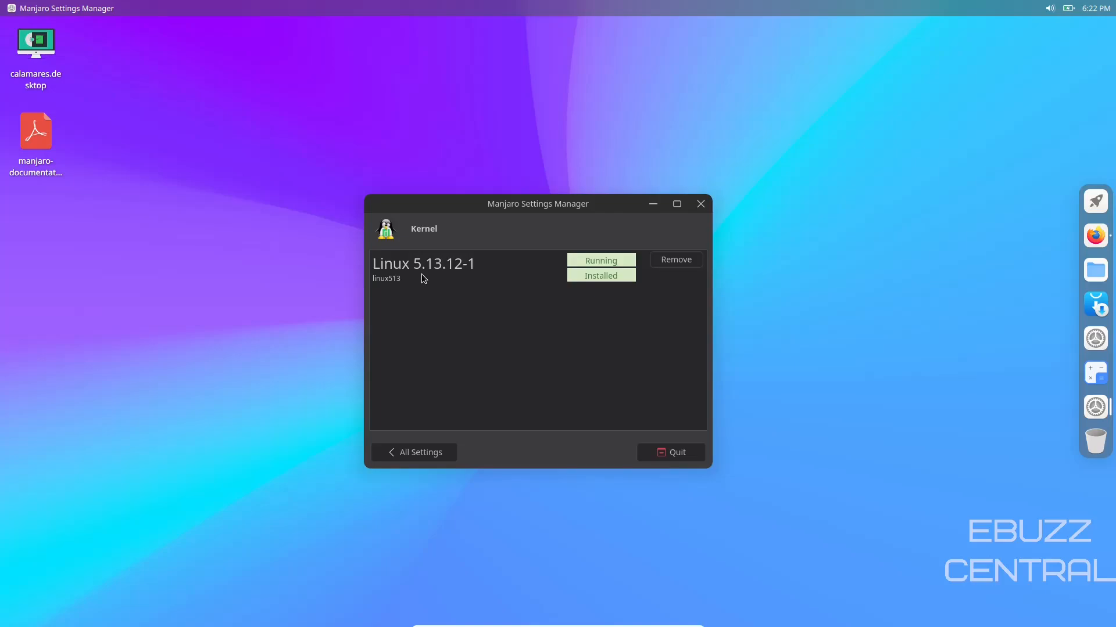
{"action": "mouse_move", "coordinate": [411, 261]}
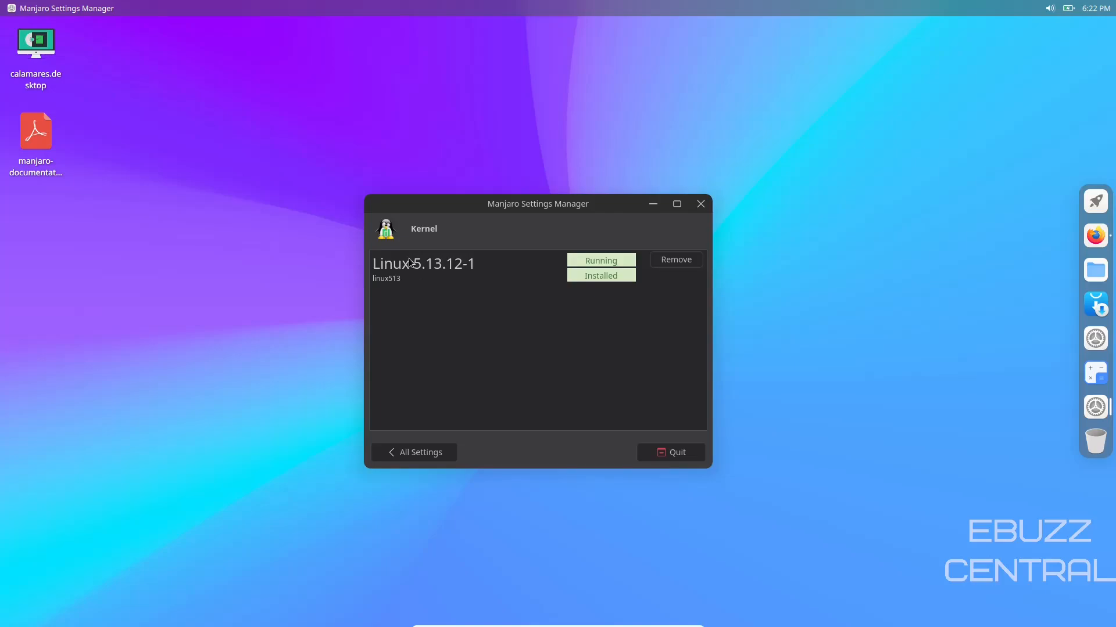
{"action": "left_click", "coordinate": [414, 452]}
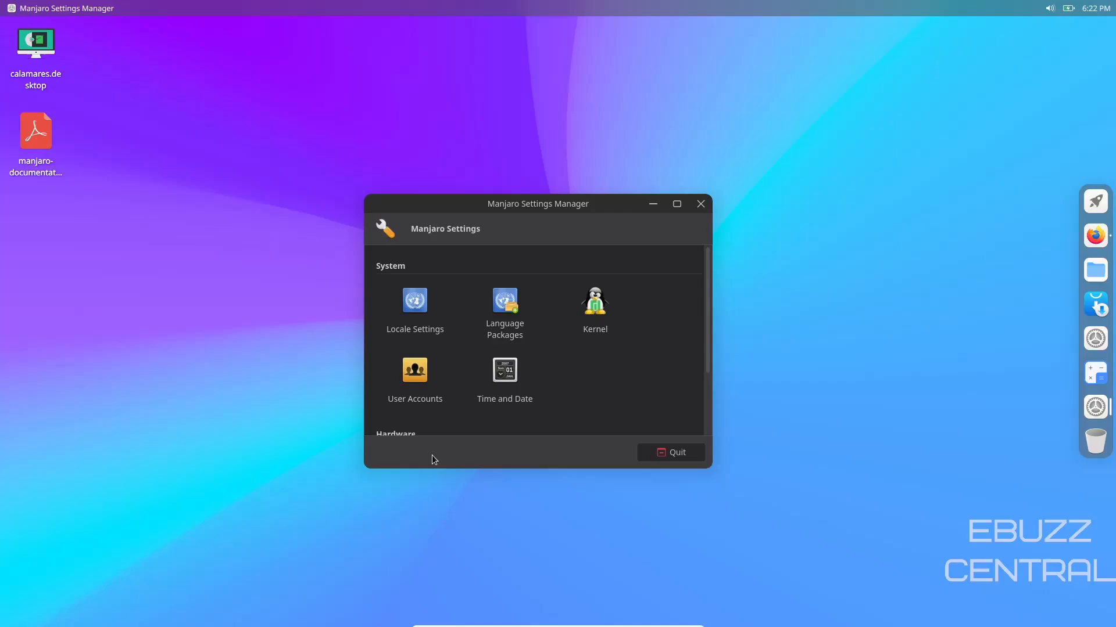
{"action": "scroll", "scroll_direction": "down", "scroll_amount": 3}
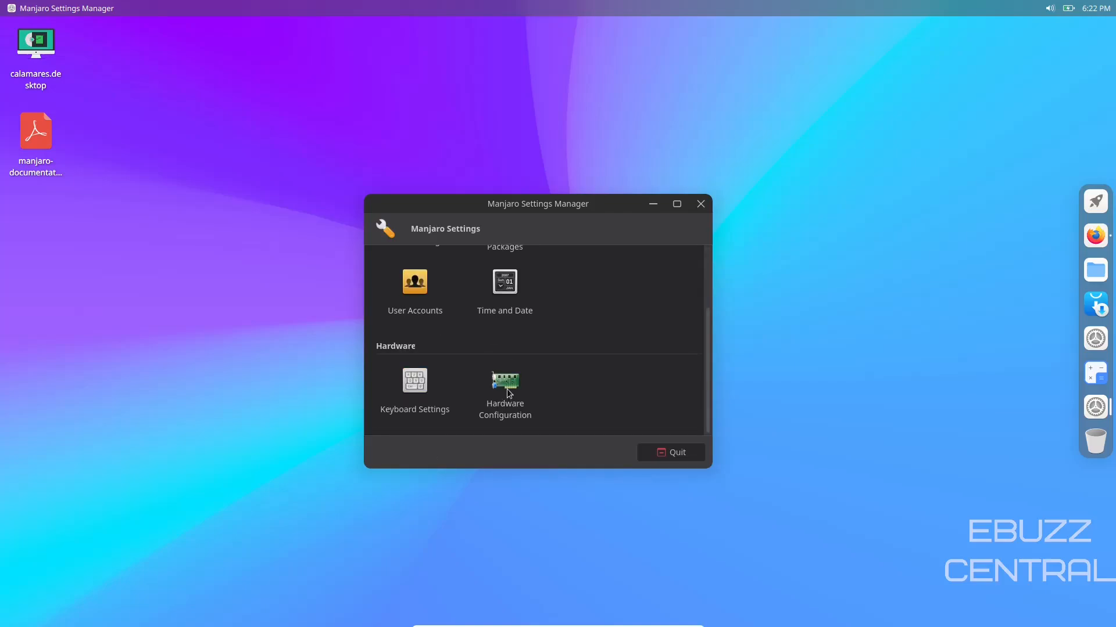
Step: Review the VMware display drivers in Hardware Configuration with the window enlarged, then close Settings Manager
{"action": "left_click", "coordinate": [504, 381]}
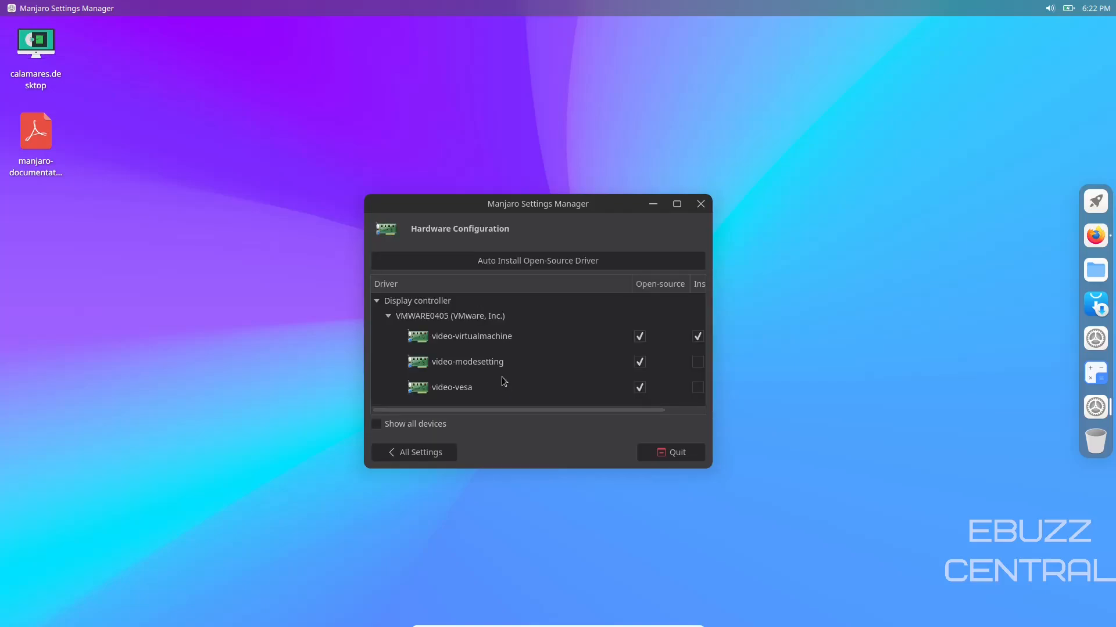
{"action": "left_click", "coordinate": [675, 204]}
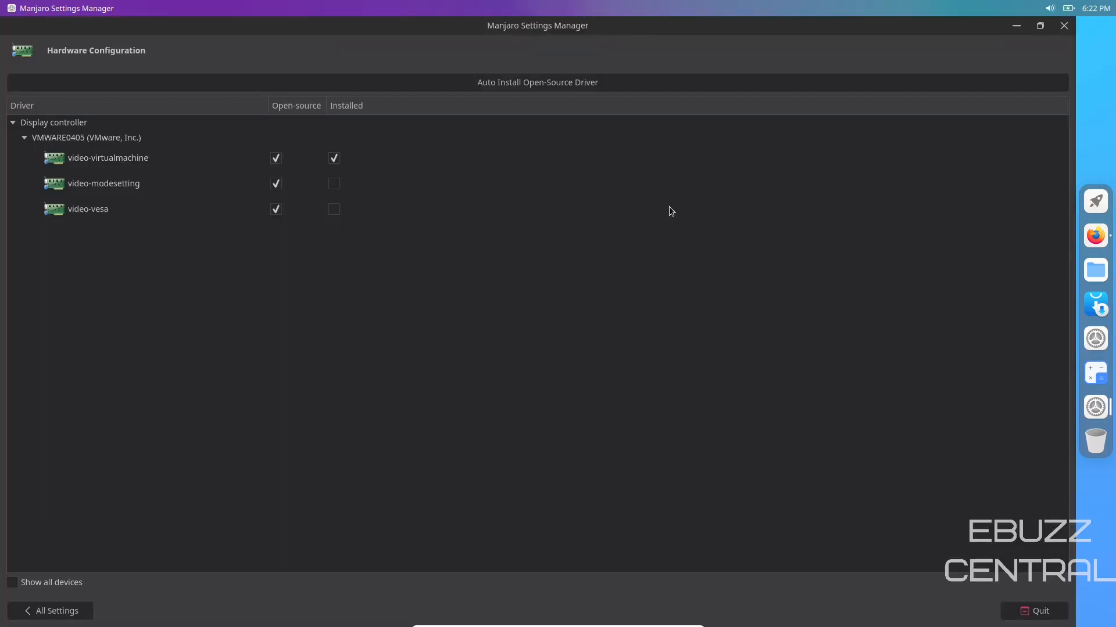
{"action": "mouse_move", "coordinate": [91, 292]}
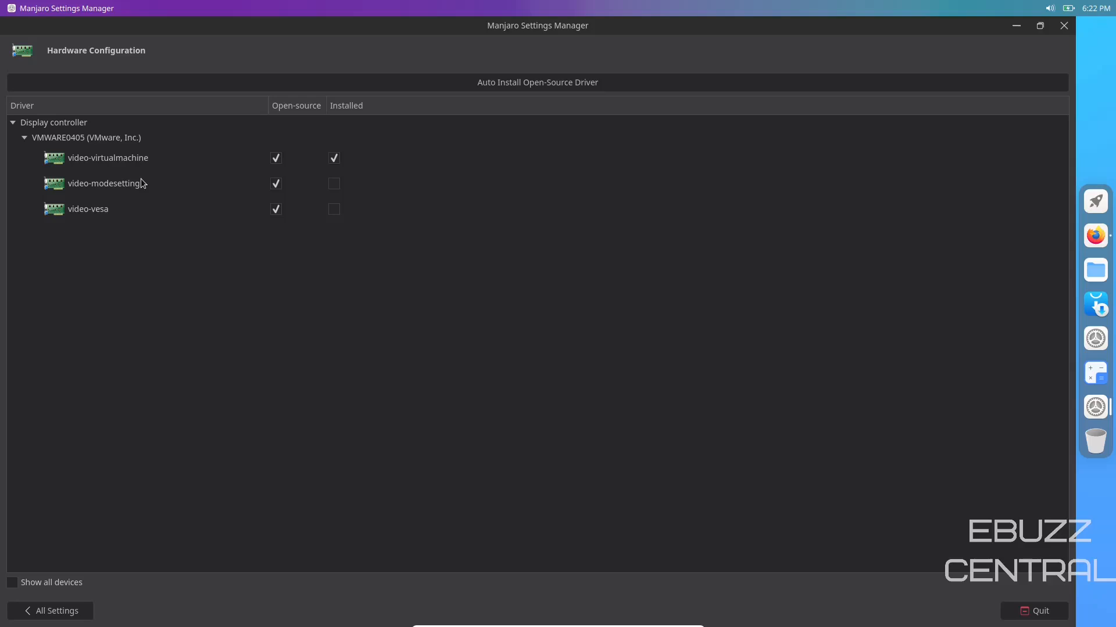
{"action": "mouse_move", "coordinate": [1066, 27]}
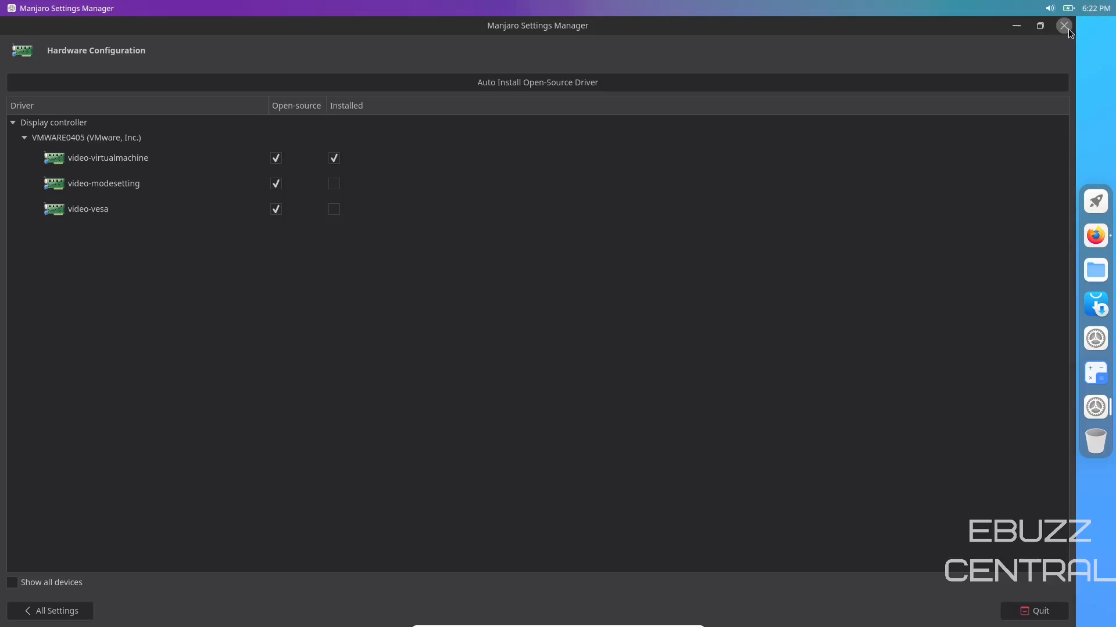
{"action": "left_click", "coordinate": [1065, 26]}
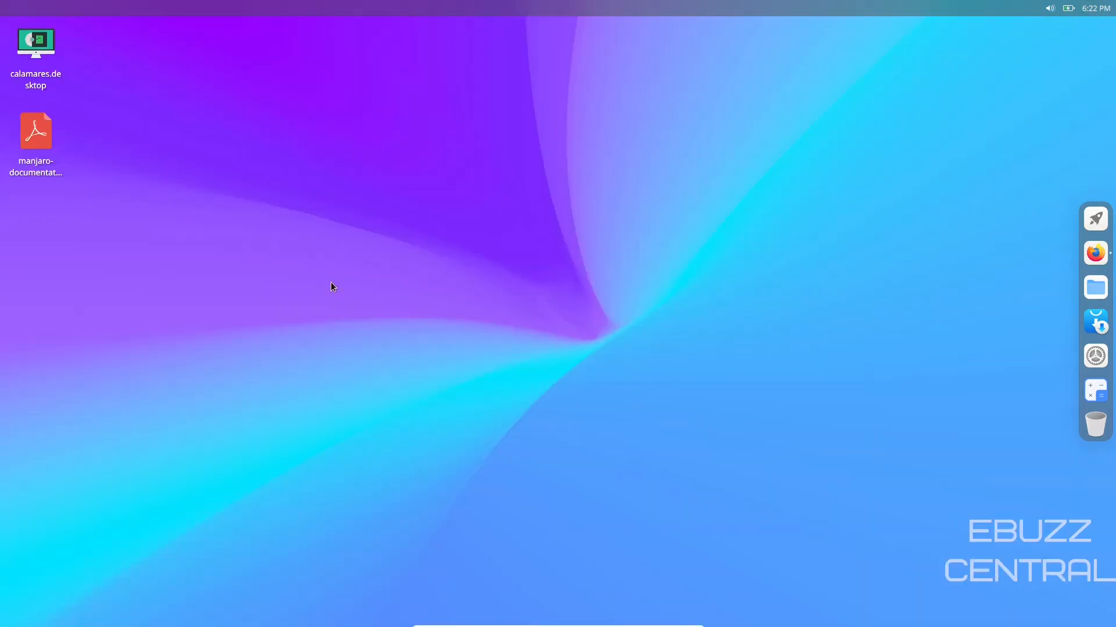
{"action": "mouse_move", "coordinate": [403, 362]}
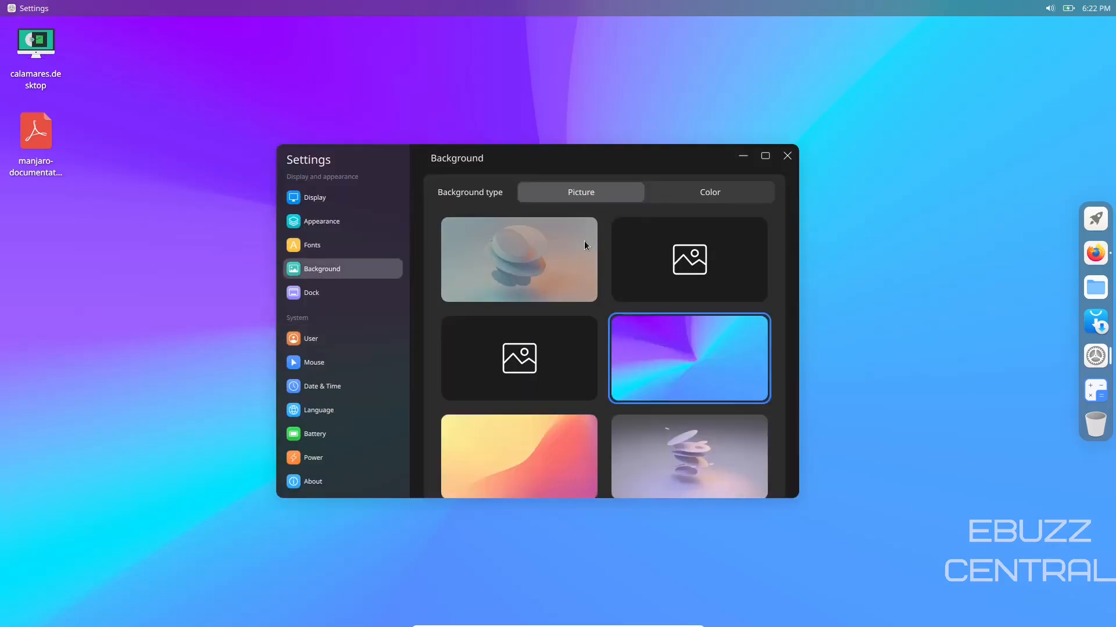
Step: Set the blue betta fish picture as the desktop wallpaper and close Cutefish Settings
{"action": "left_click", "coordinate": [518, 322]}
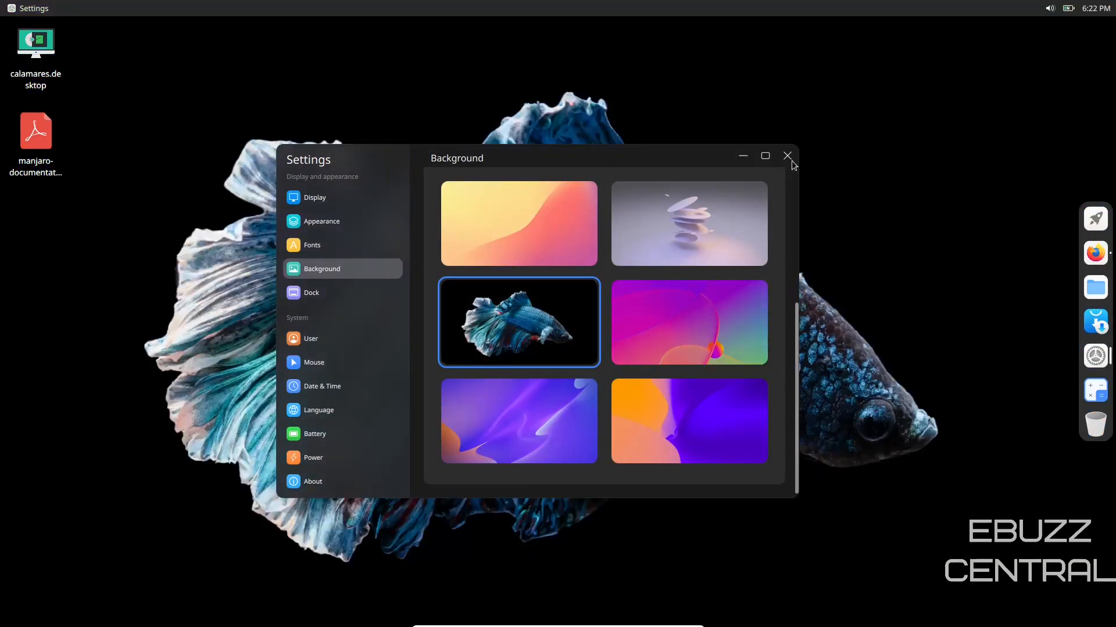
{"action": "left_click", "coordinate": [787, 156]}
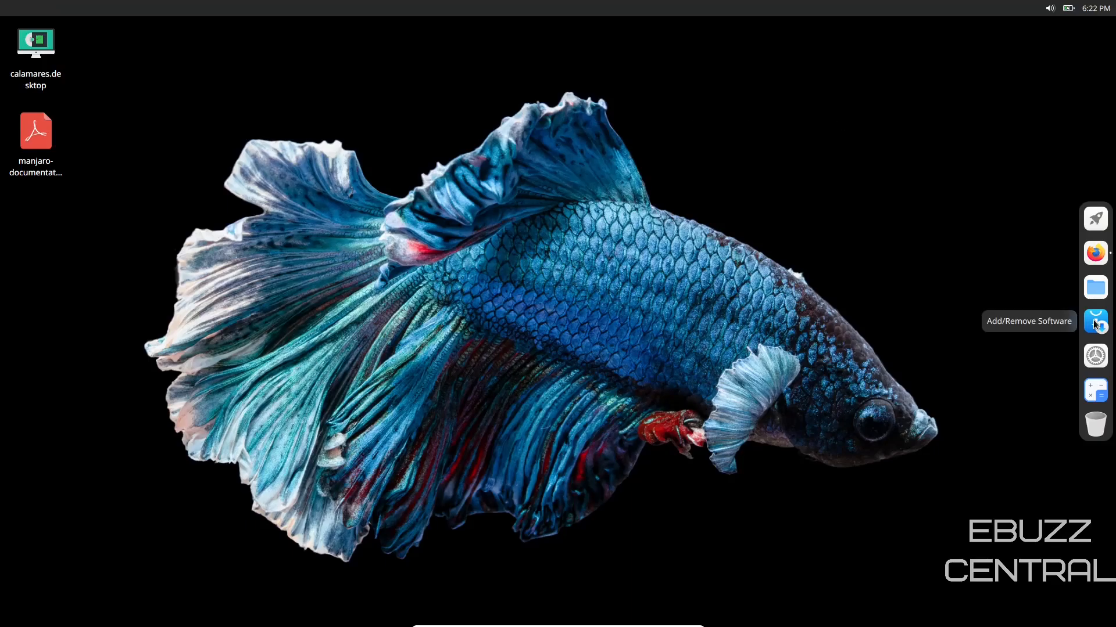
Step: Launch Add/Remove Software, browse the Repositories category and reach Preferences from the ⋯ menu
{"action": "left_click", "coordinate": [1095, 321]}
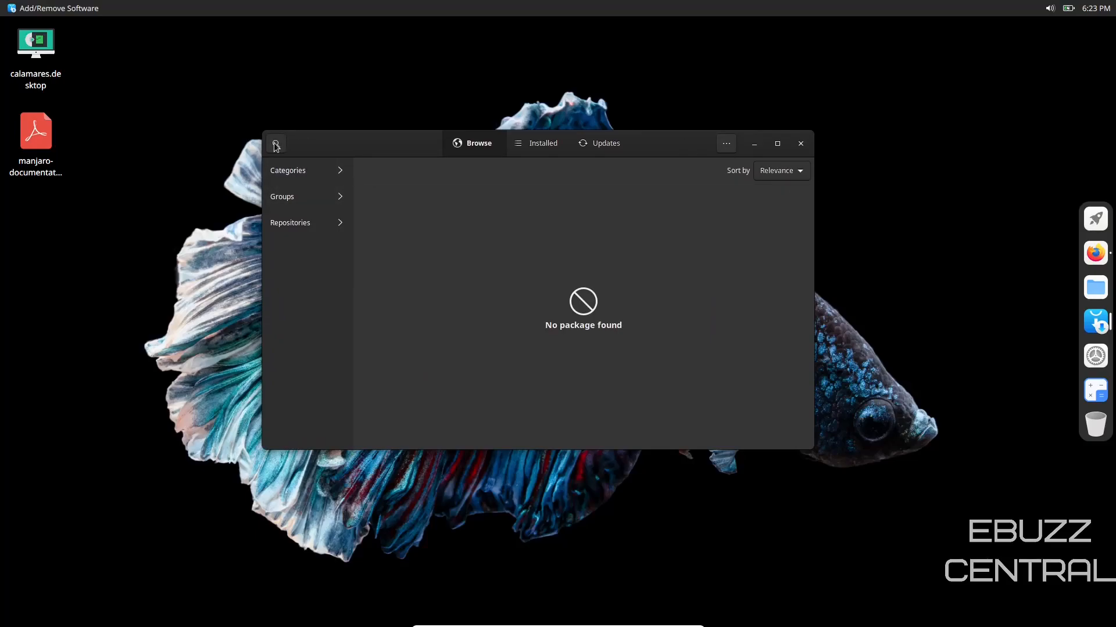
{"action": "left_click", "coordinate": [276, 143]}
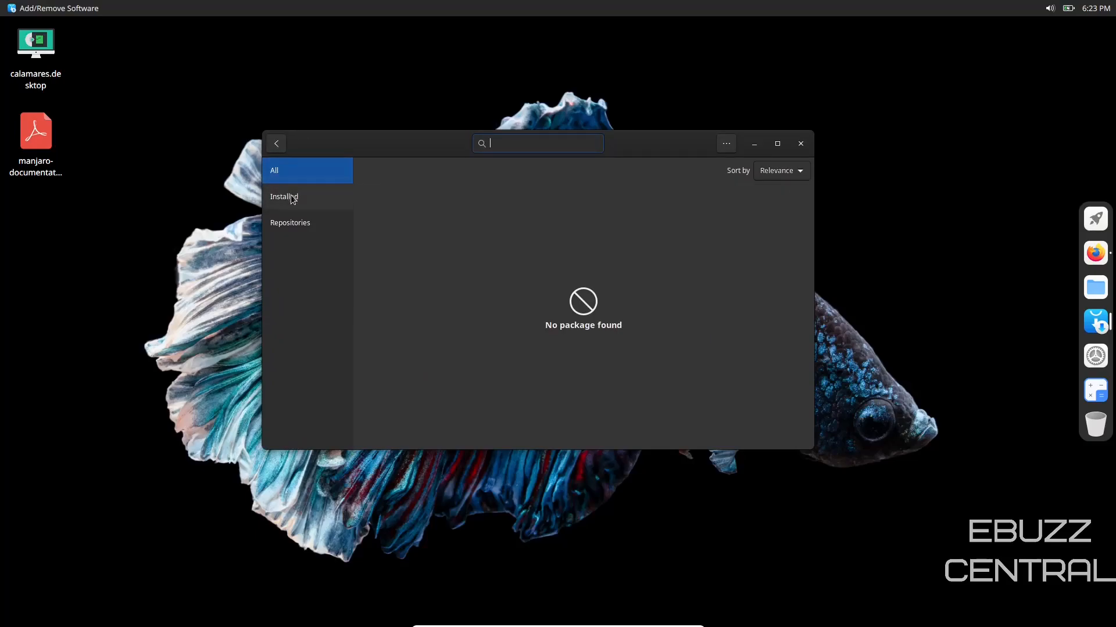
{"action": "left_click", "coordinate": [289, 223]}
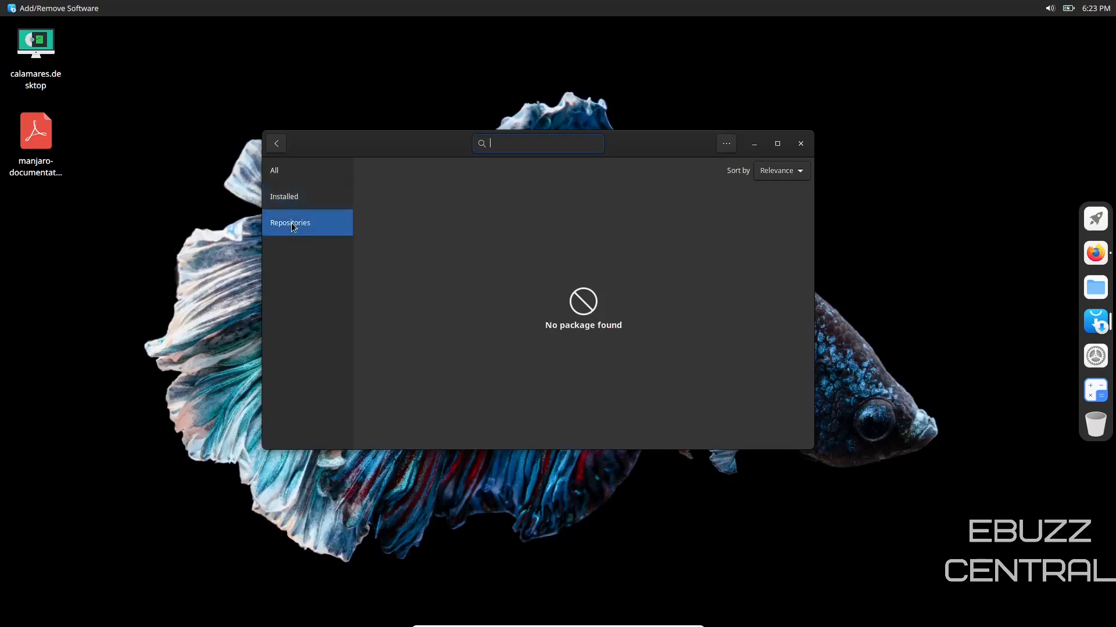
{"action": "left_click", "coordinate": [725, 143]}
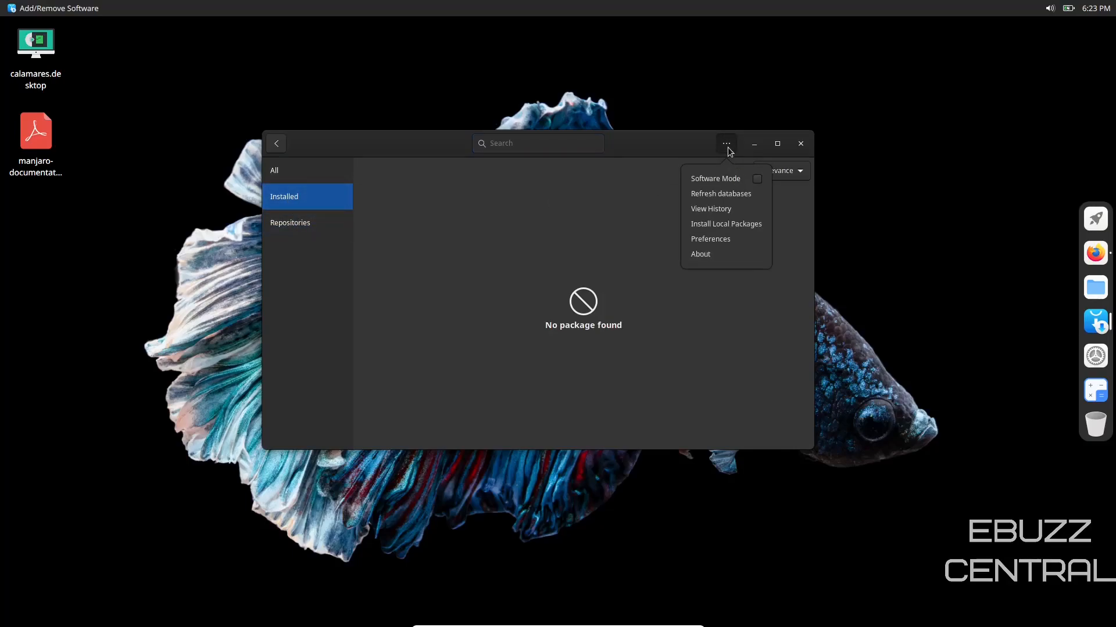
{"action": "left_click", "coordinate": [710, 238]}
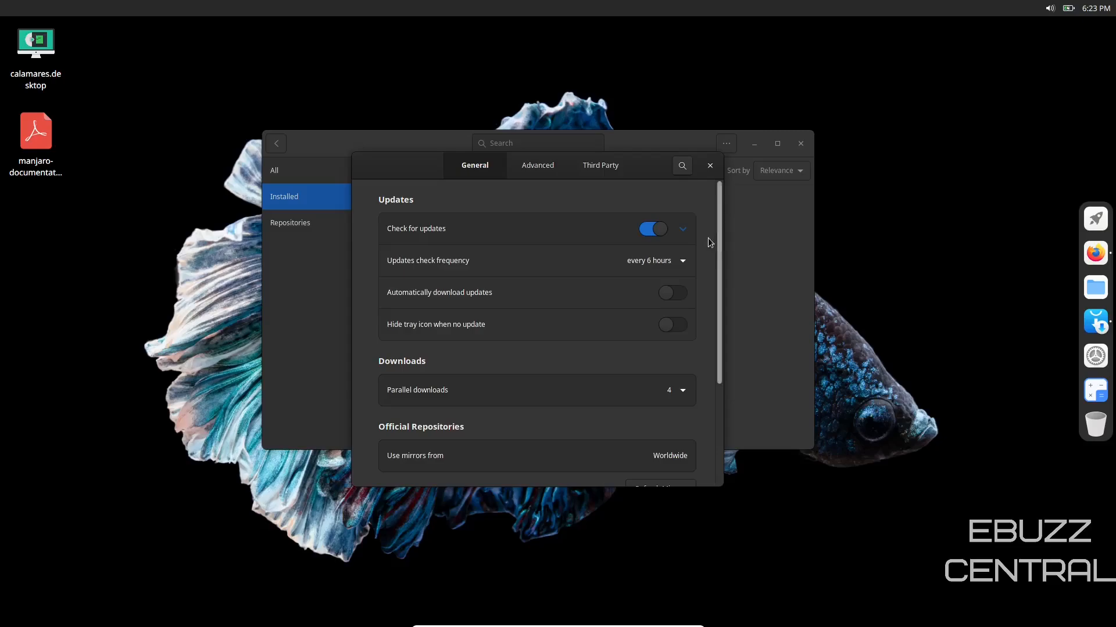
Step: Enable AUR support under Third Party and close Preferences so the AUR category appears
{"action": "left_click", "coordinate": [599, 165]}
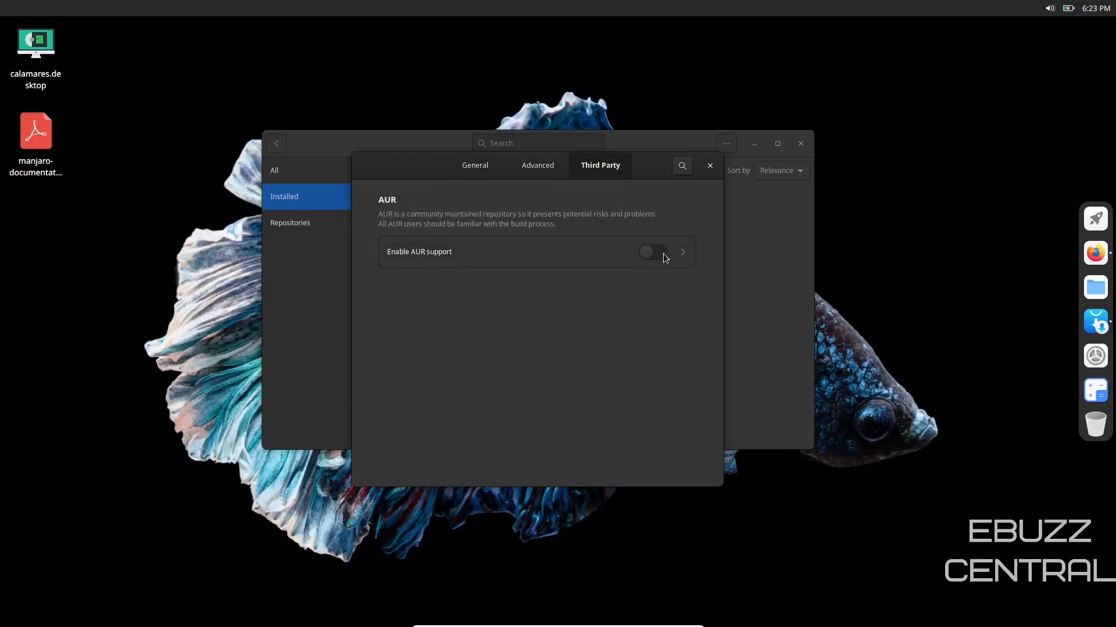
{"action": "left_click", "coordinate": [652, 251]}
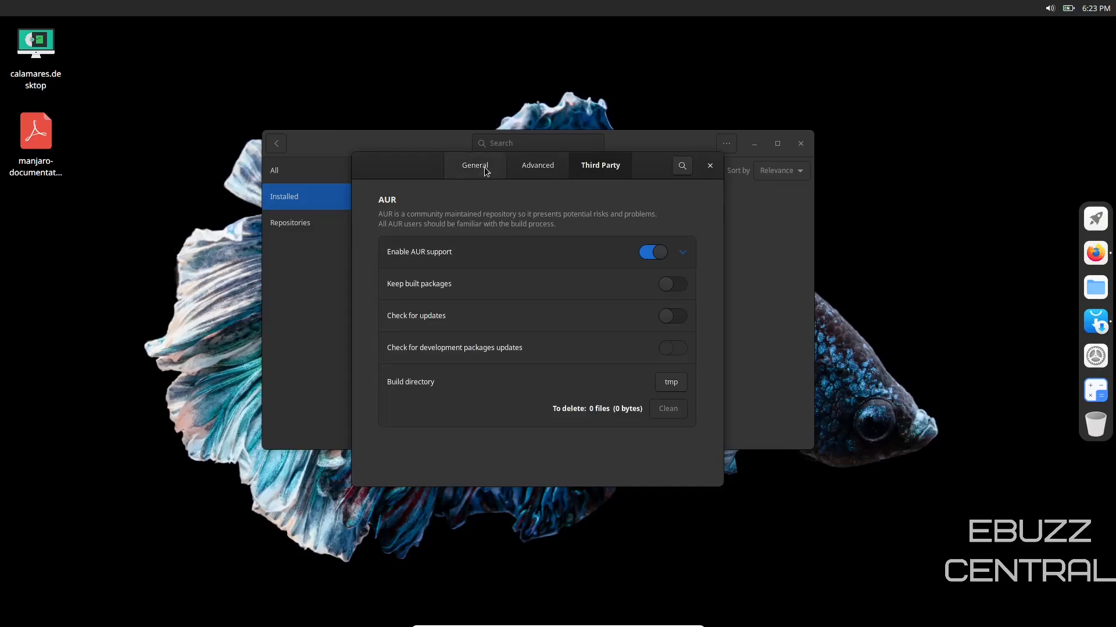
{"action": "left_click", "coordinate": [709, 166]}
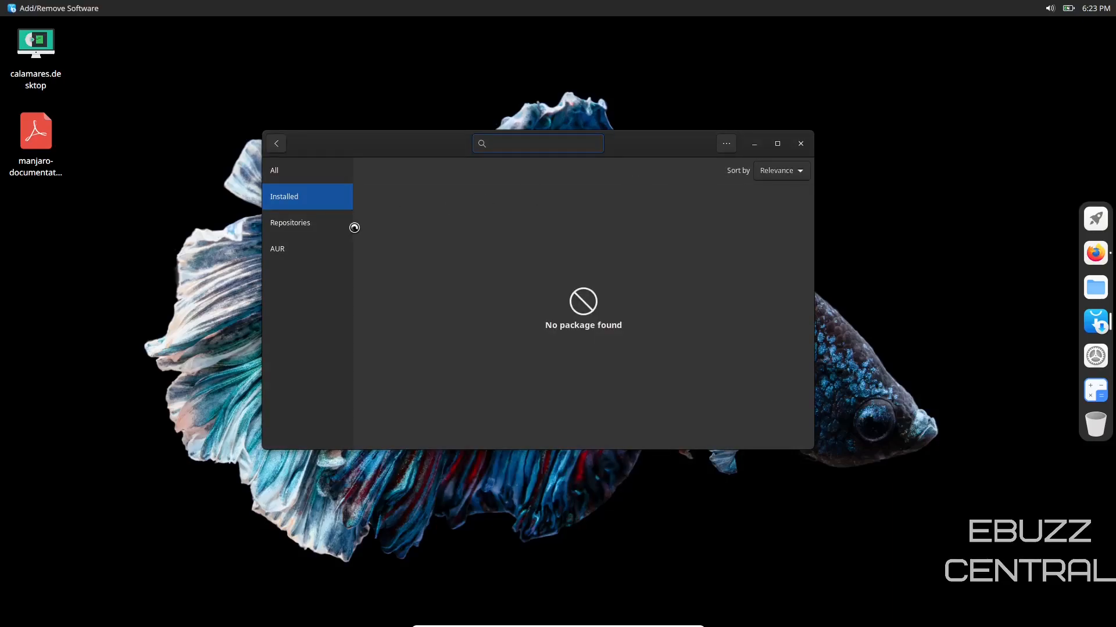
Step: Search the AUR category for 'kdenlive', returning four AUR kdenlive packages
{"action": "left_click", "coordinate": [276, 248]}
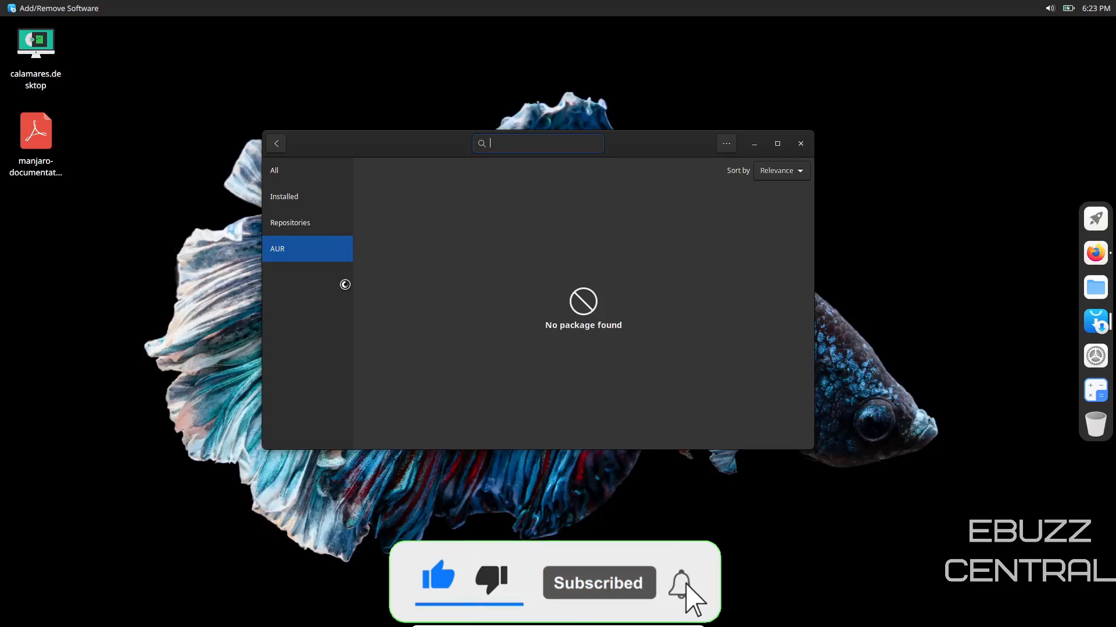
{"action": "type", "text": "kd"}
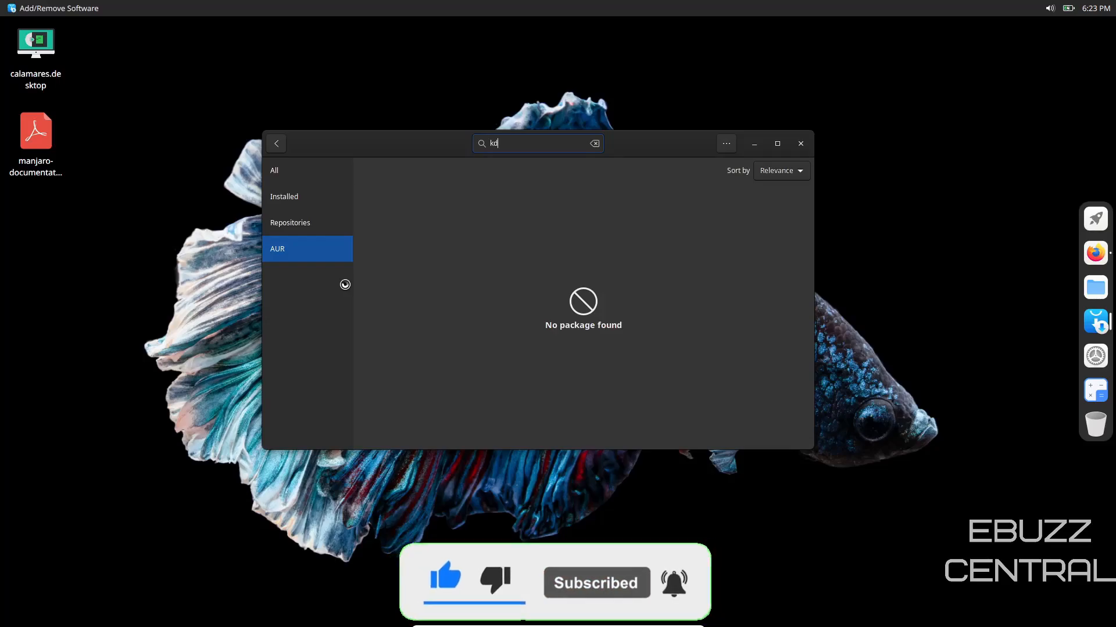
{"action": "type", "text": "e"}
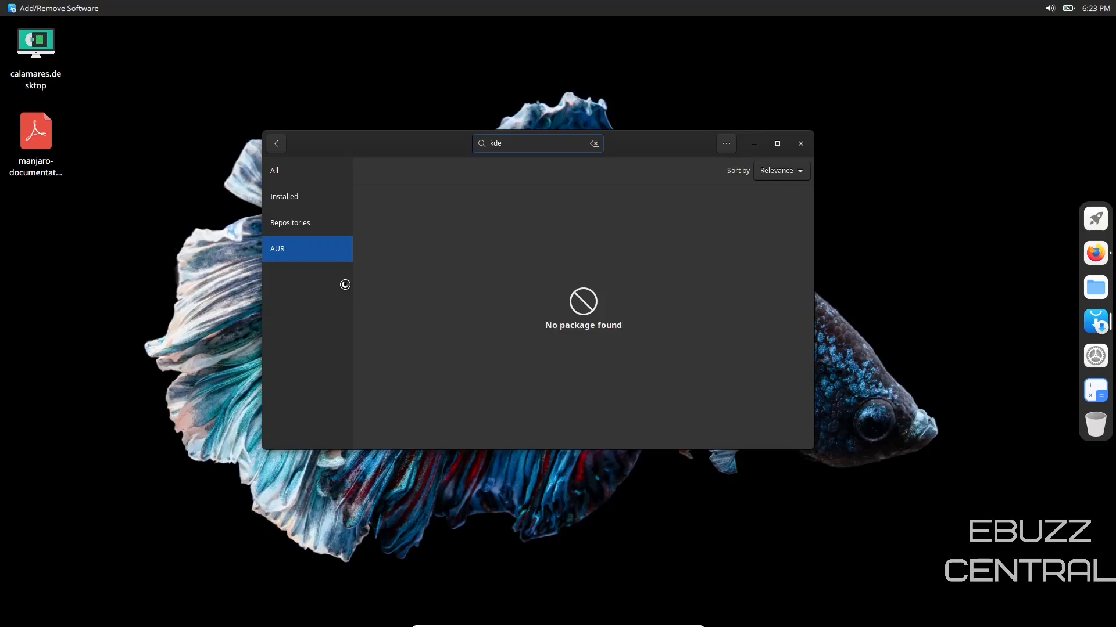
{"action": "type", "text": "nlive"}
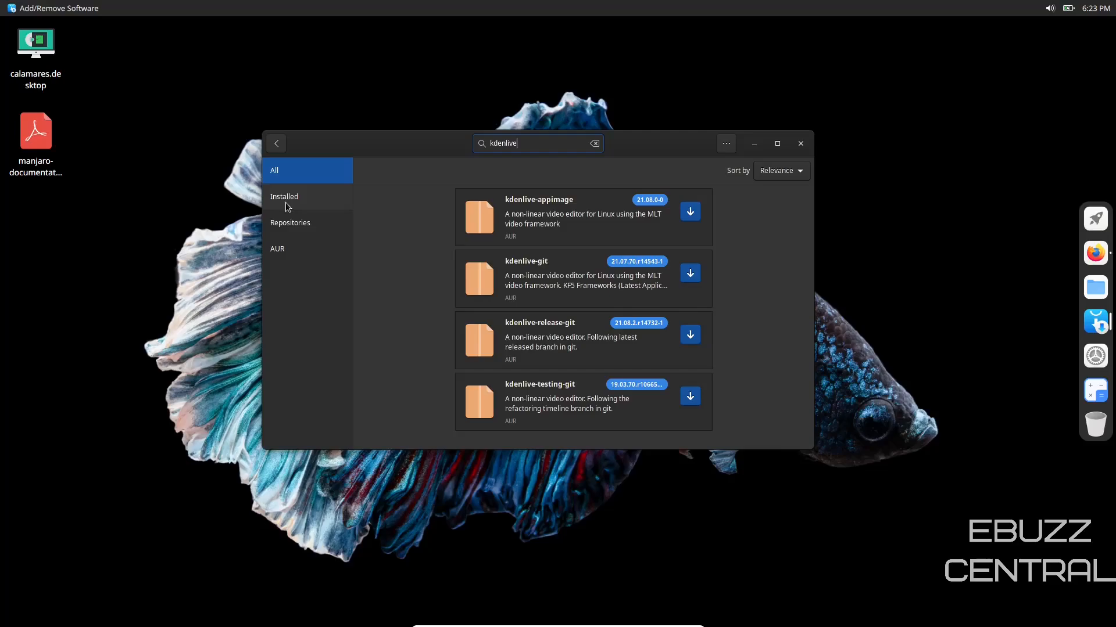
Step: Compare kdenlive results under Repositories and All sources, then close Add/Remove Software
{"action": "left_click", "coordinate": [290, 223]}
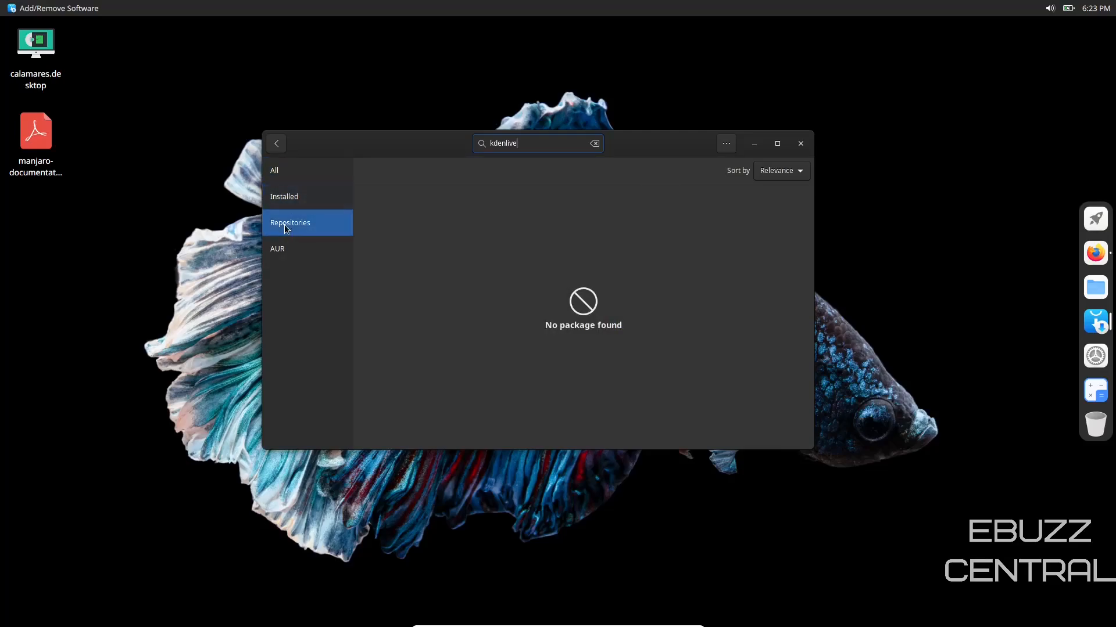
{"action": "left_click", "coordinate": [274, 169]}
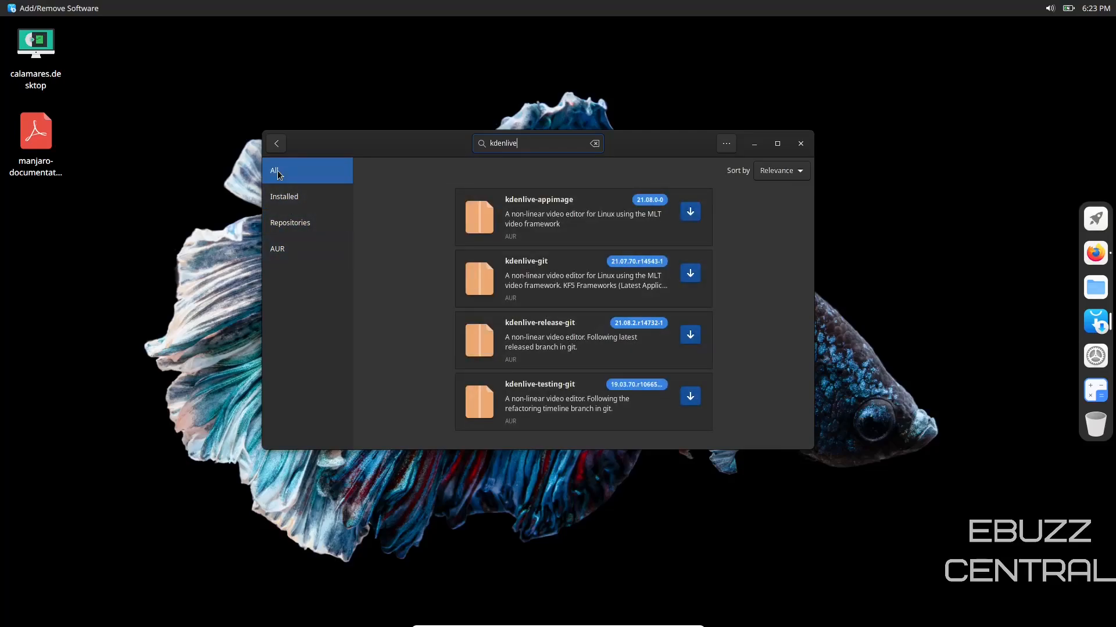
{"action": "left_click", "coordinate": [799, 143]}
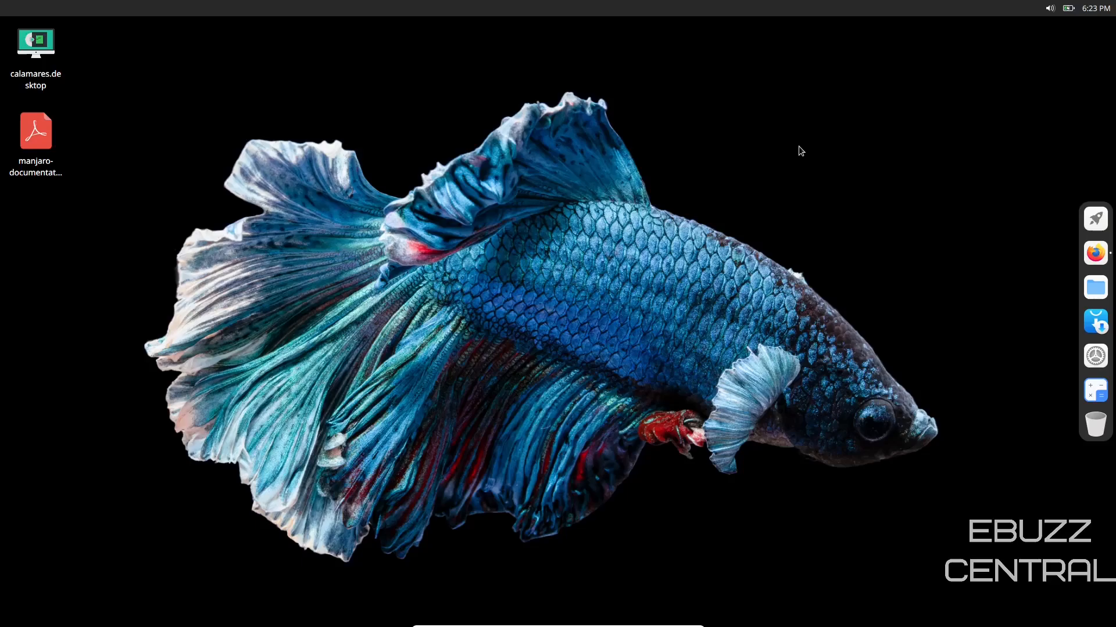
{"action": "mouse_move", "coordinate": [569, 539]}
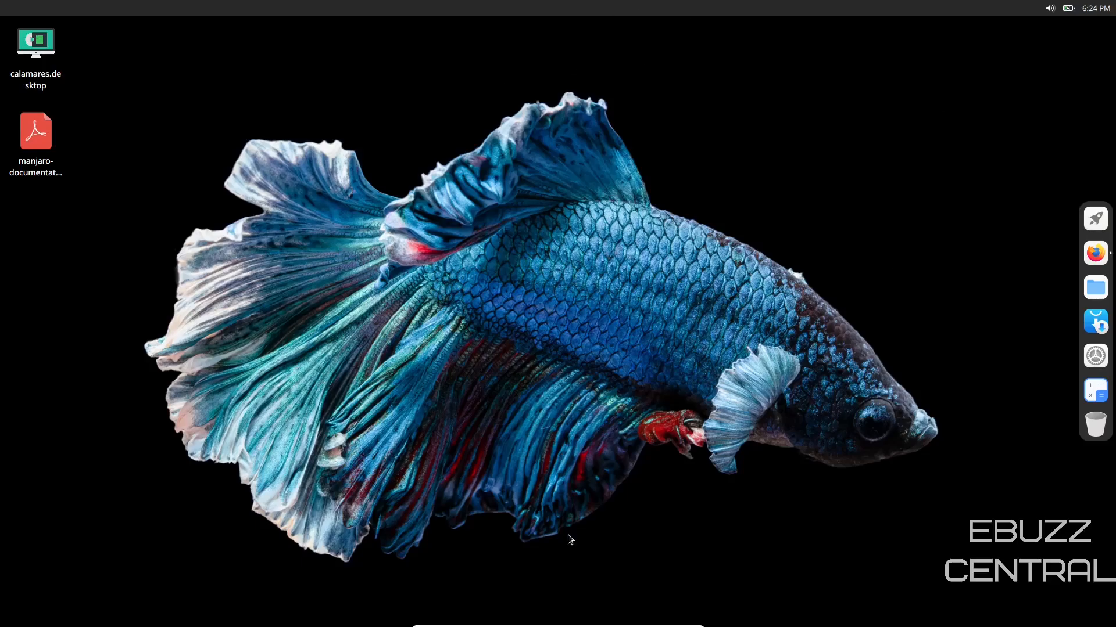
Step: Briefly open and close File Manager from the dock, then show the full-screen application launcher grid
{"action": "left_click", "coordinate": [1095, 287]}
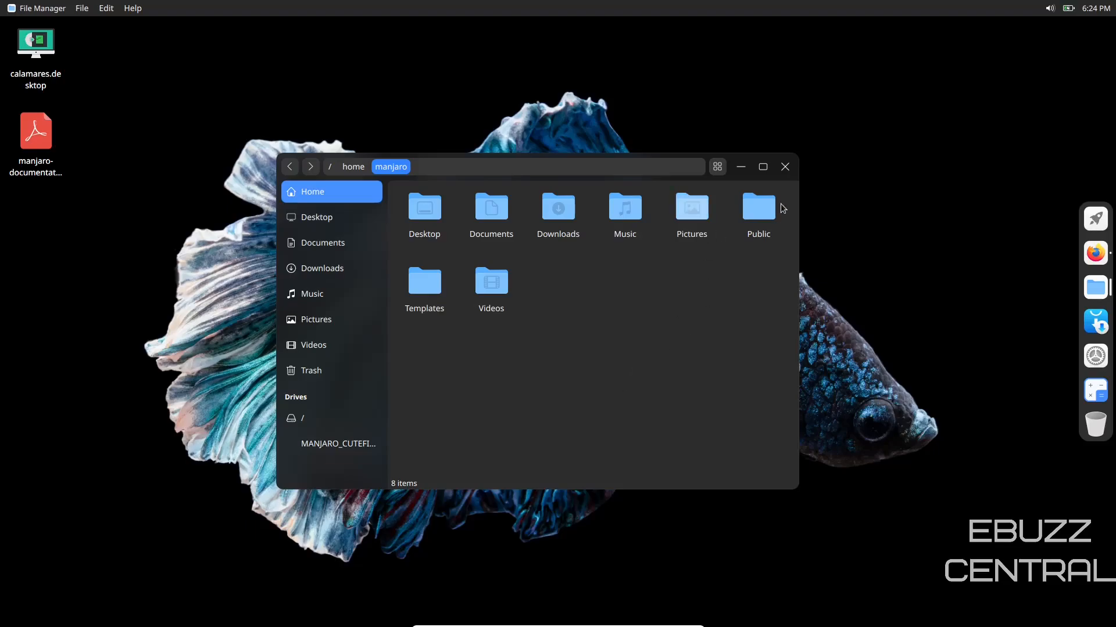
{"action": "left_click", "coordinate": [784, 166]}
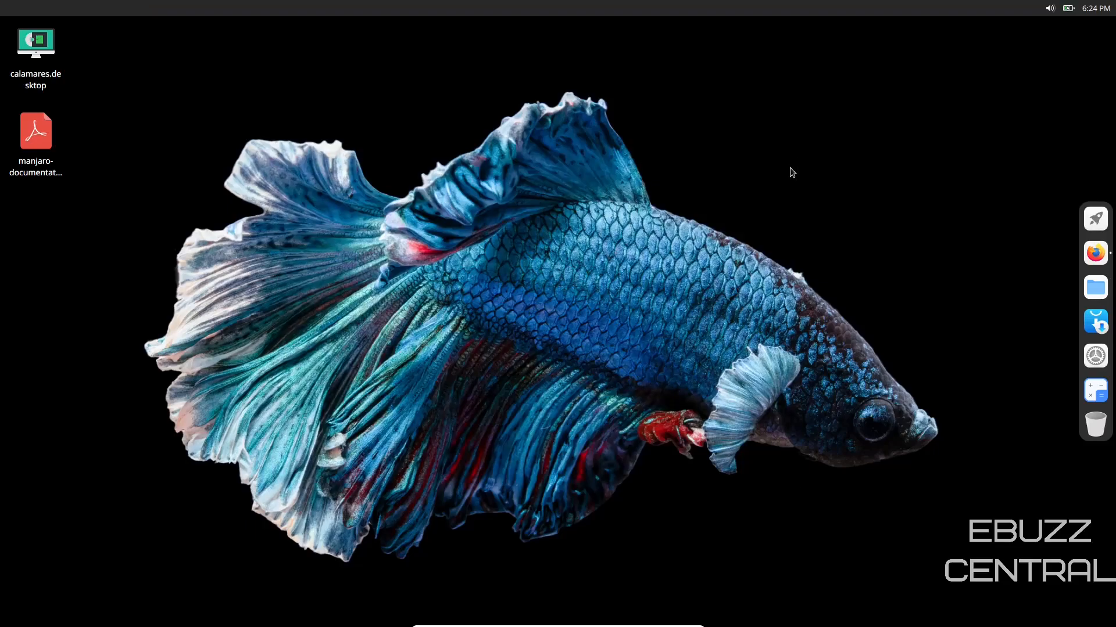
{"action": "mouse_move", "coordinate": [817, 197]}
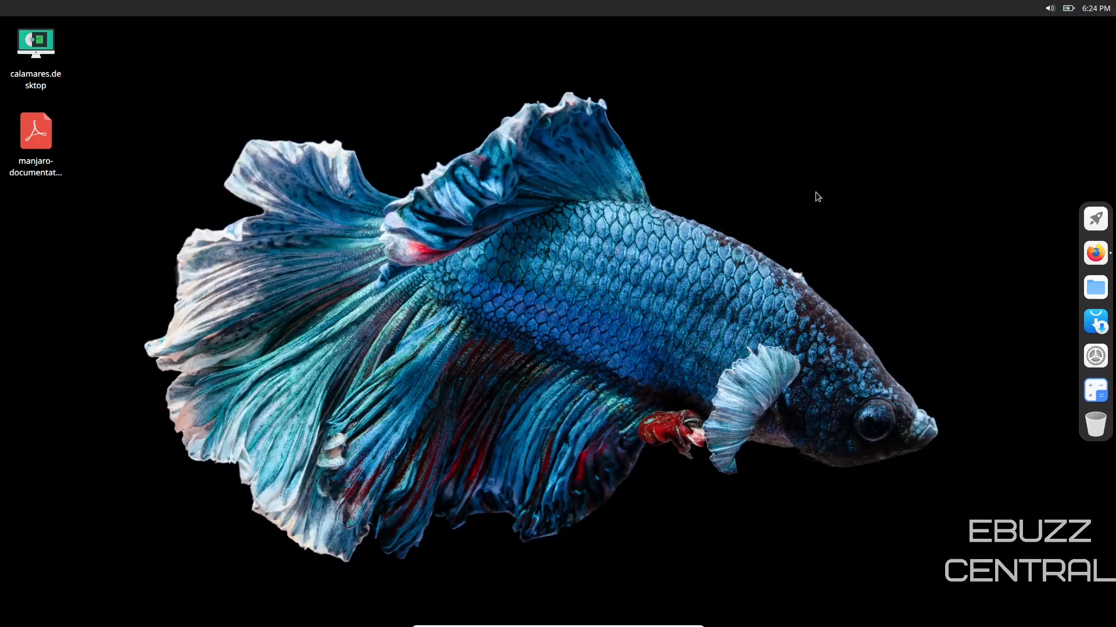
{"action": "left_click", "coordinate": [1094, 220]}
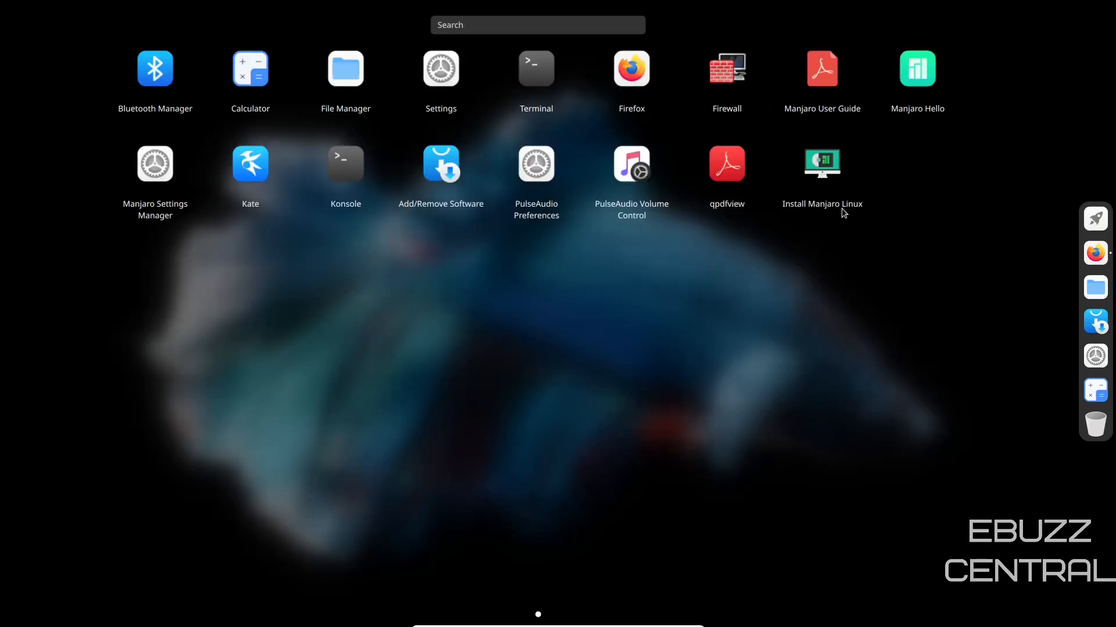